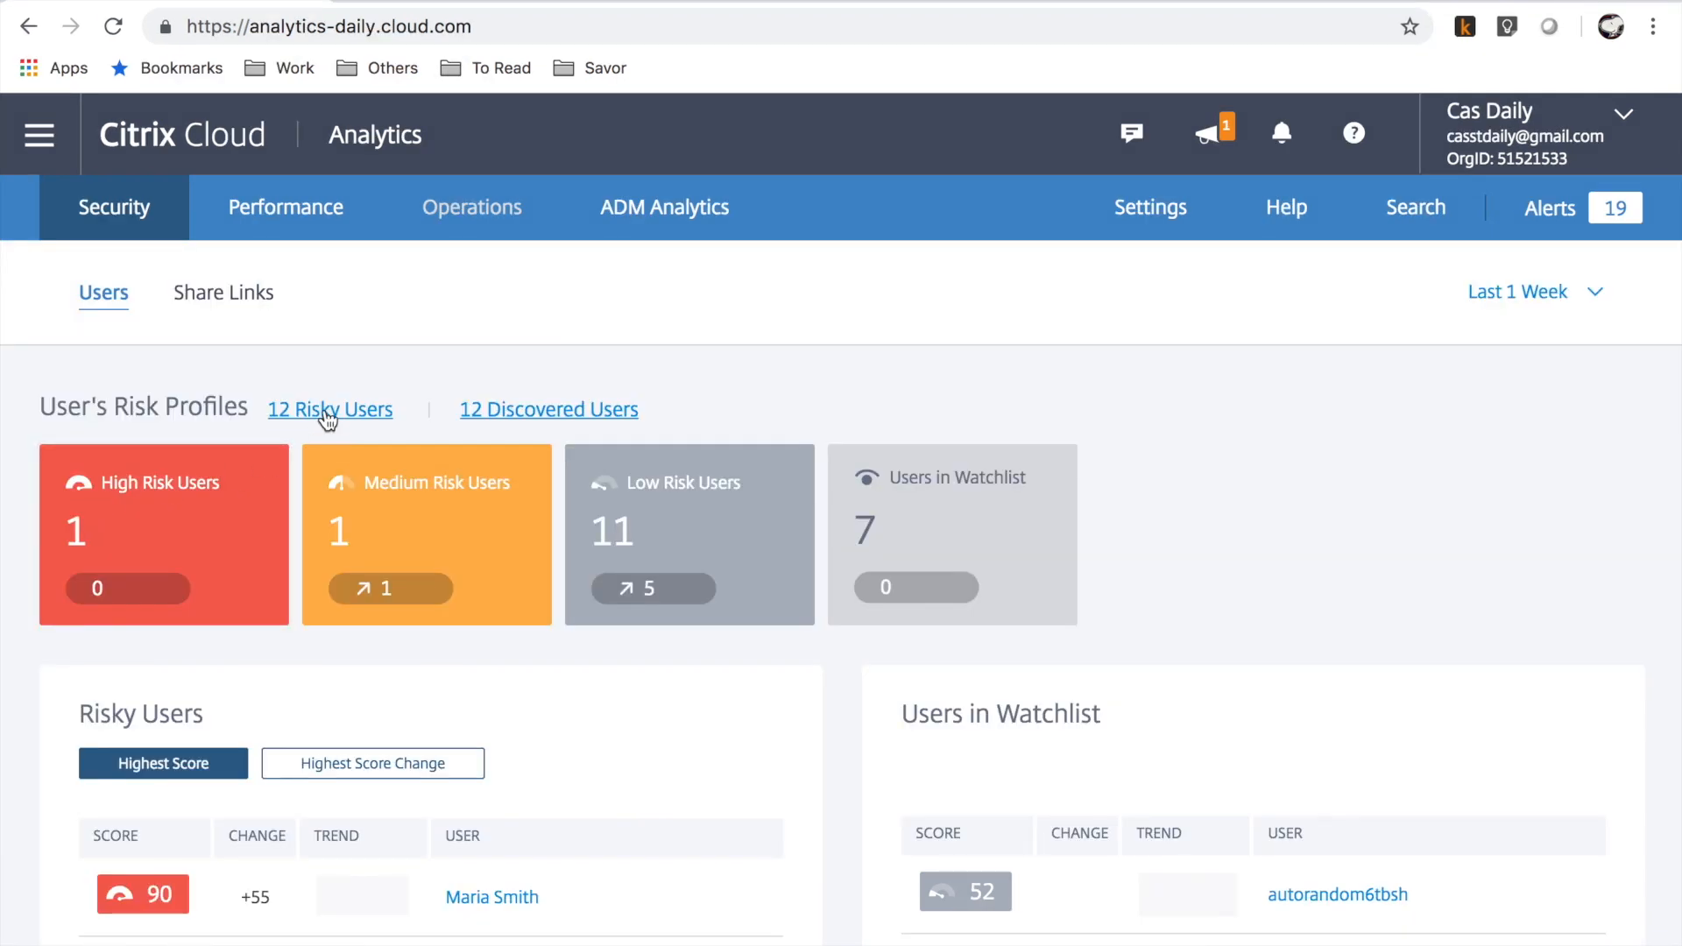
# Open the Risky Users page from the '12 Risky Users' link on the Users dashboard
pyautogui.click(329, 408)
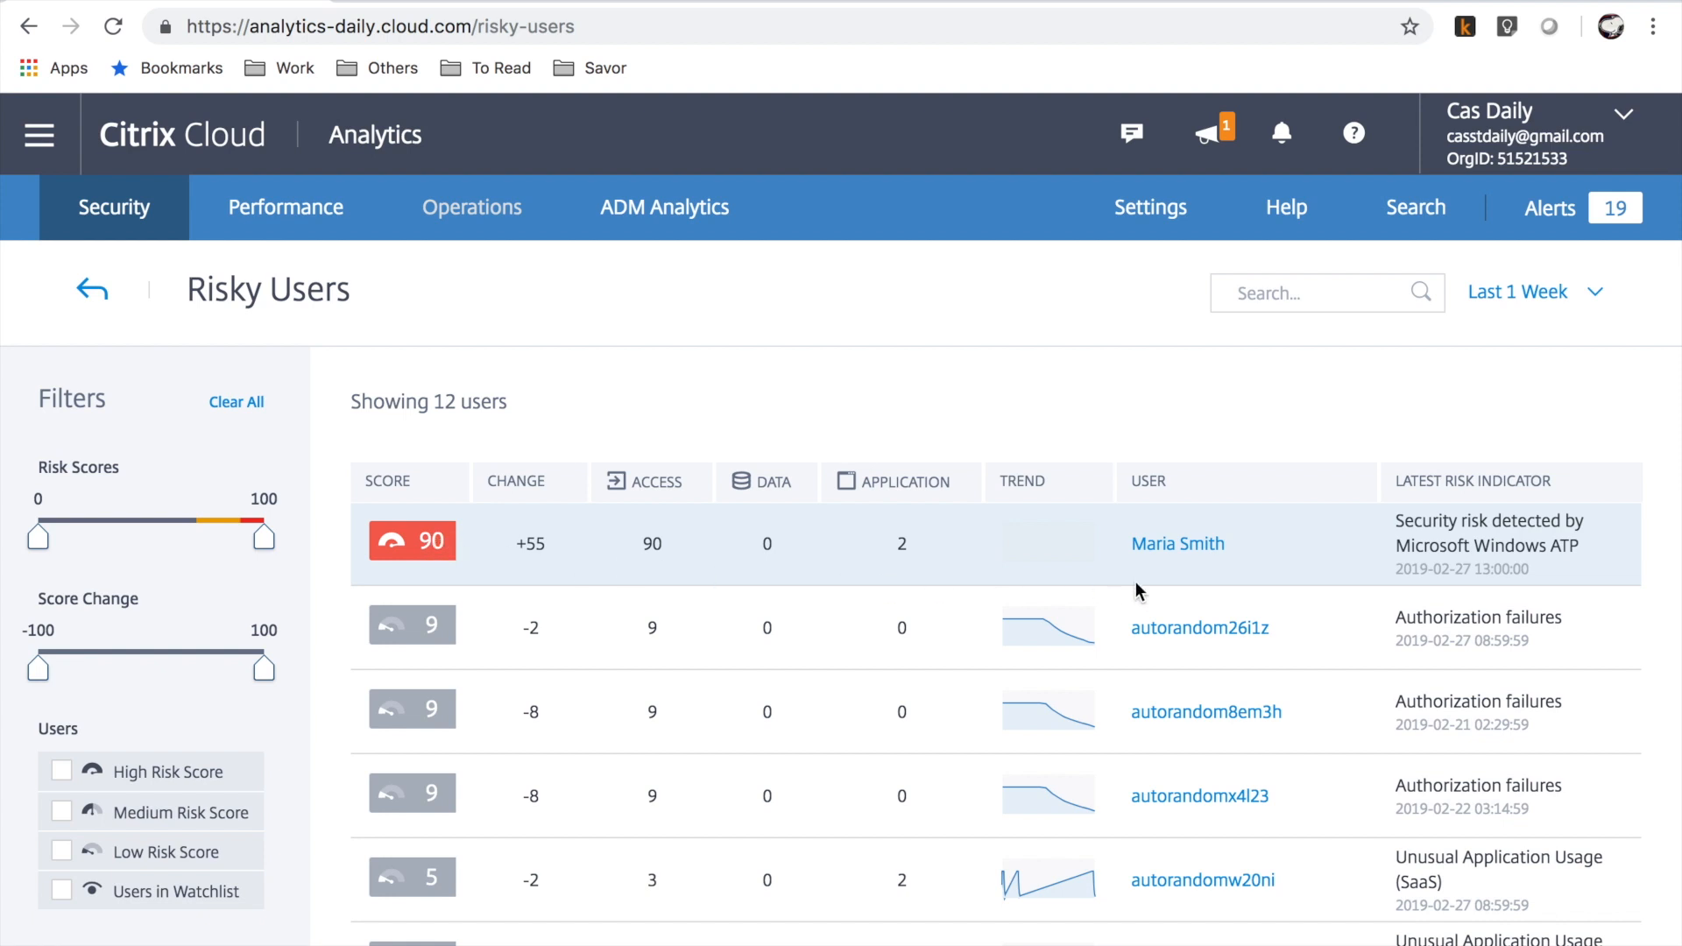
pyautogui.moveTo(1160, 566)
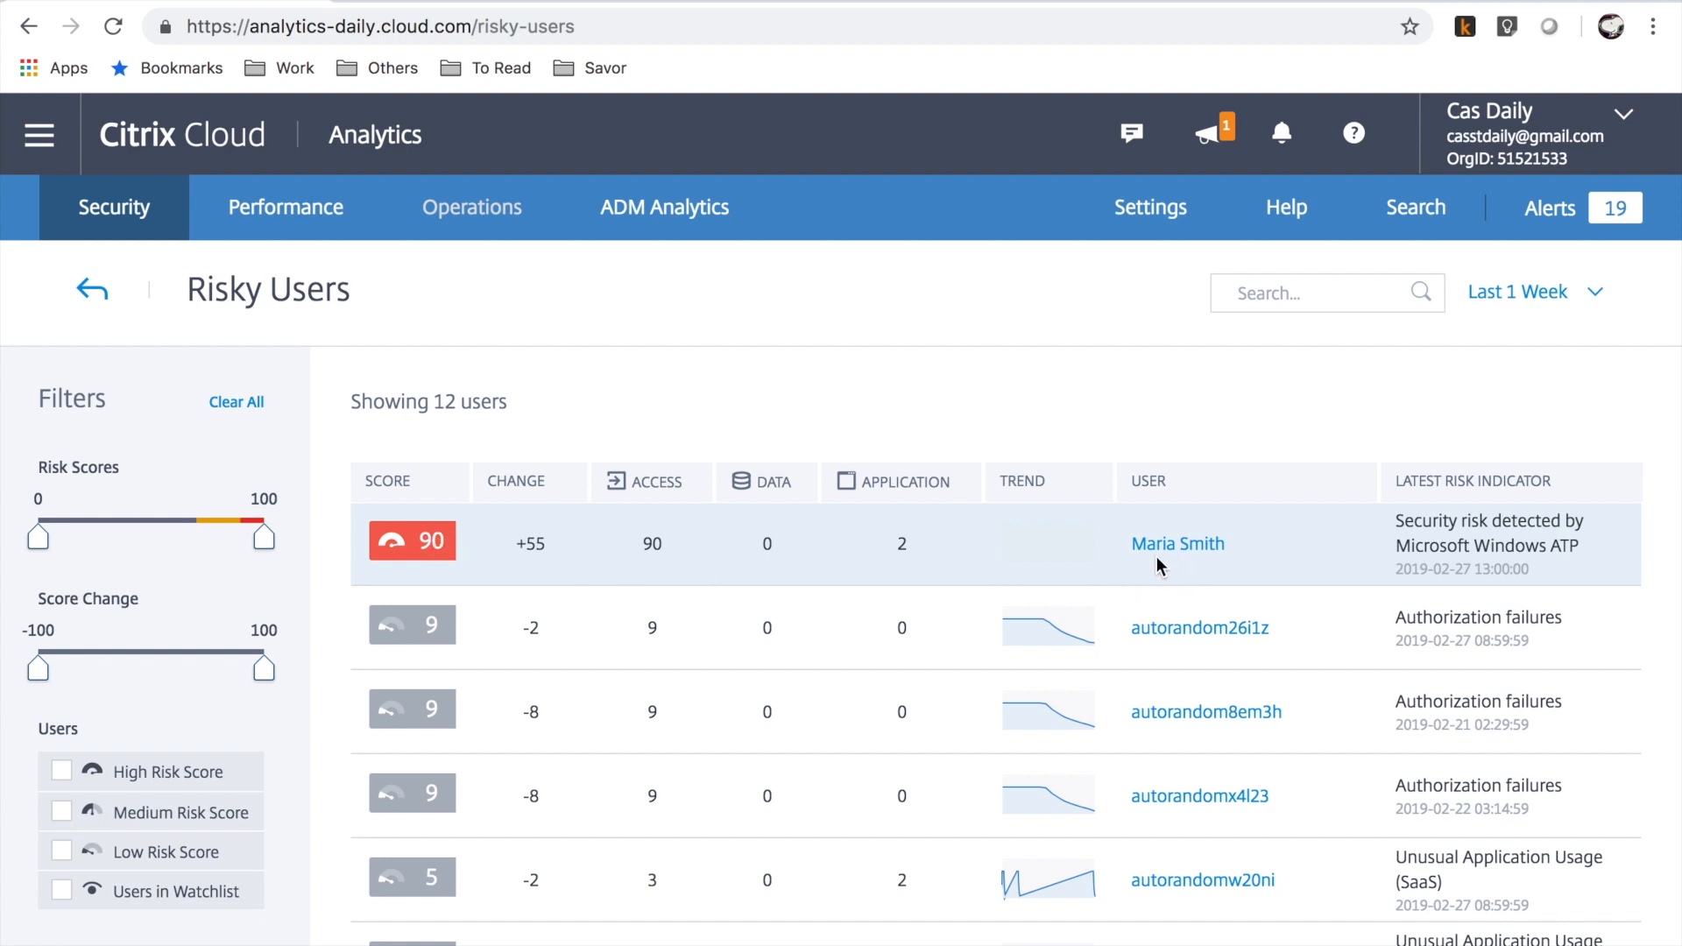
pyautogui.moveTo(1333, 567)
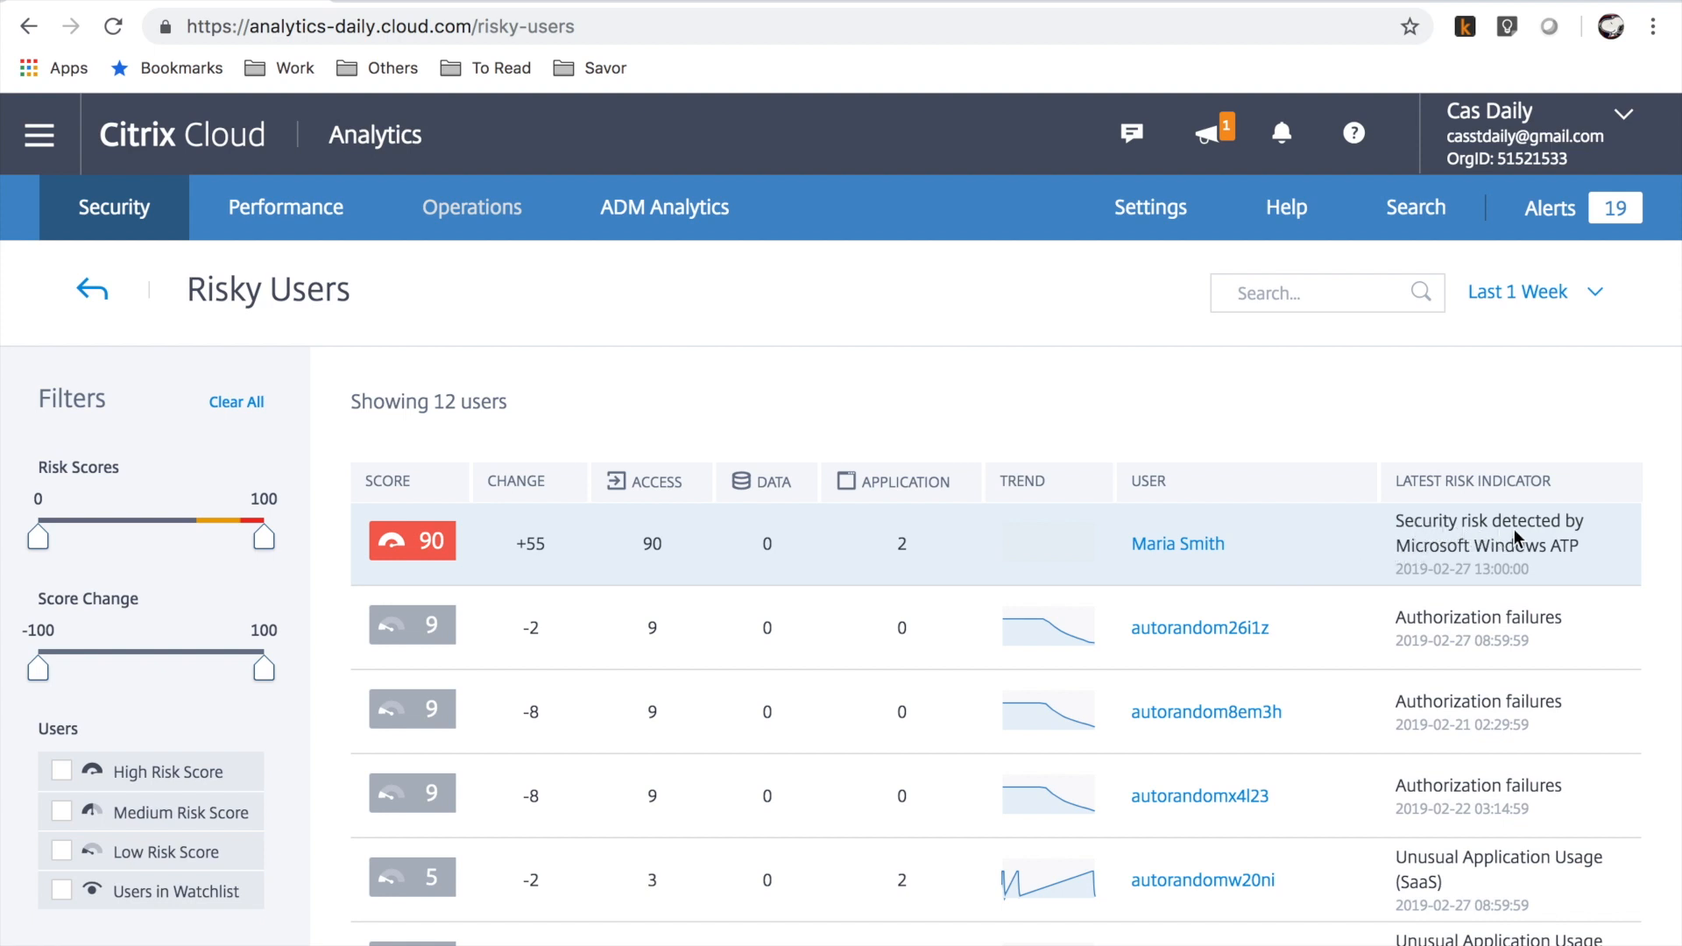
pyautogui.moveTo(1515, 569)
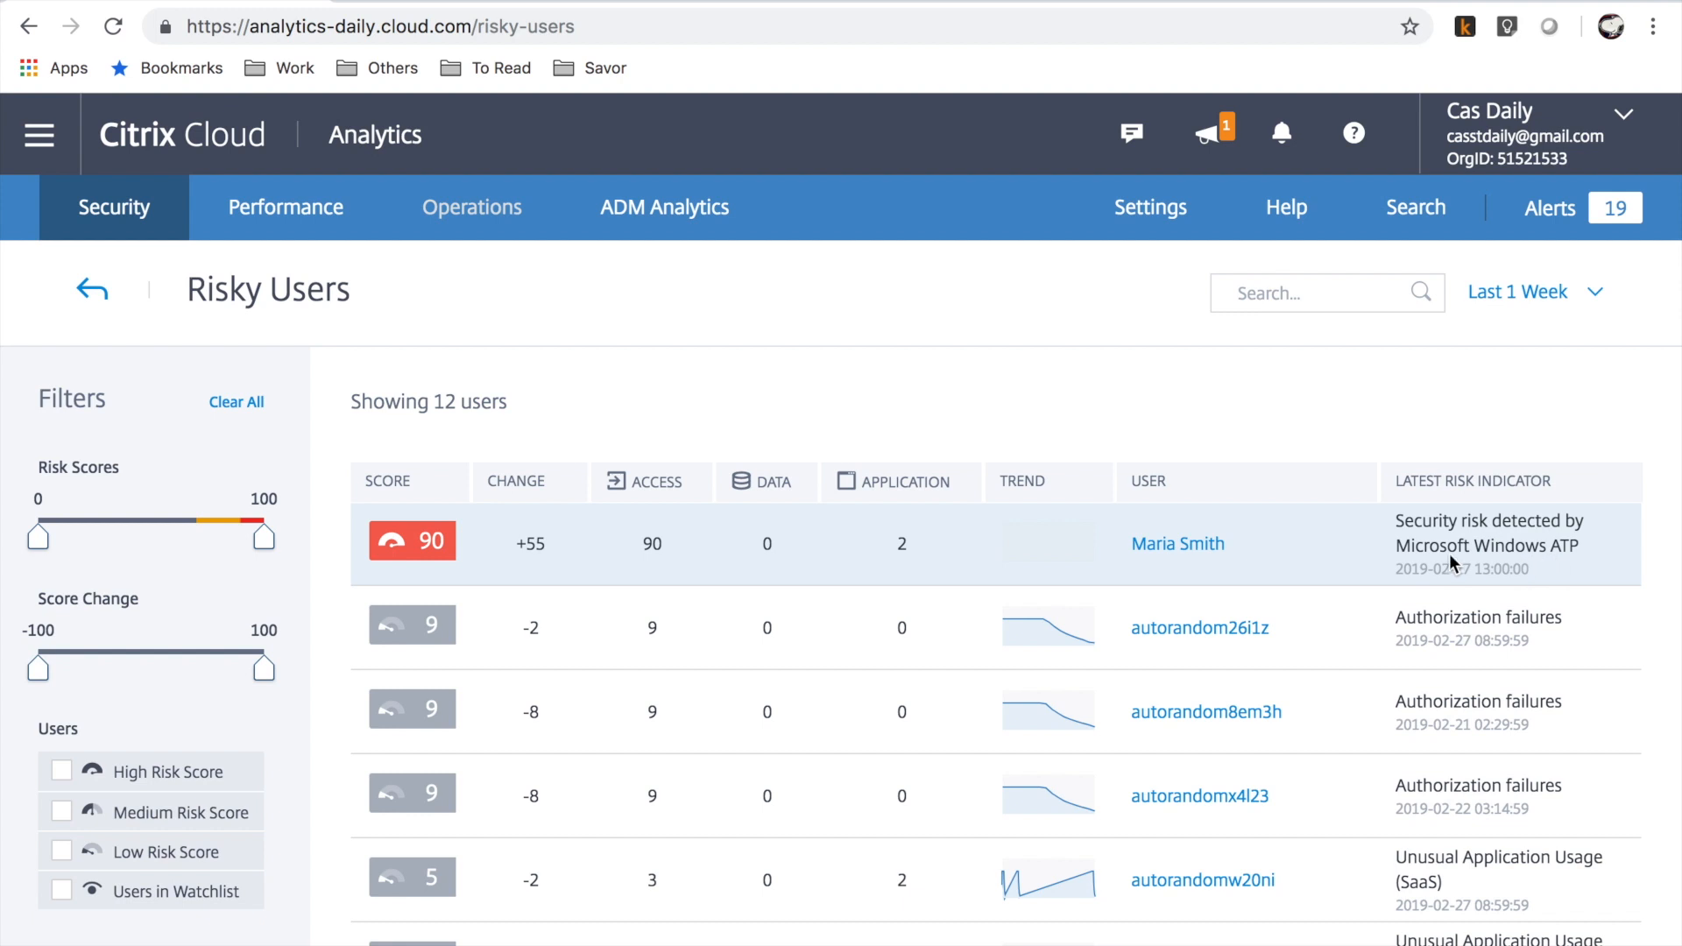
pyautogui.moveTo(1177, 543)
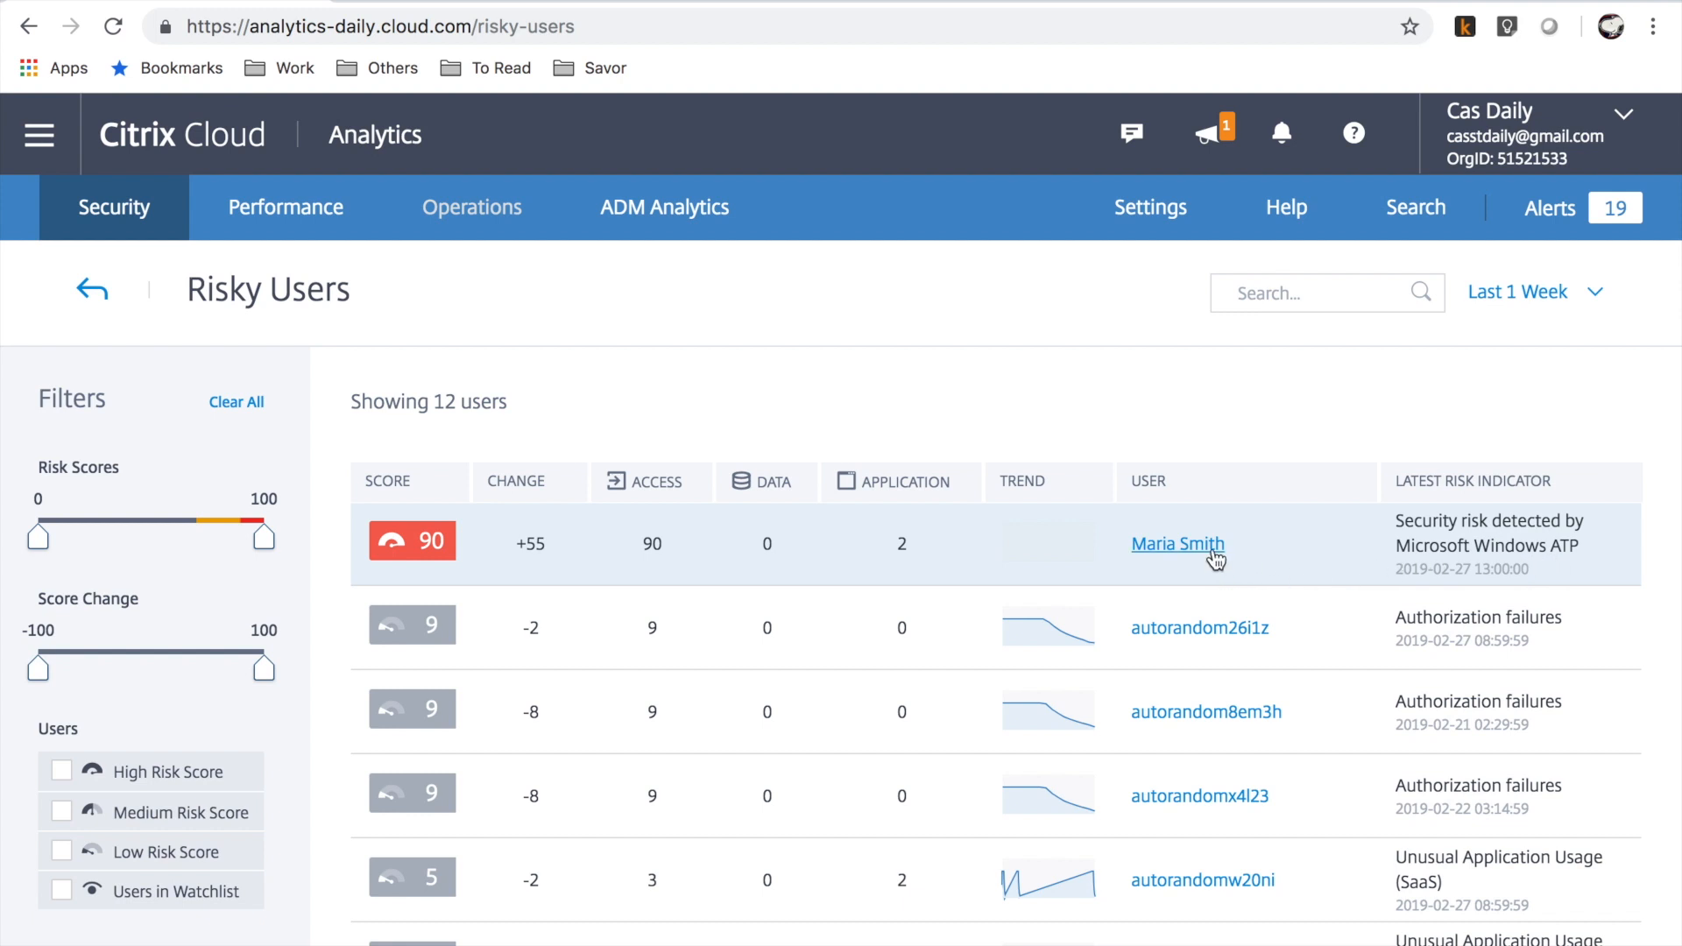
pyautogui.click(1177, 543)
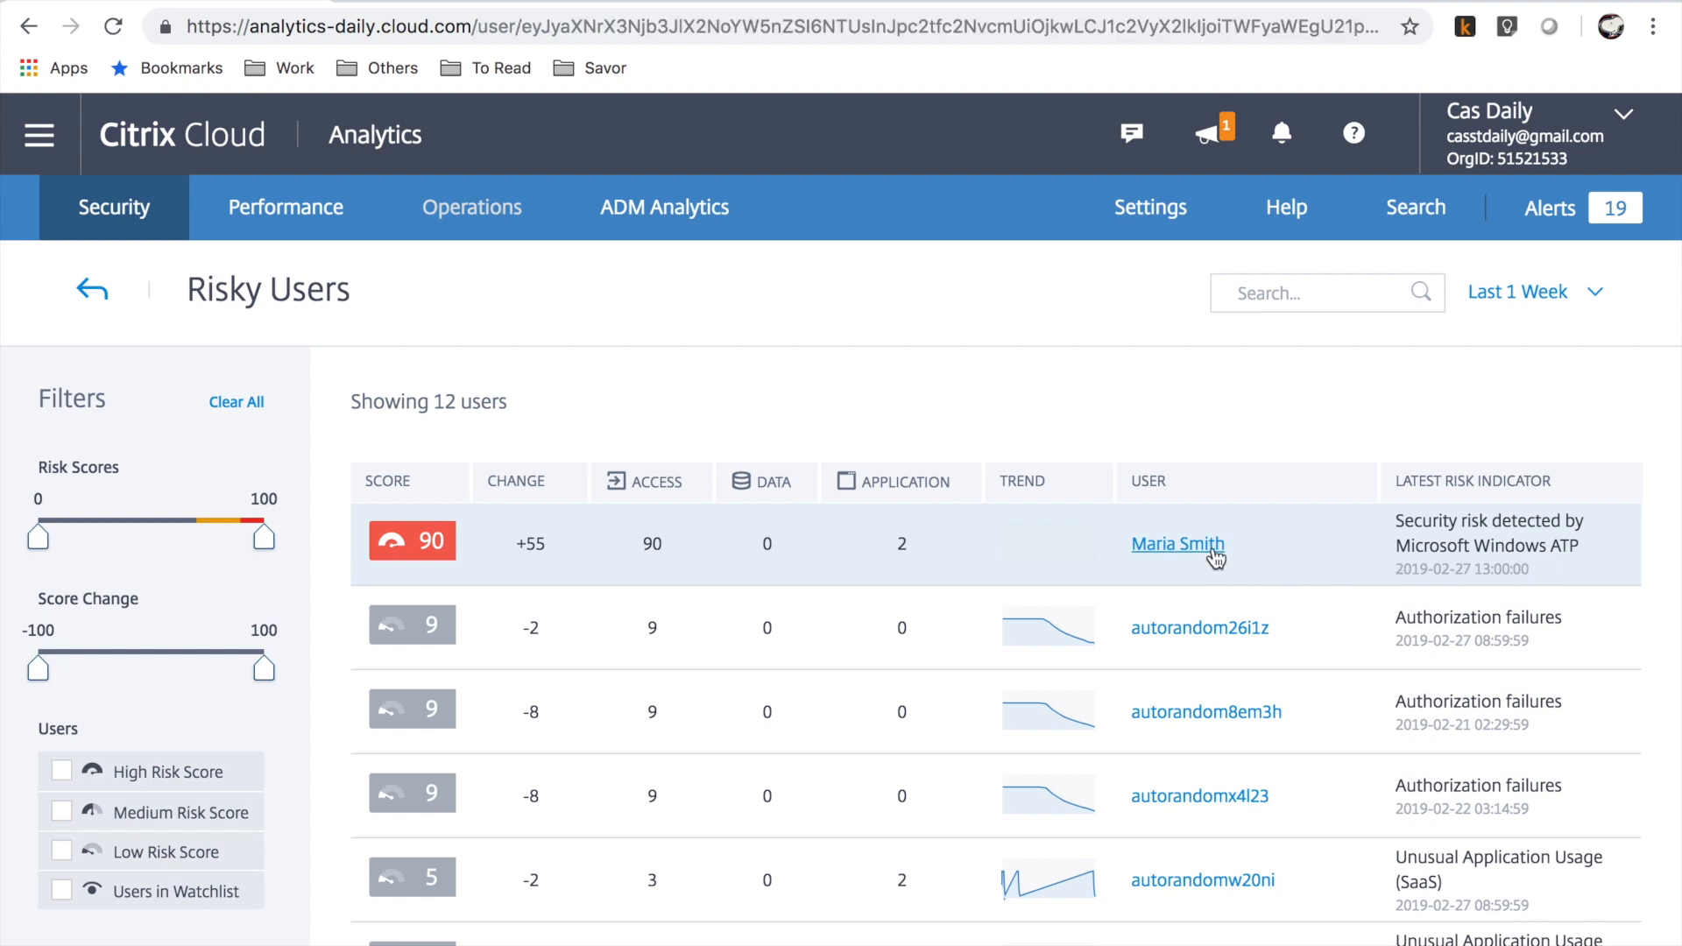
pyautogui.click(1177, 543)
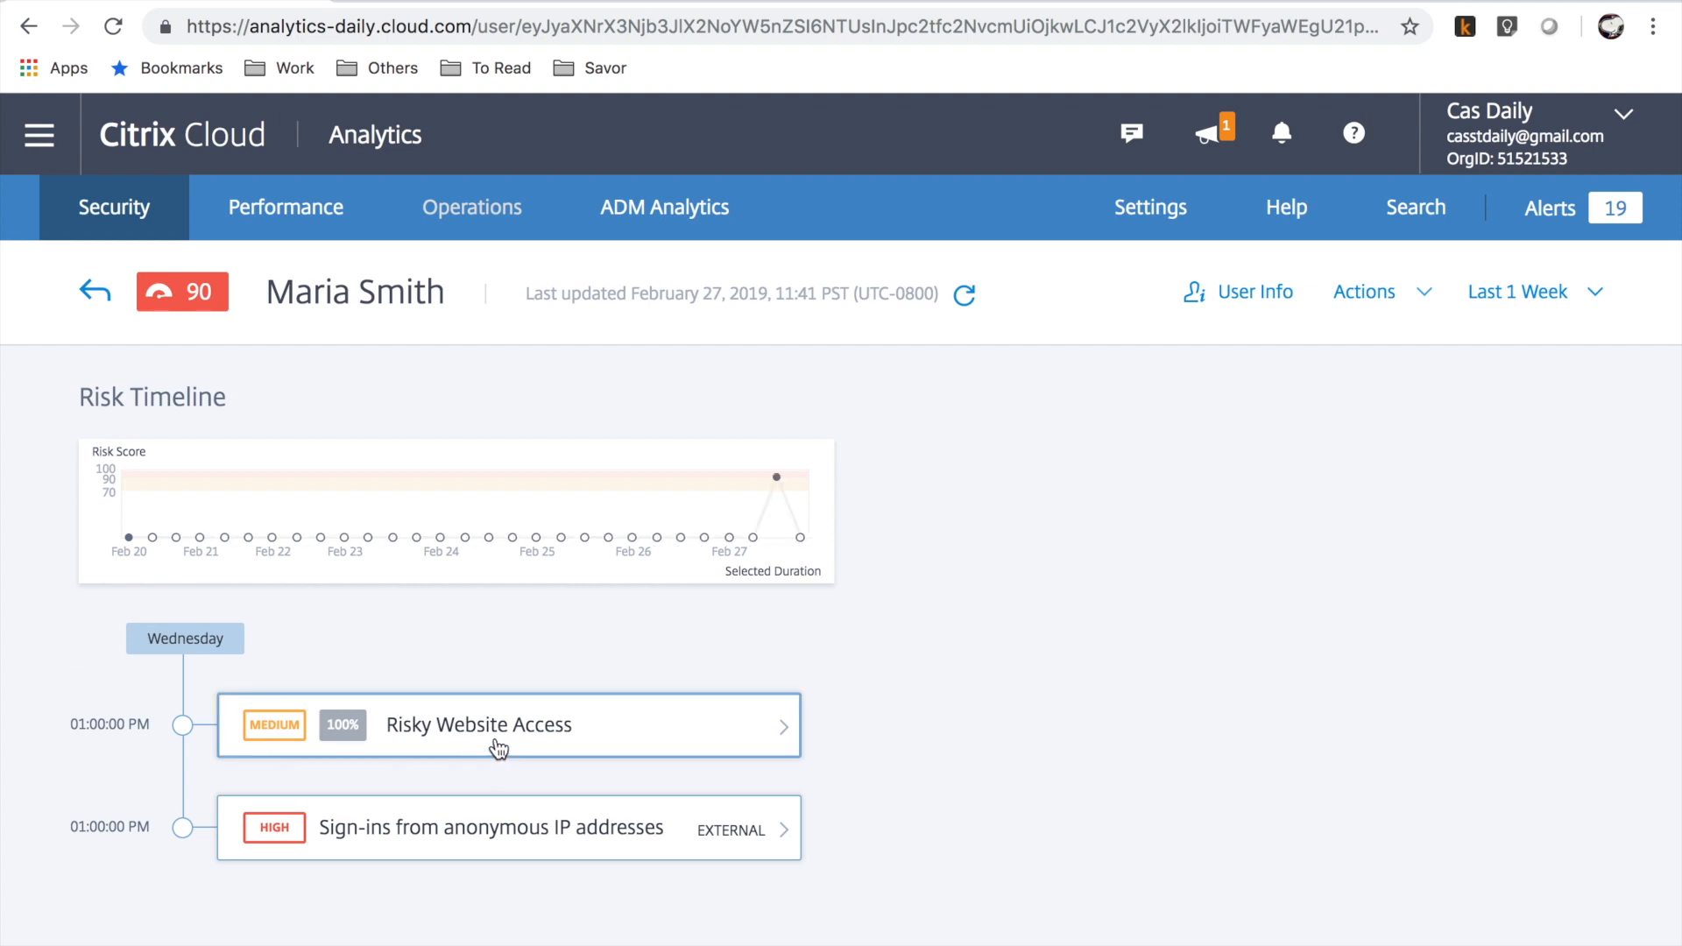
pyautogui.moveTo(548, 781)
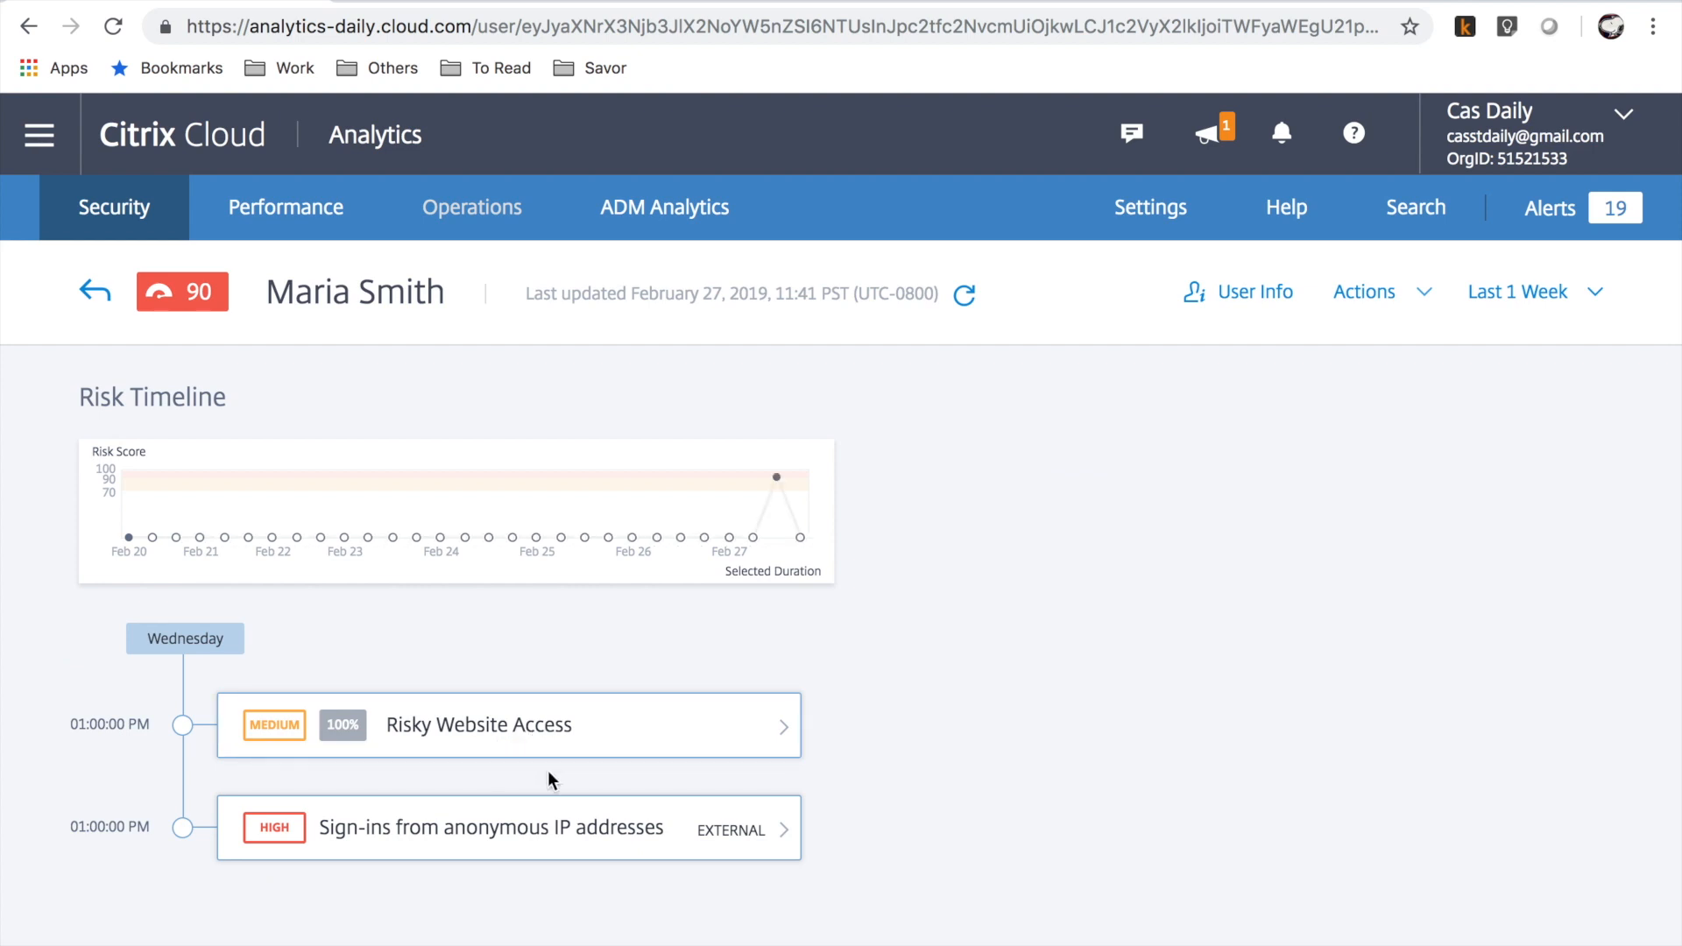
pyautogui.moveTo(515, 850)
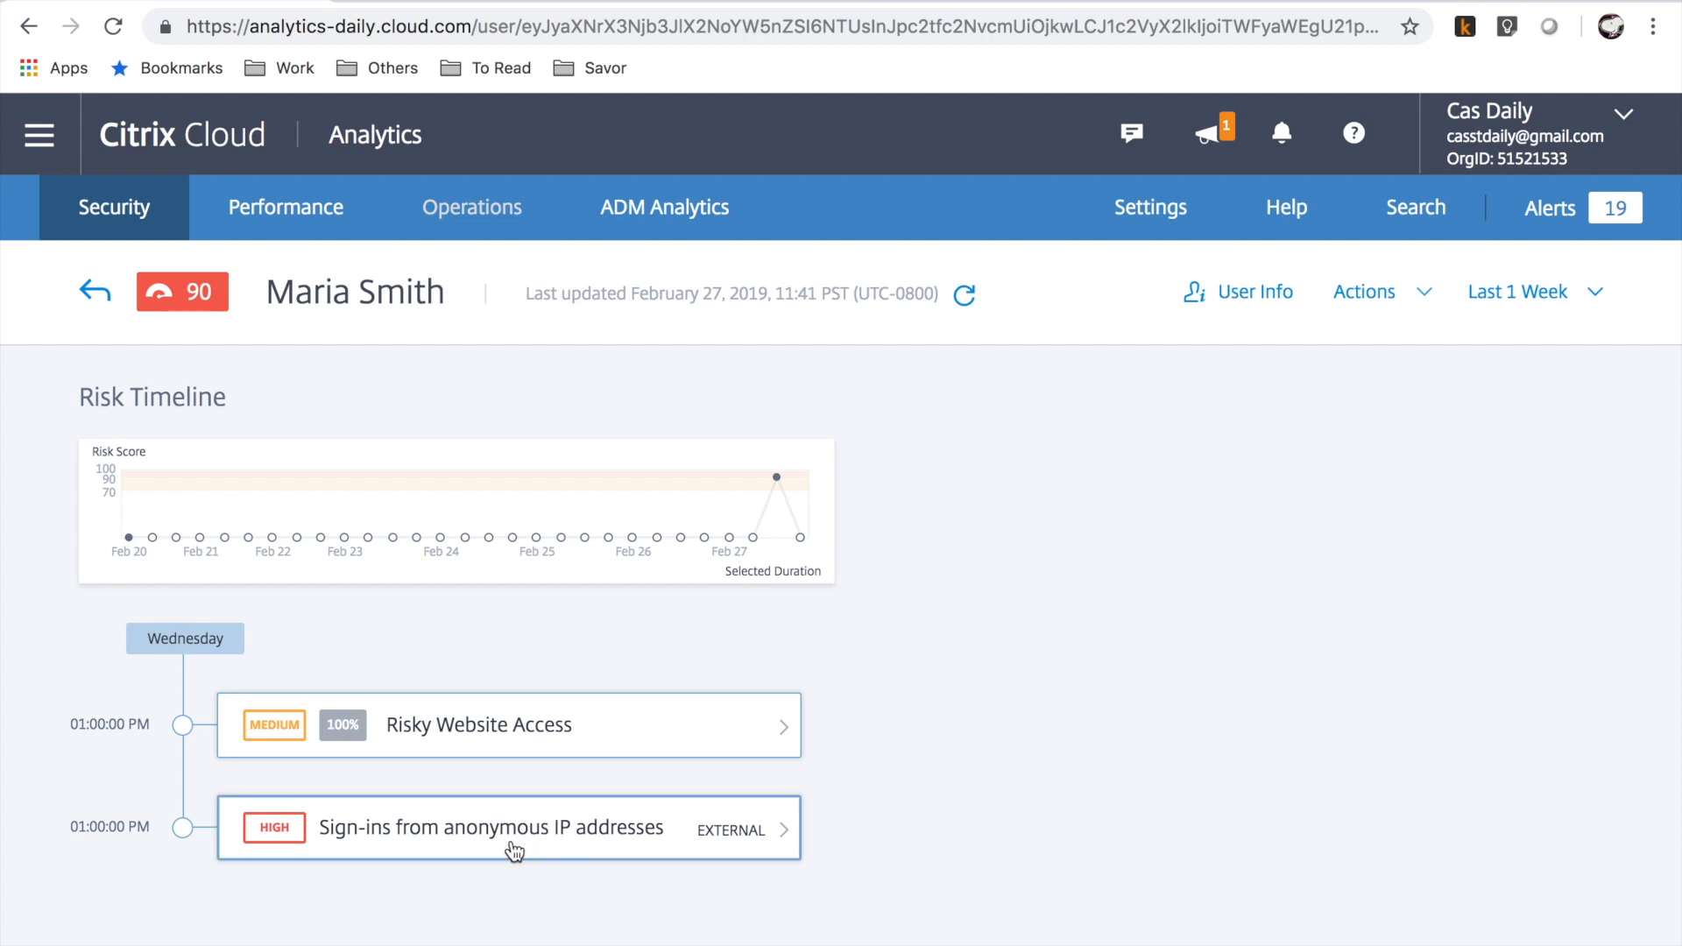
pyautogui.moveTo(694, 818)
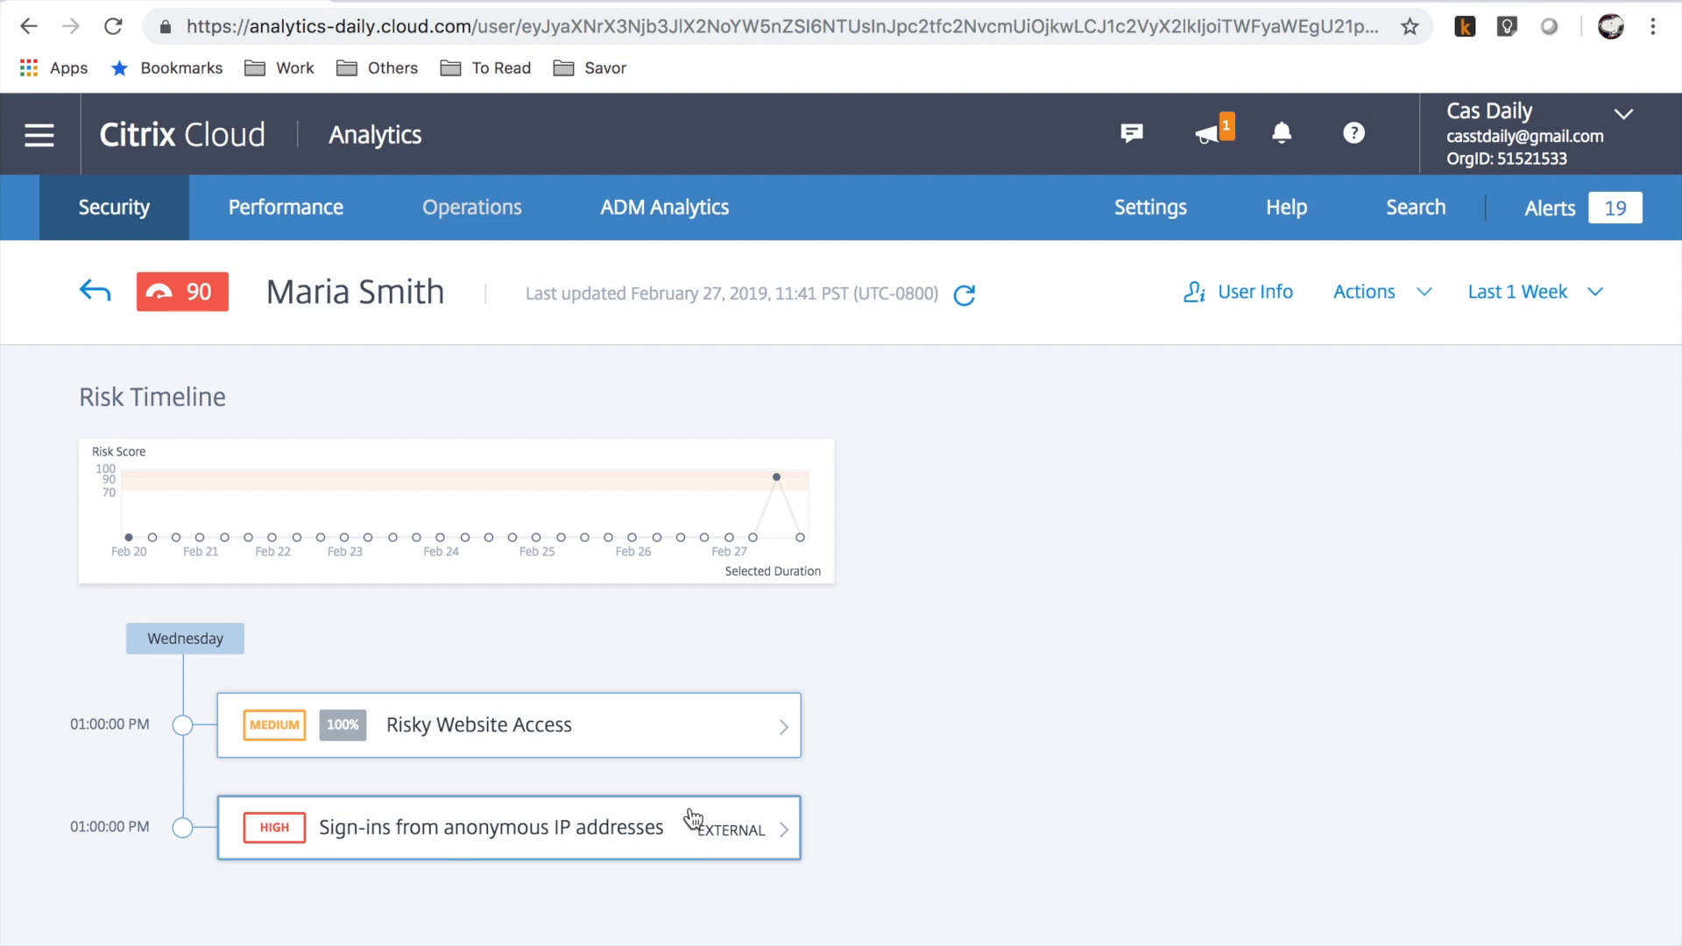
# Show the Risky Website Access event details down to the Event Details table
pyautogui.click(476, 725)
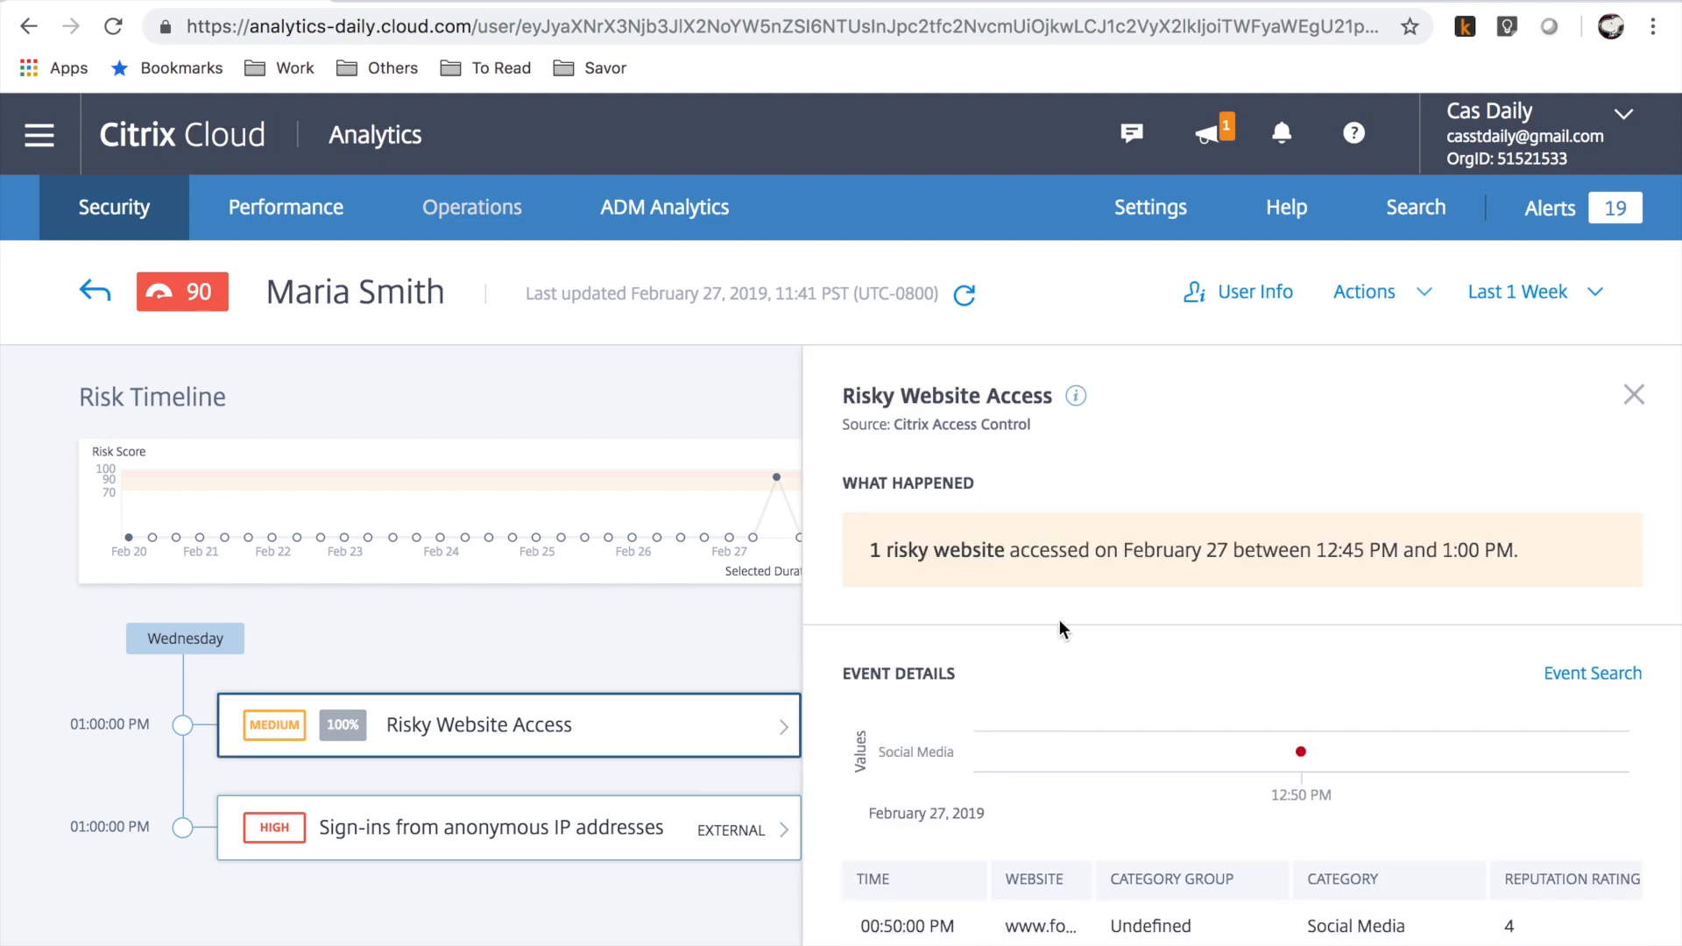
pyautogui.moveTo(1116, 595)
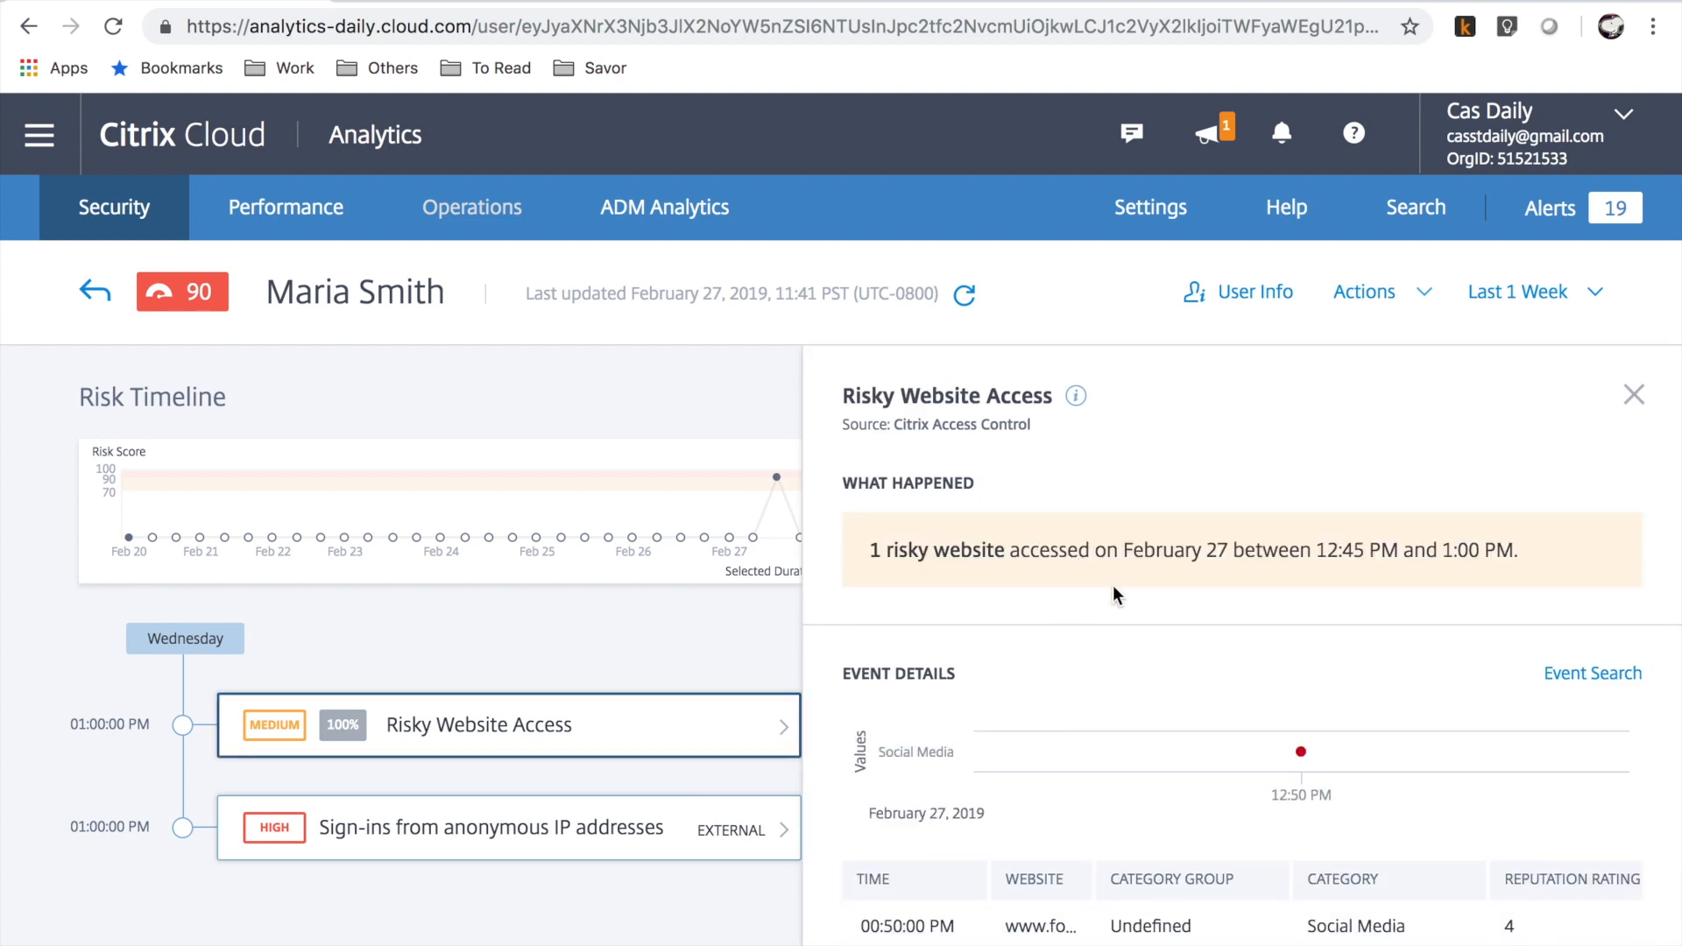
pyautogui.moveTo(1177, 790)
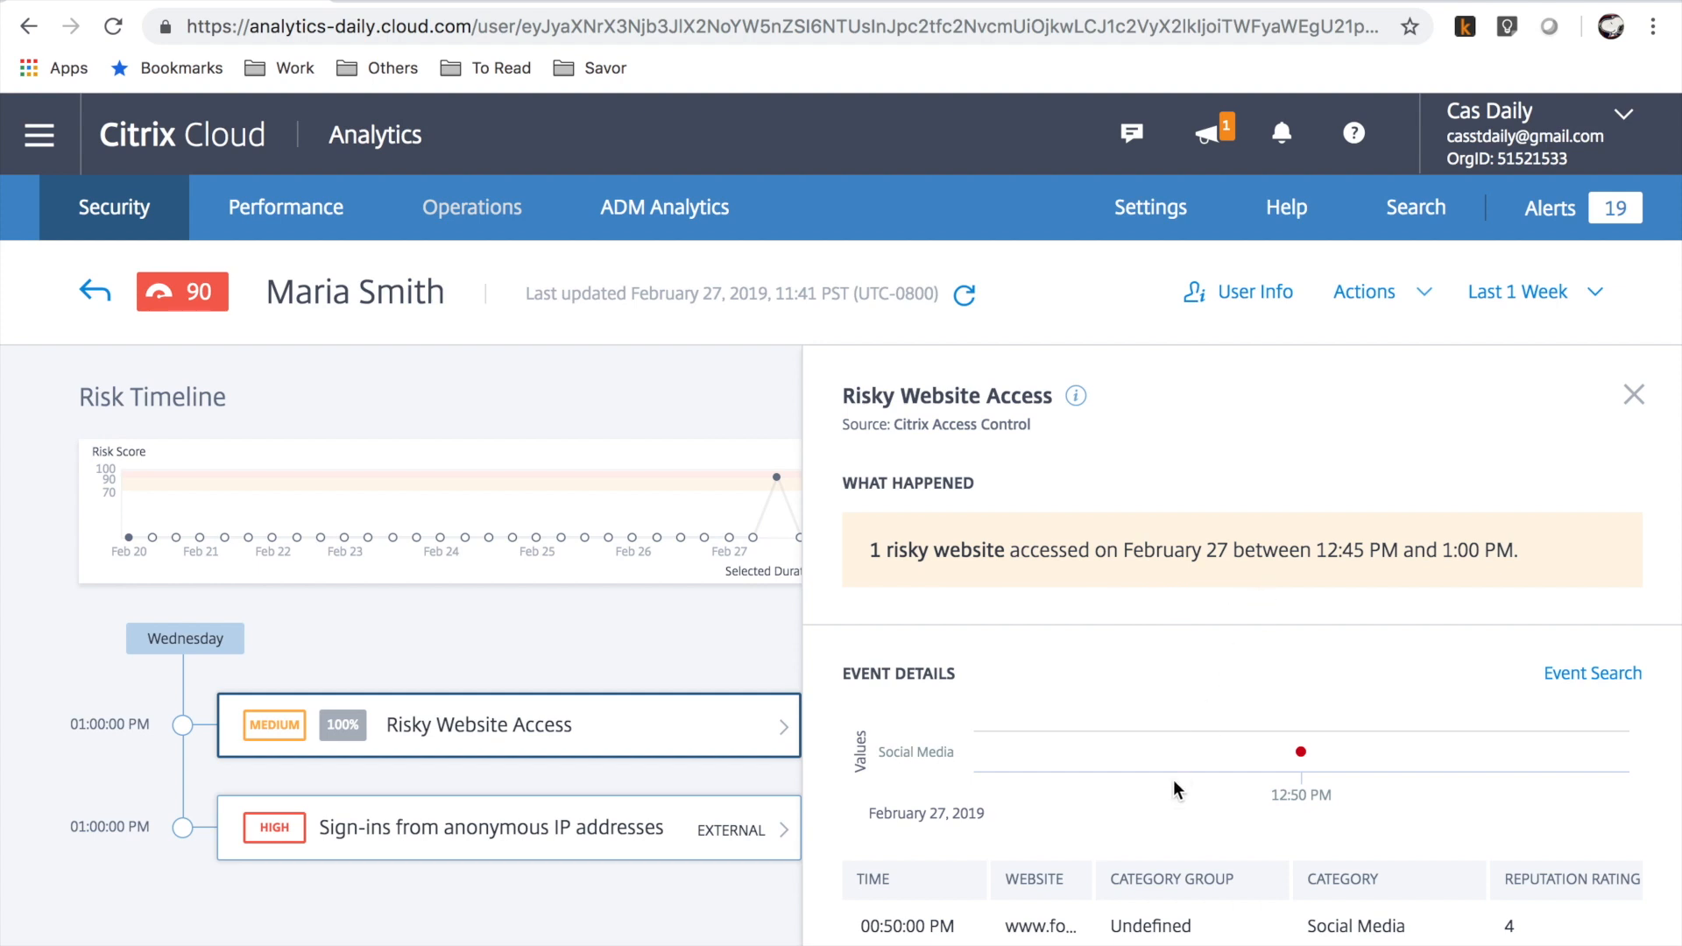
pyautogui.scroll(-3)
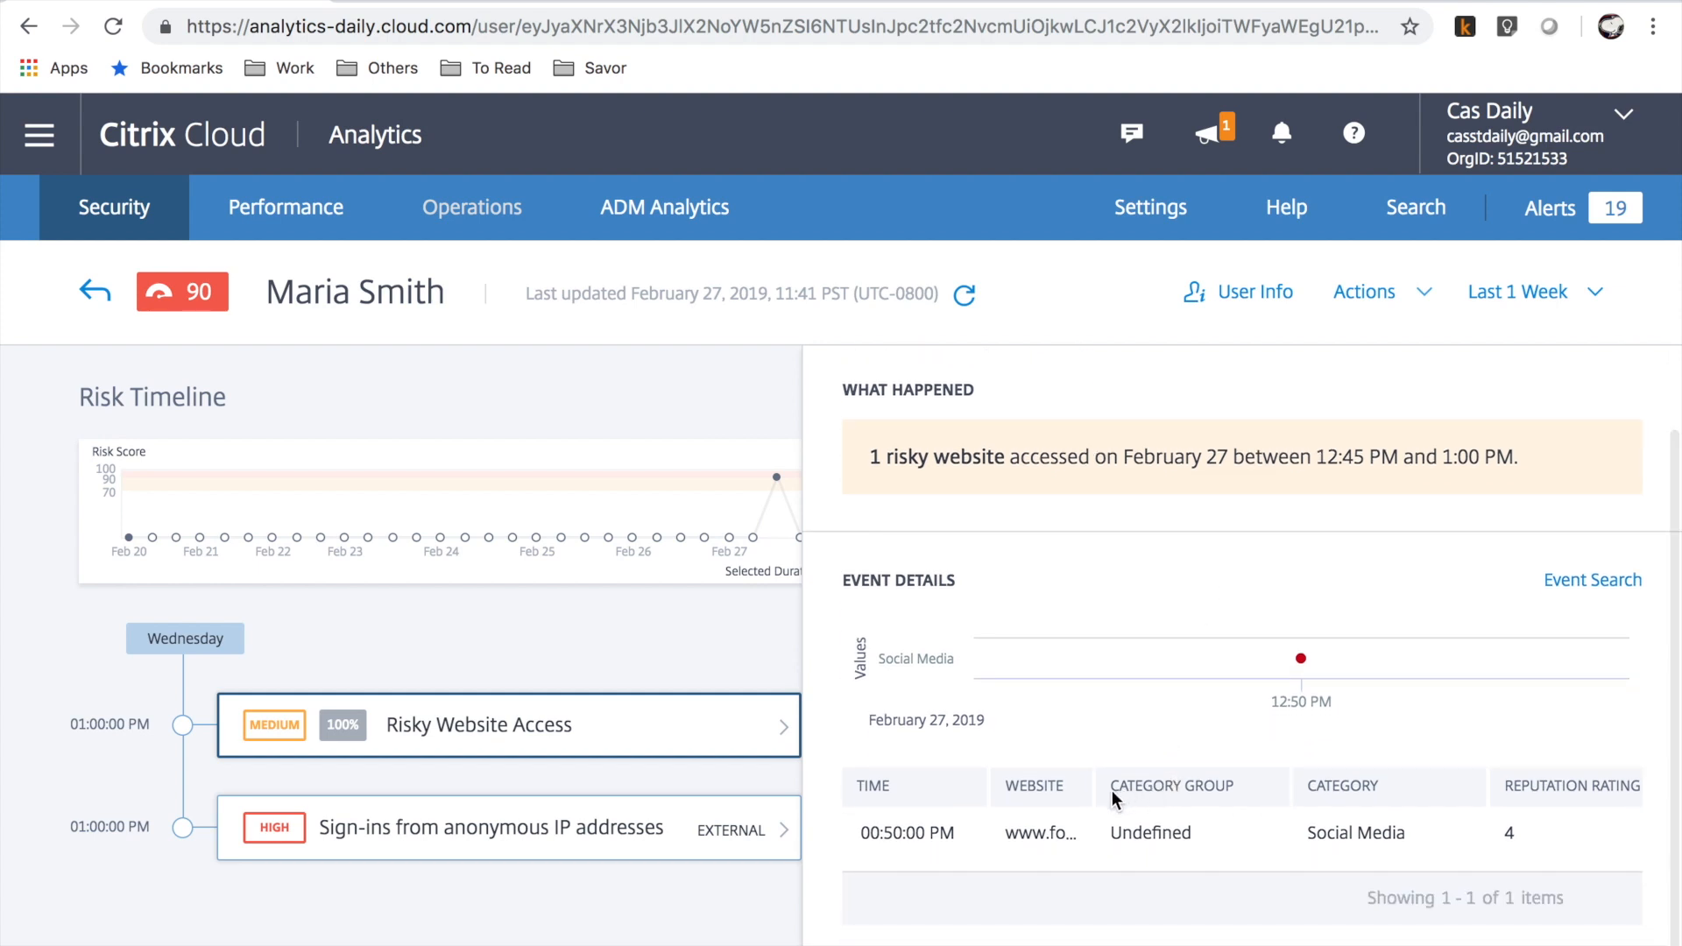
pyautogui.moveTo(1110, 795)
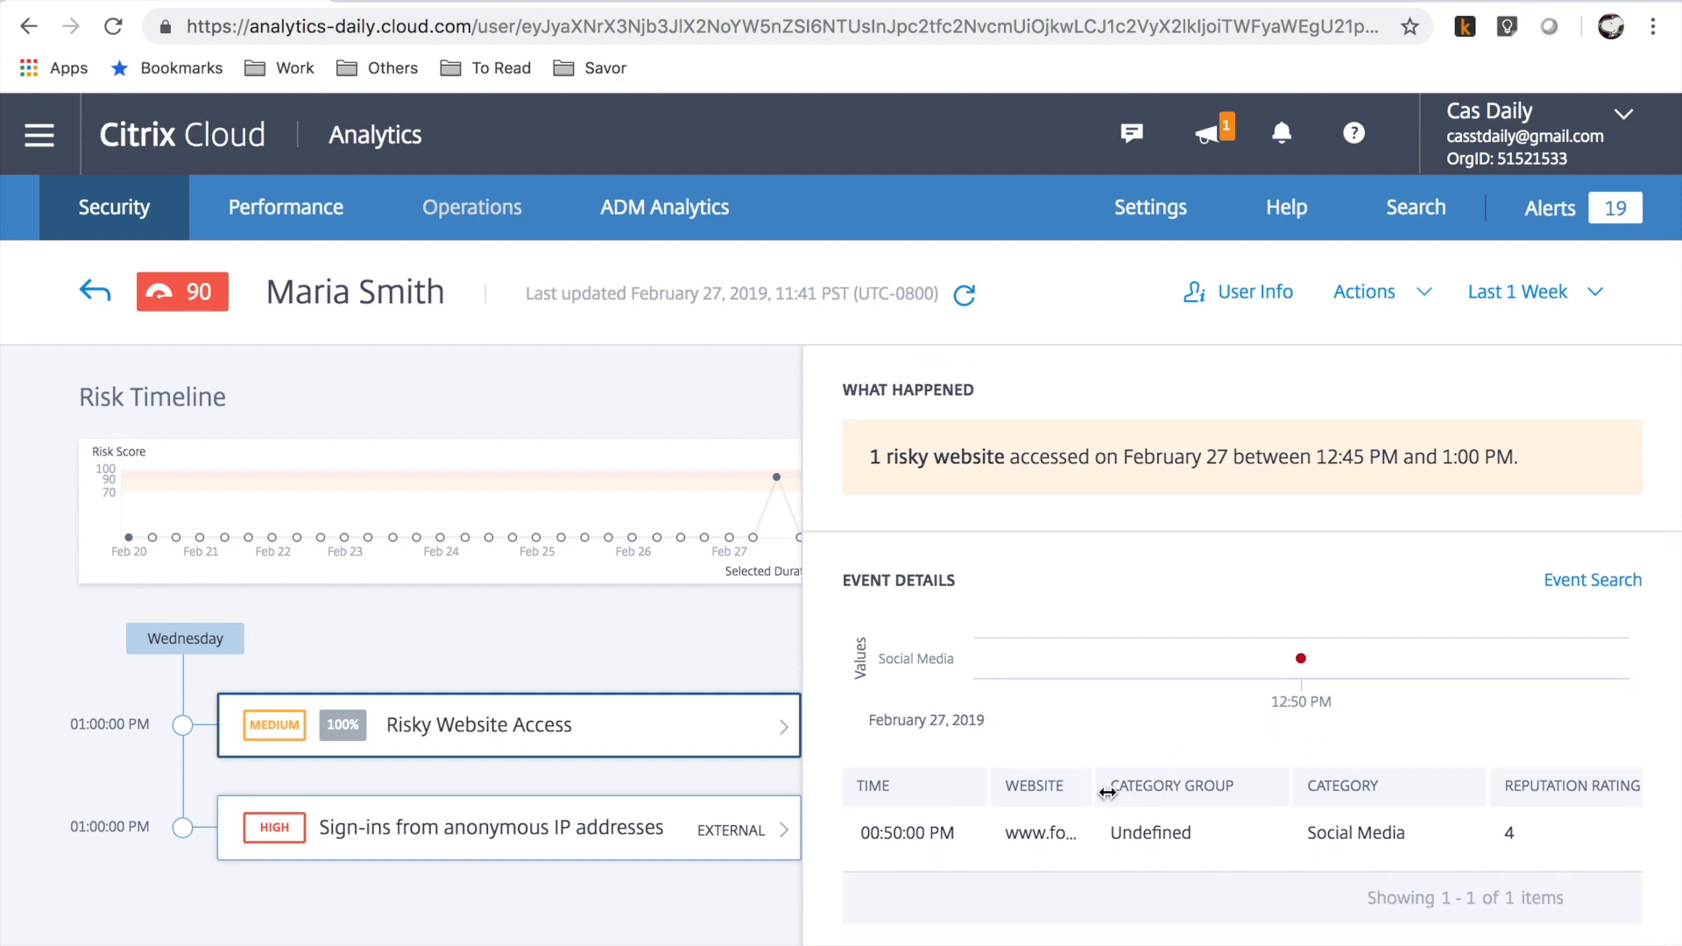
# Review the anonymous IP sign-in event's description, then close its details panel
pyautogui.click(489, 827)
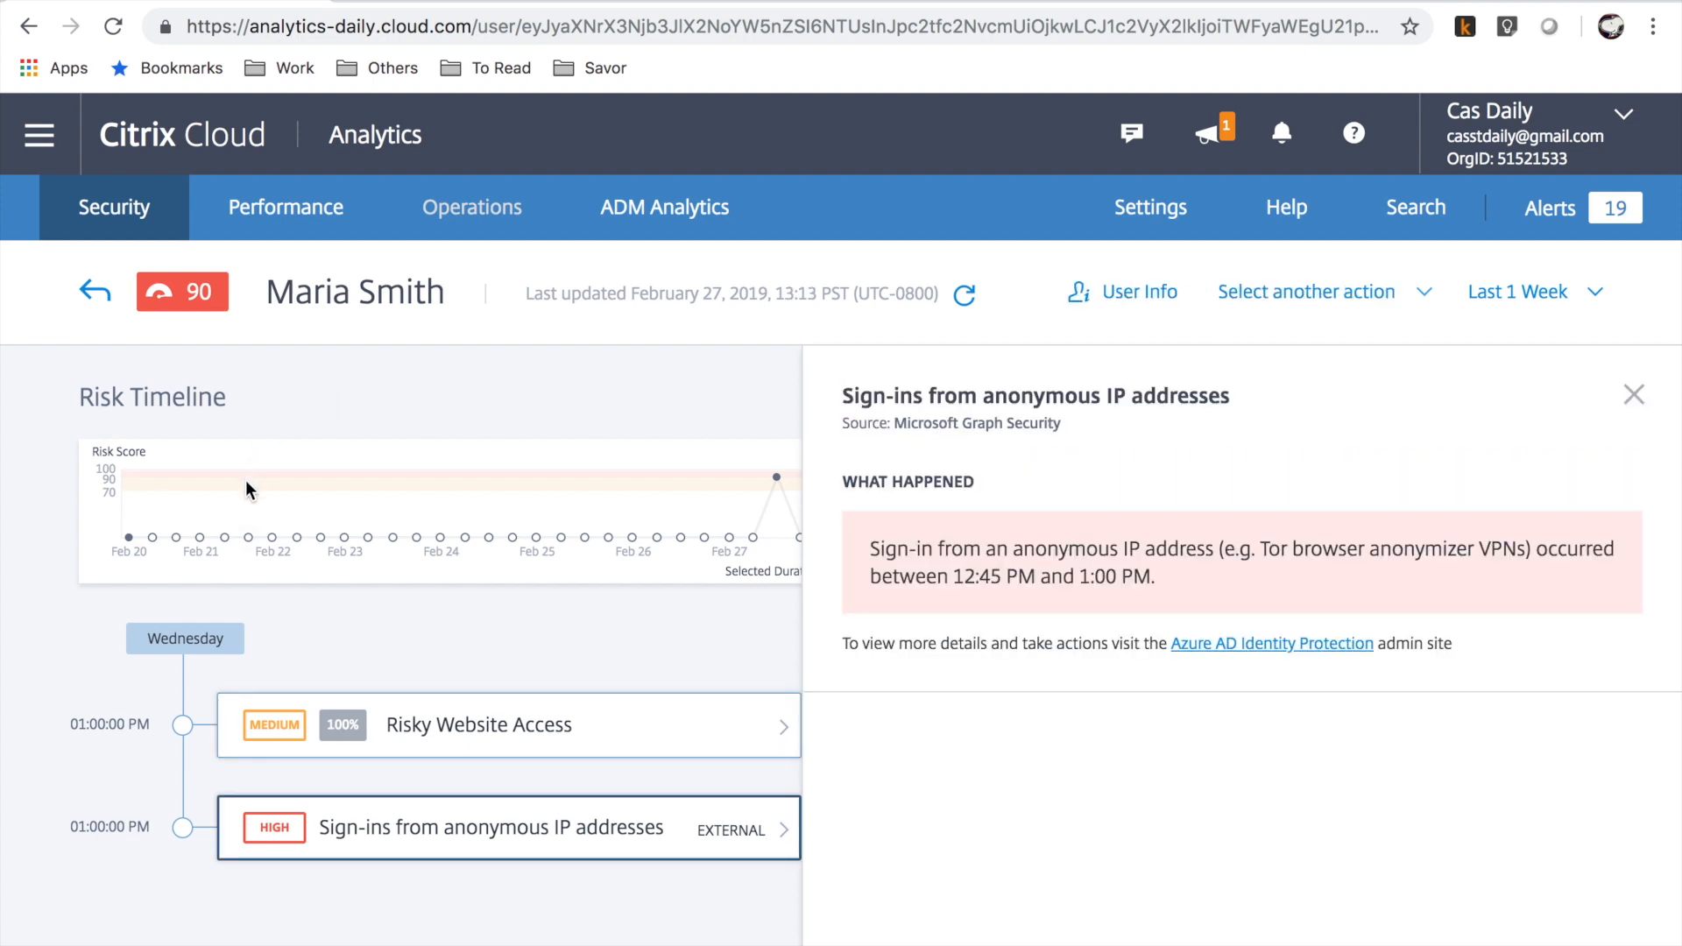
pyautogui.moveTo(911, 481)
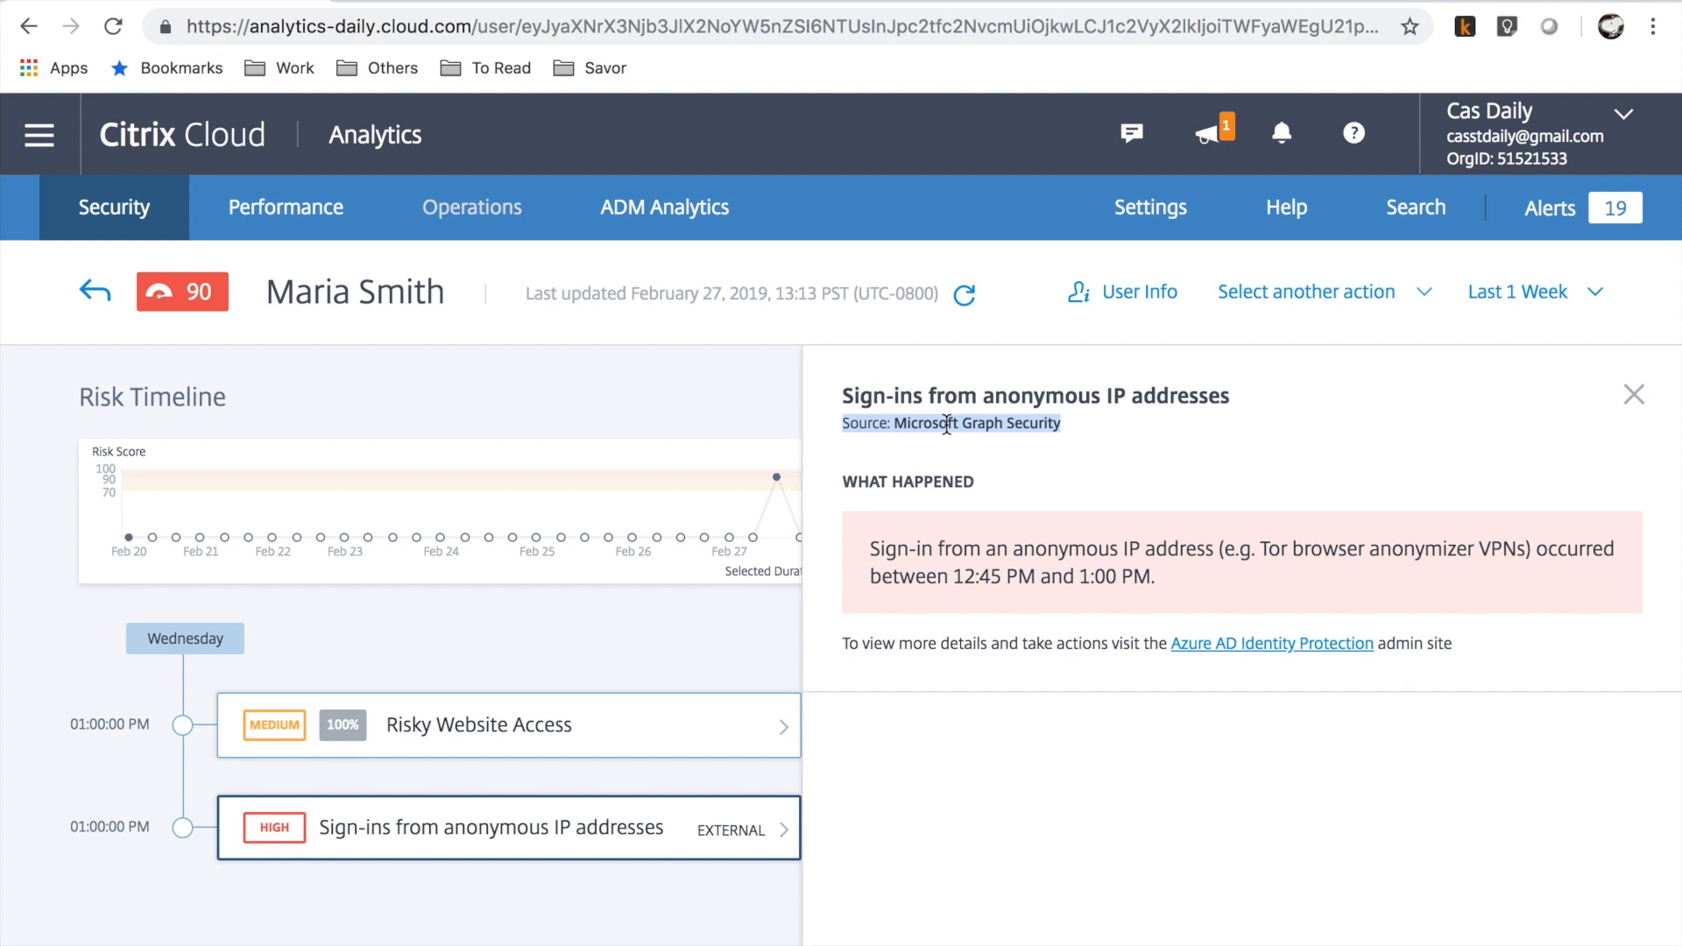
pyautogui.moveTo(868, 548); pyautogui.dragTo(1154, 576)
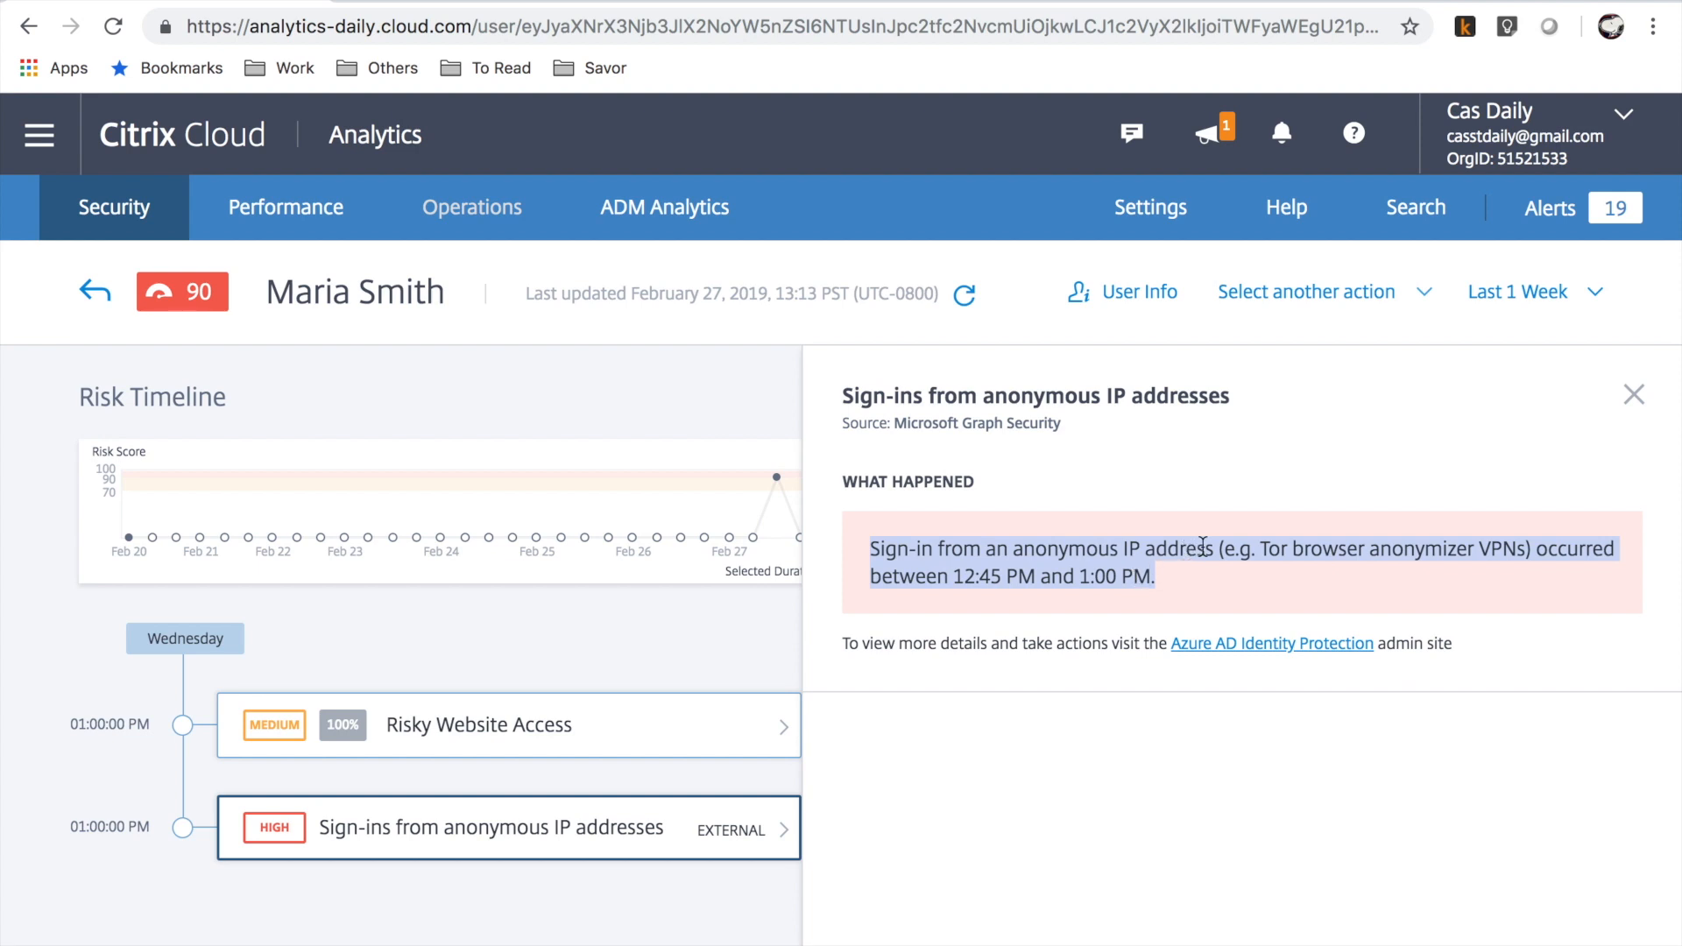
pyautogui.click(1632, 394)
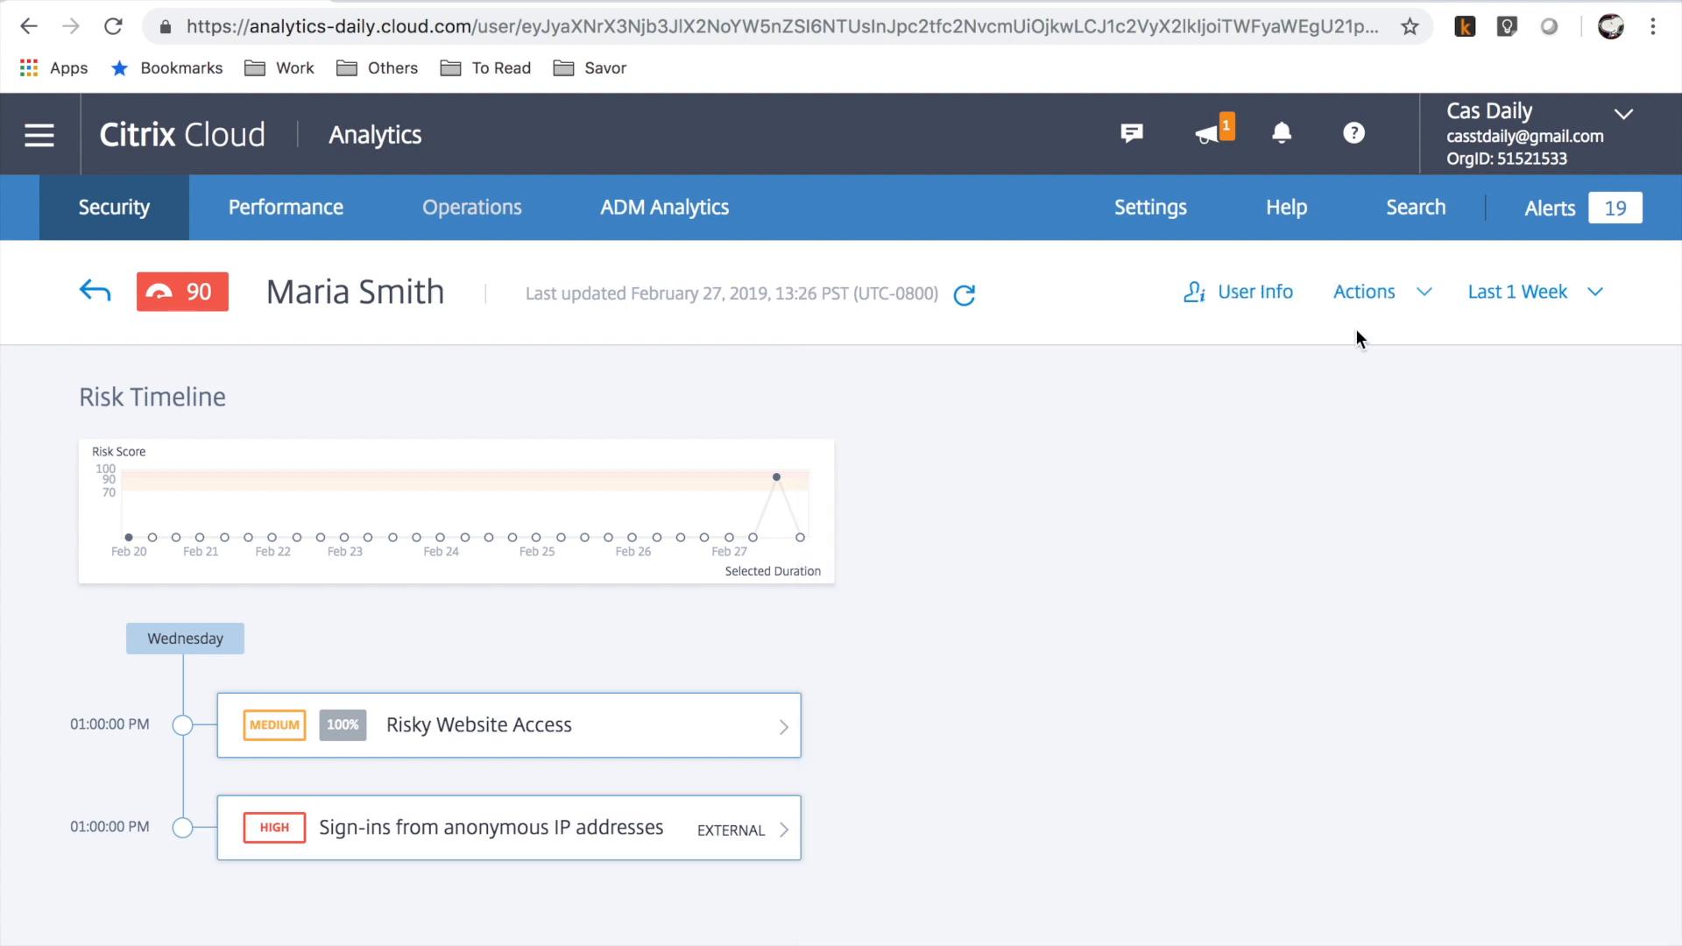
pyautogui.click(1362, 291)
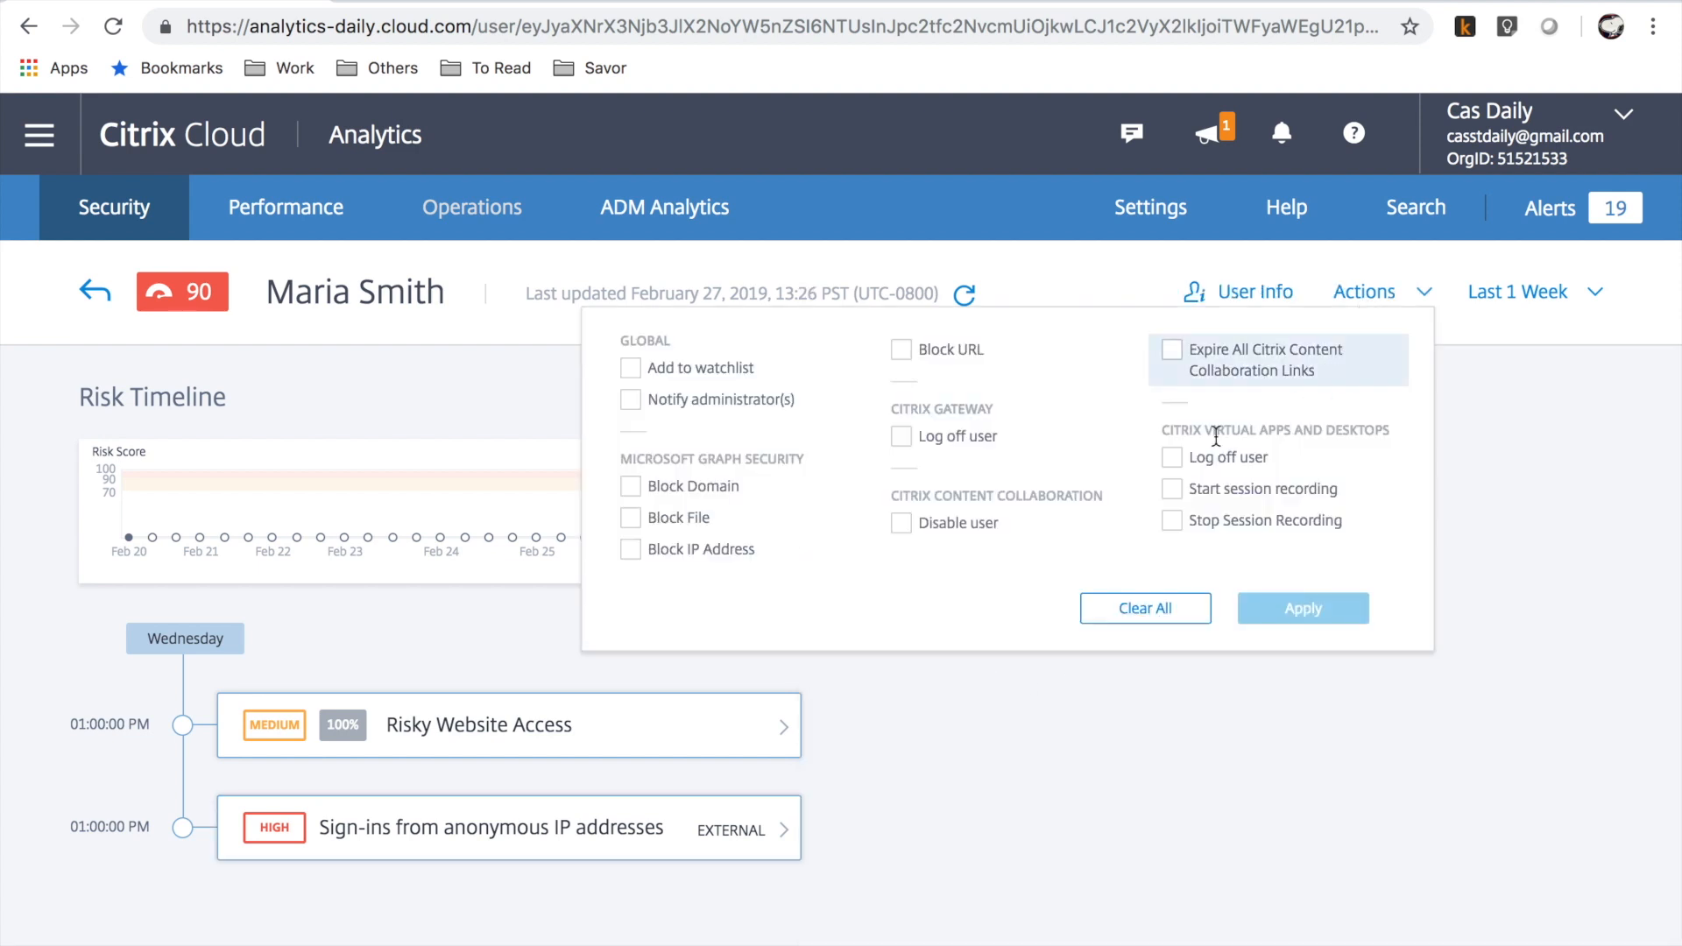
pyautogui.moveTo(795, 455)
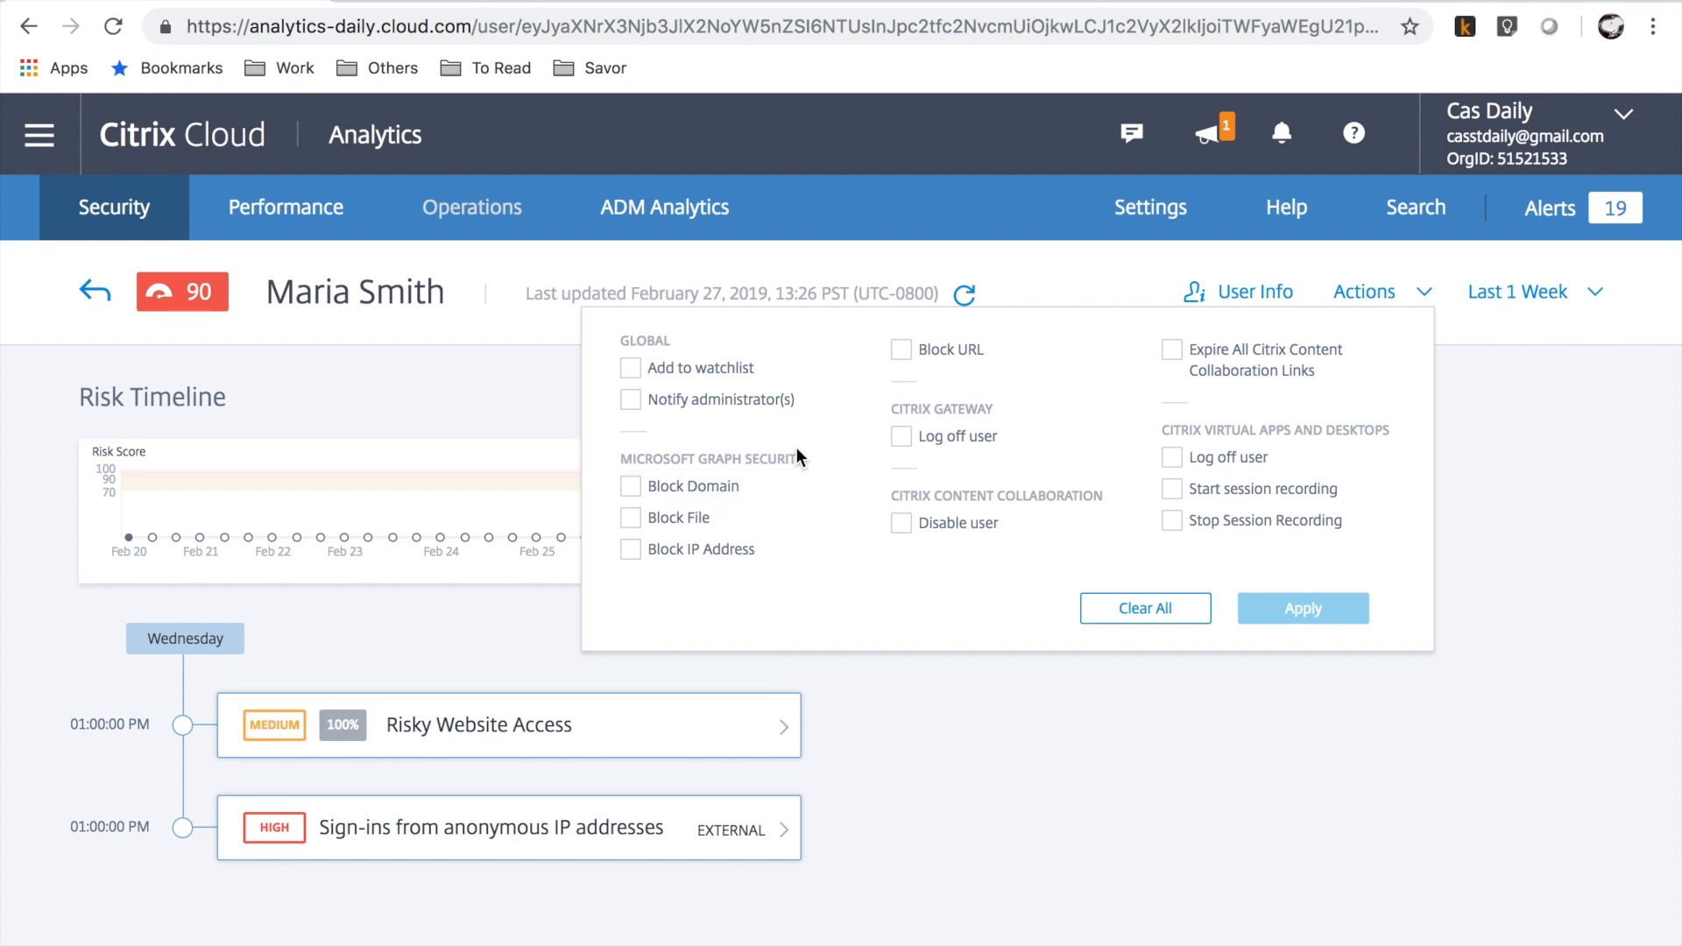
pyautogui.click(901, 350)
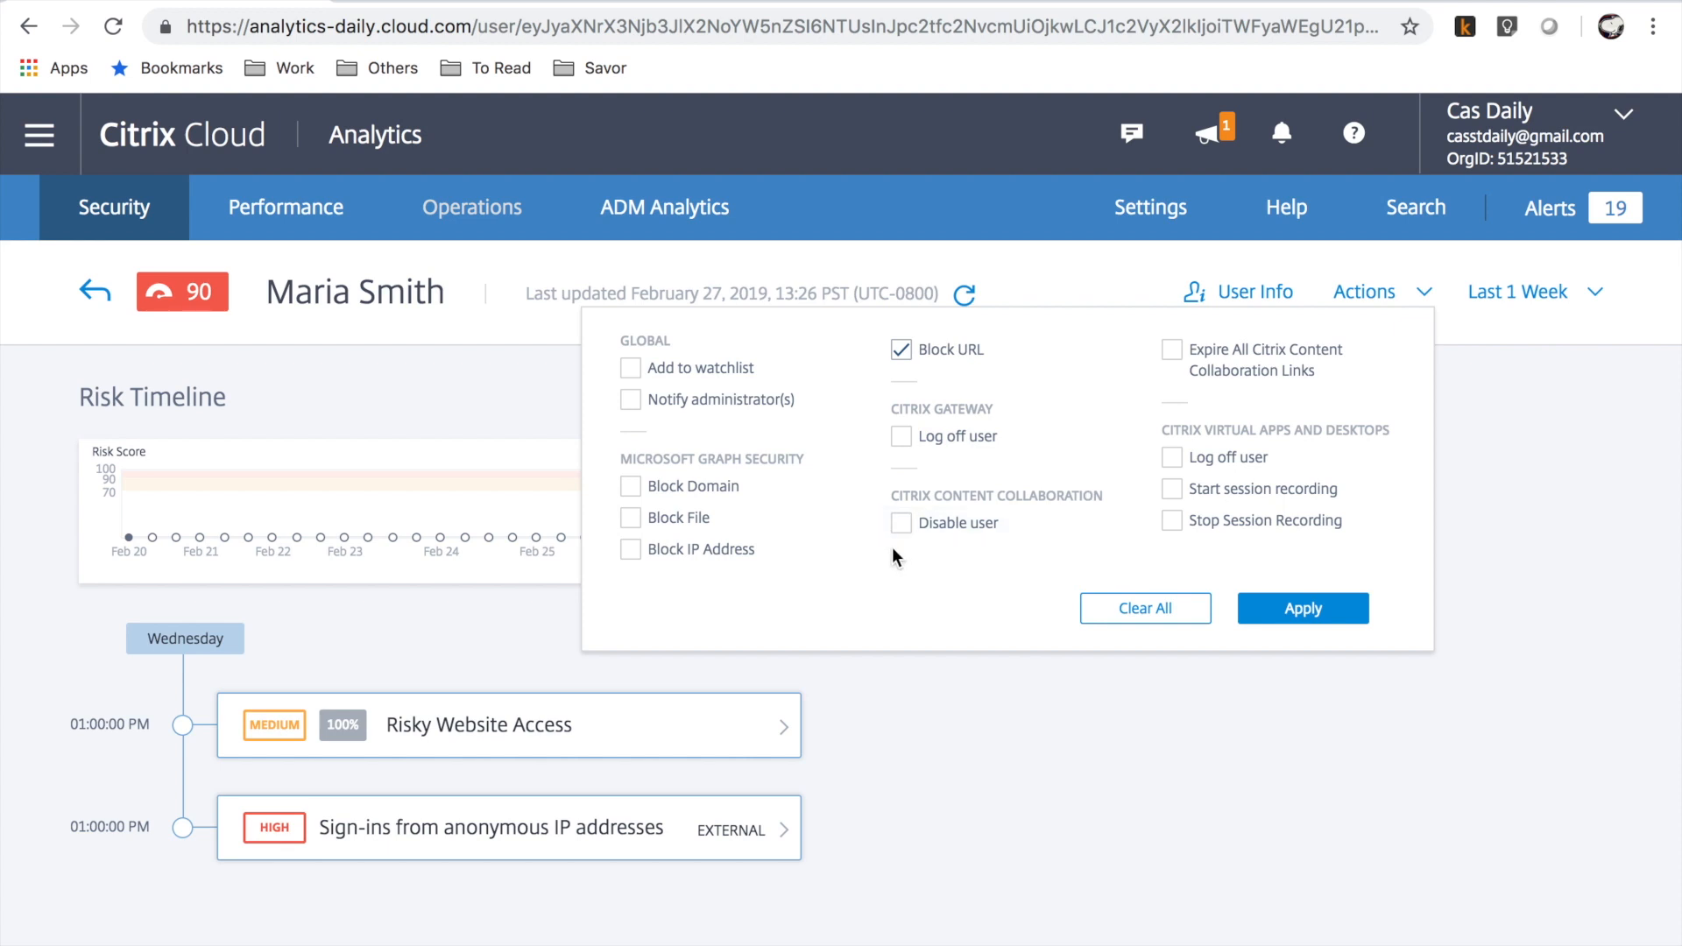
pyautogui.click(901, 524)
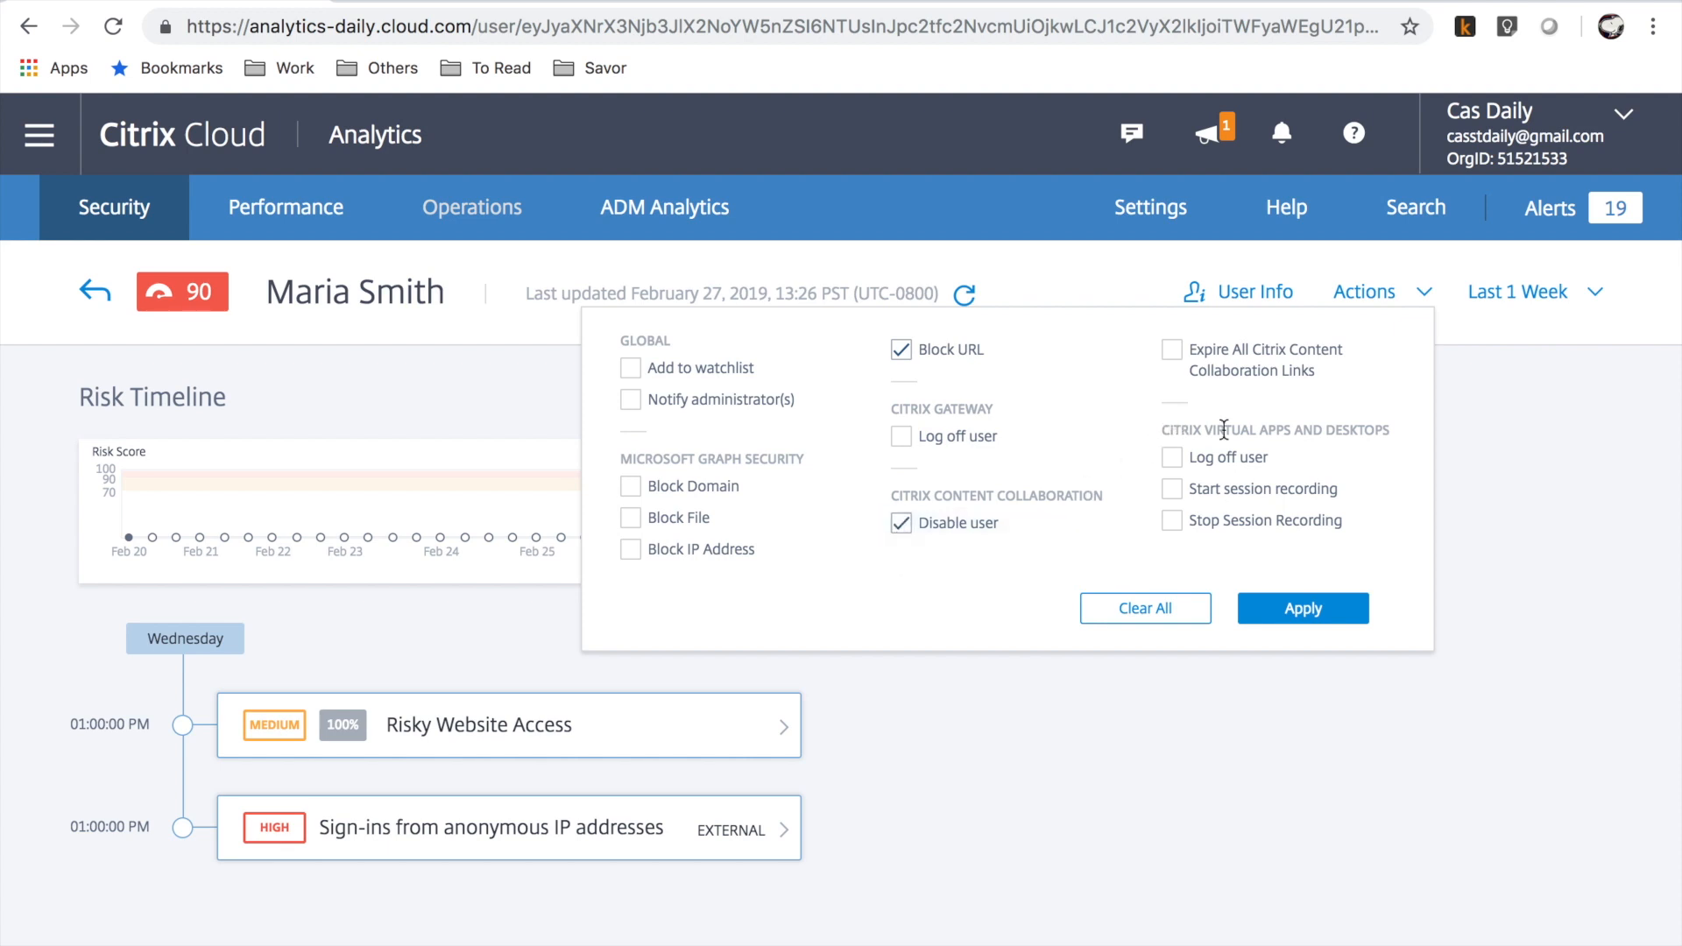
pyautogui.click(1171, 458)
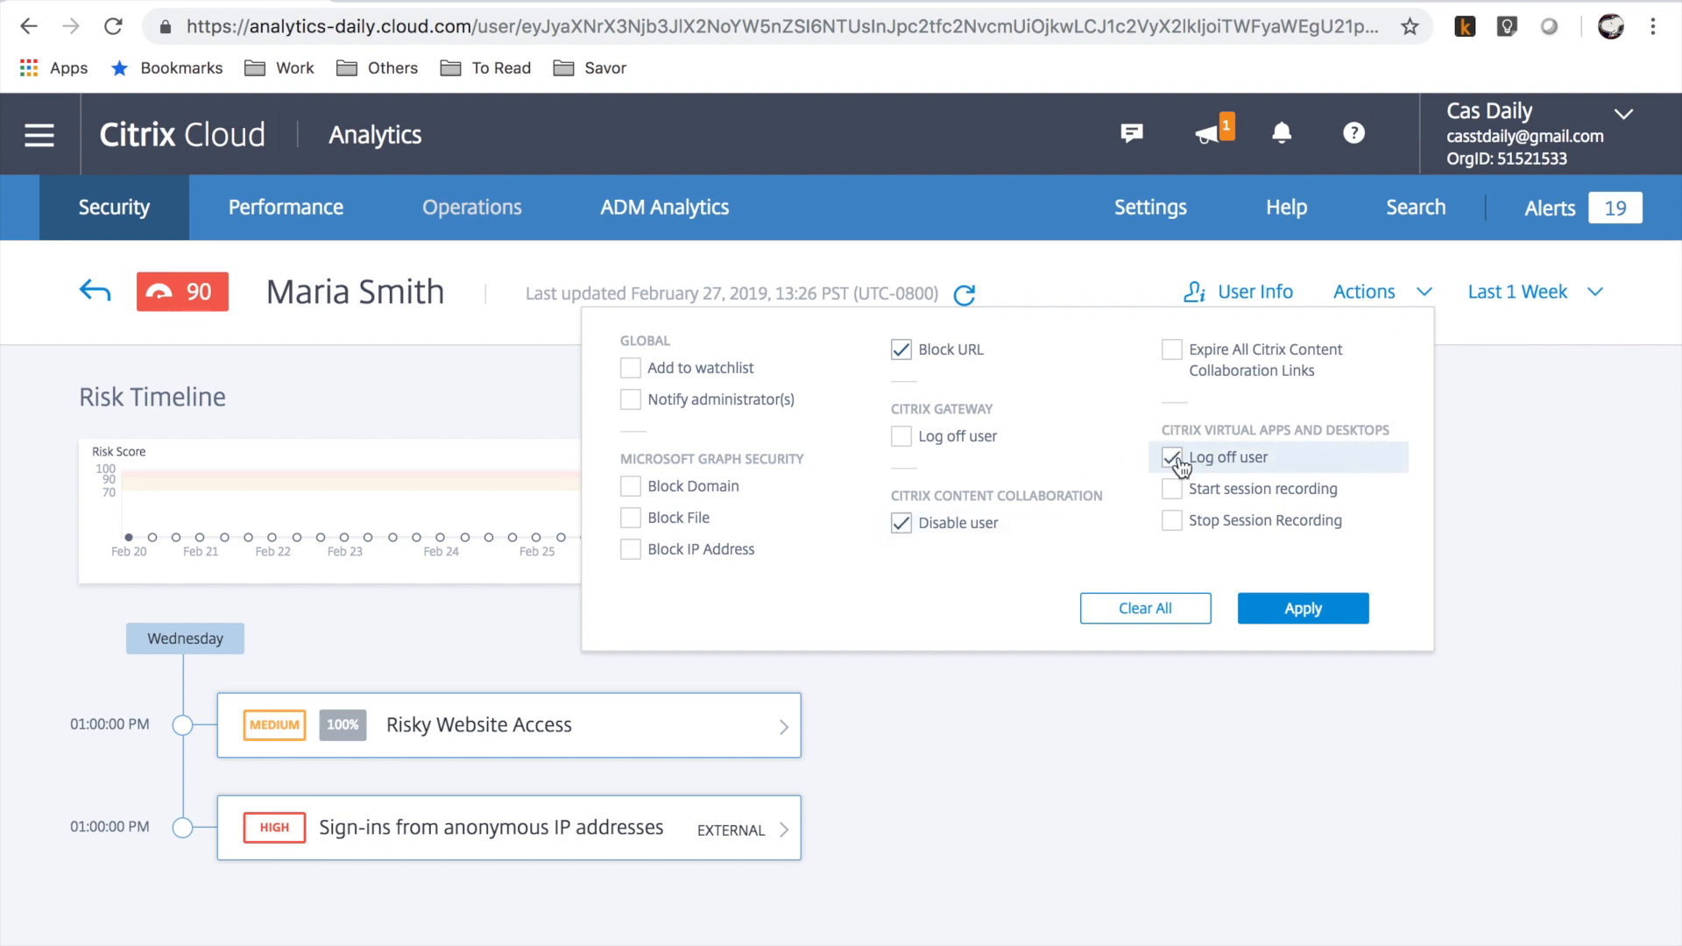
pyautogui.click(1302, 608)
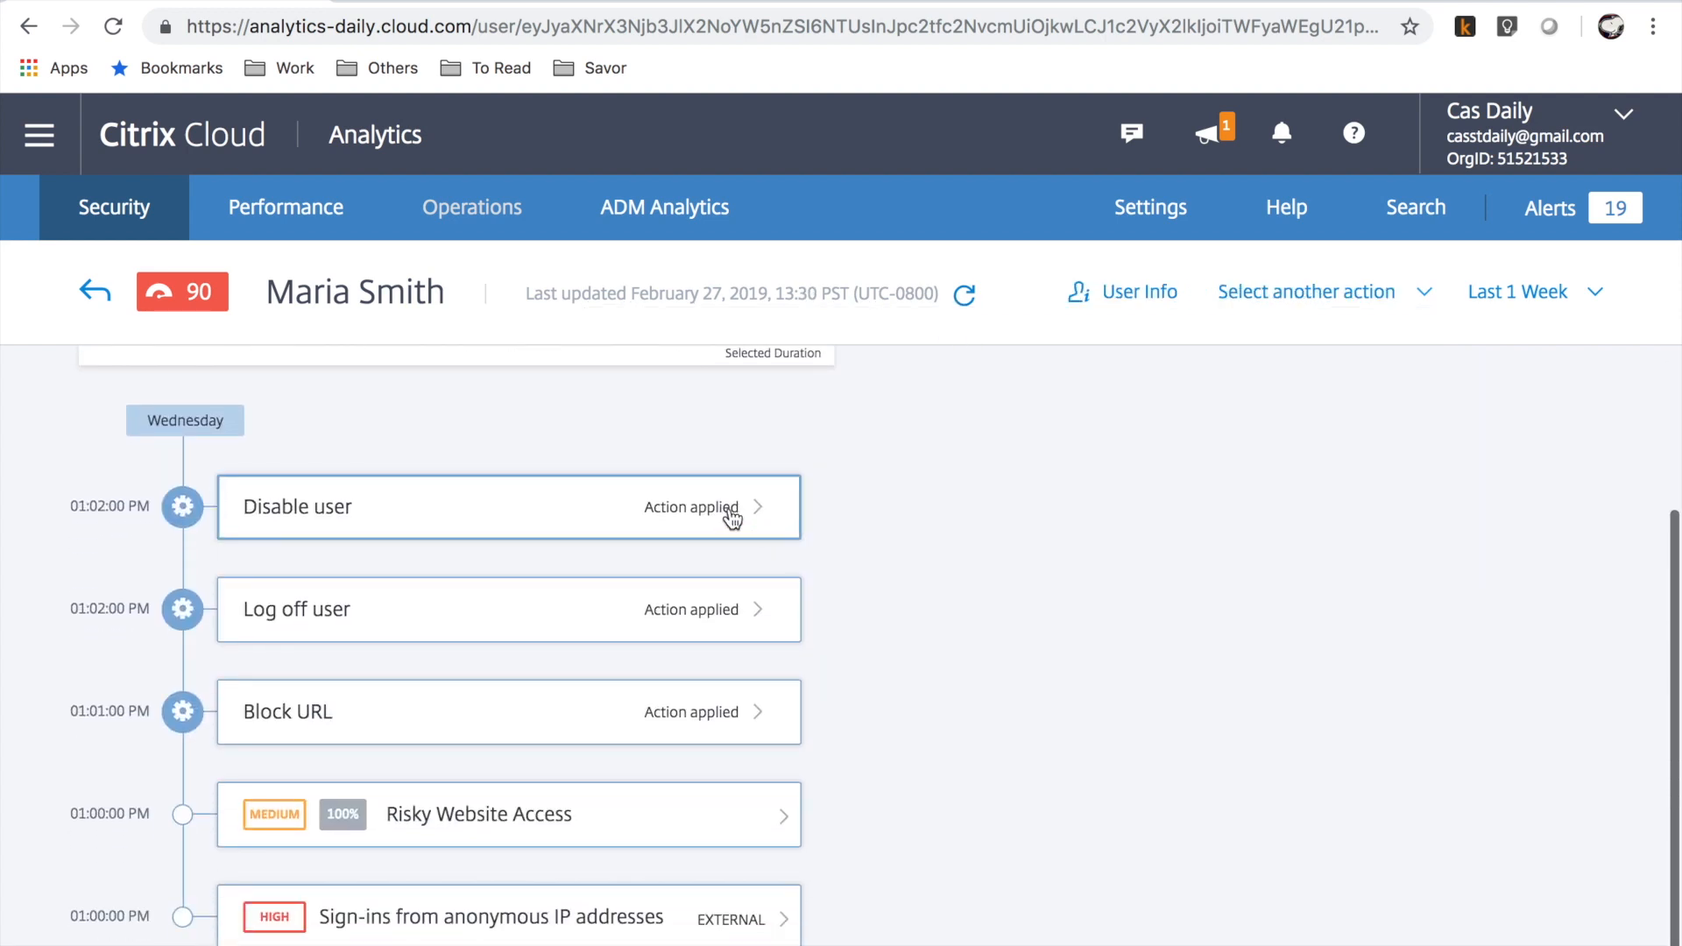
# Check the Disable user and Block URL action details, confirming the URL block Result is Success
pyautogui.click(507, 506)
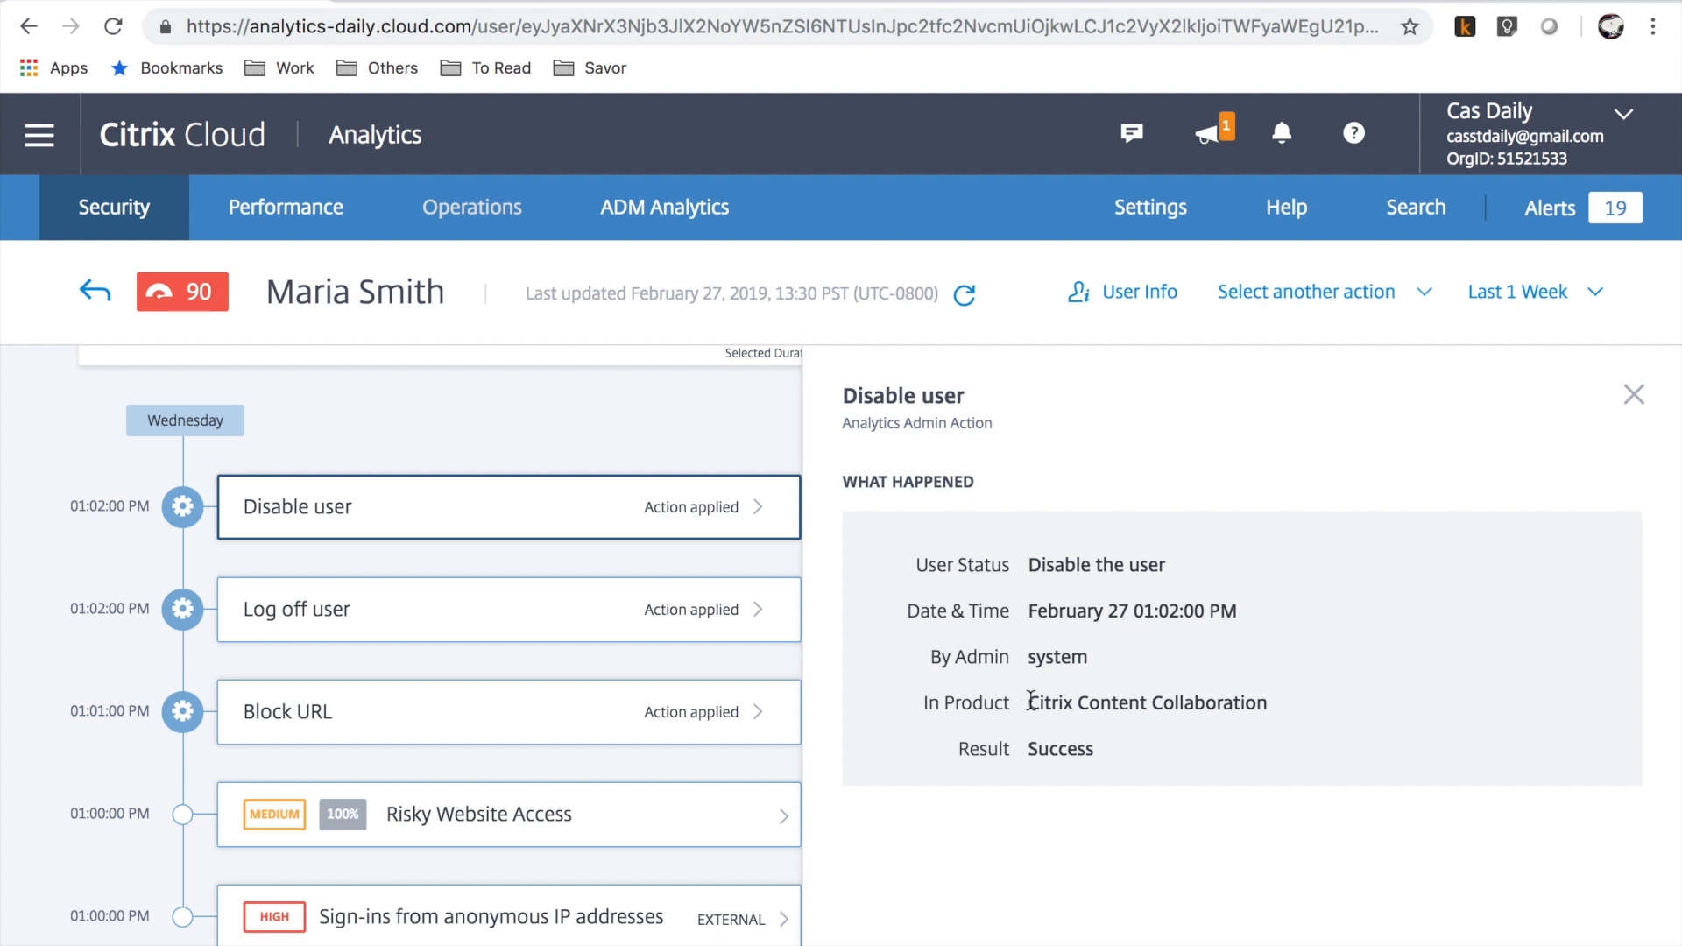
pyautogui.doubleClick(1060, 748)
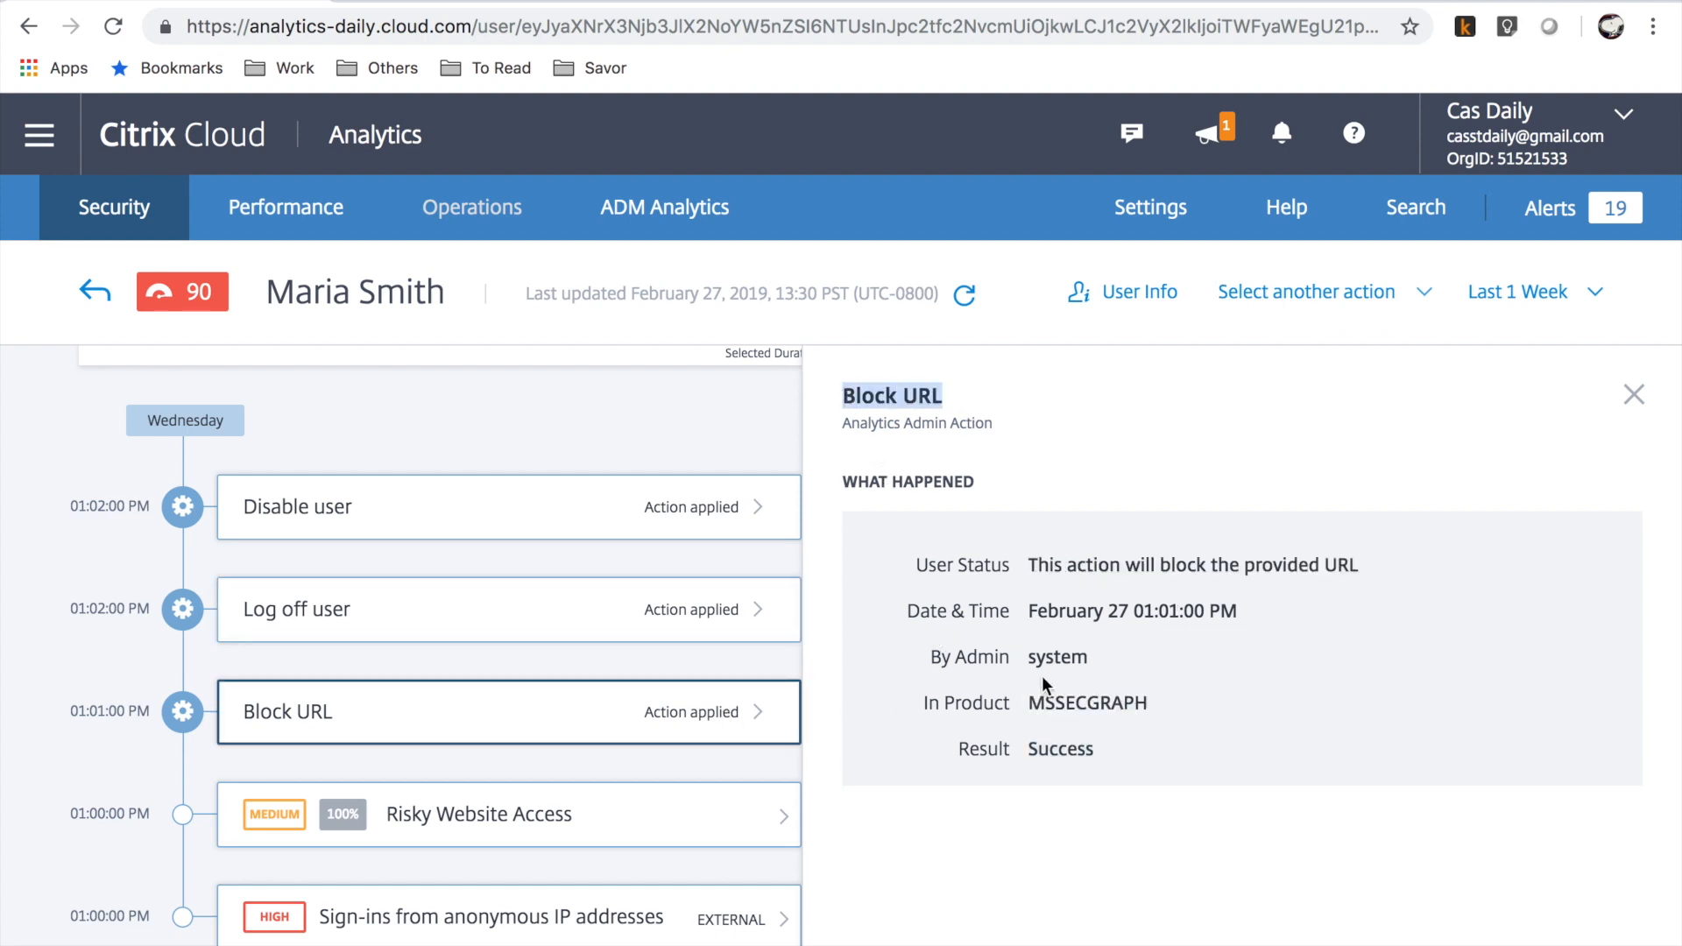
pyautogui.doubleClick(1058, 748)
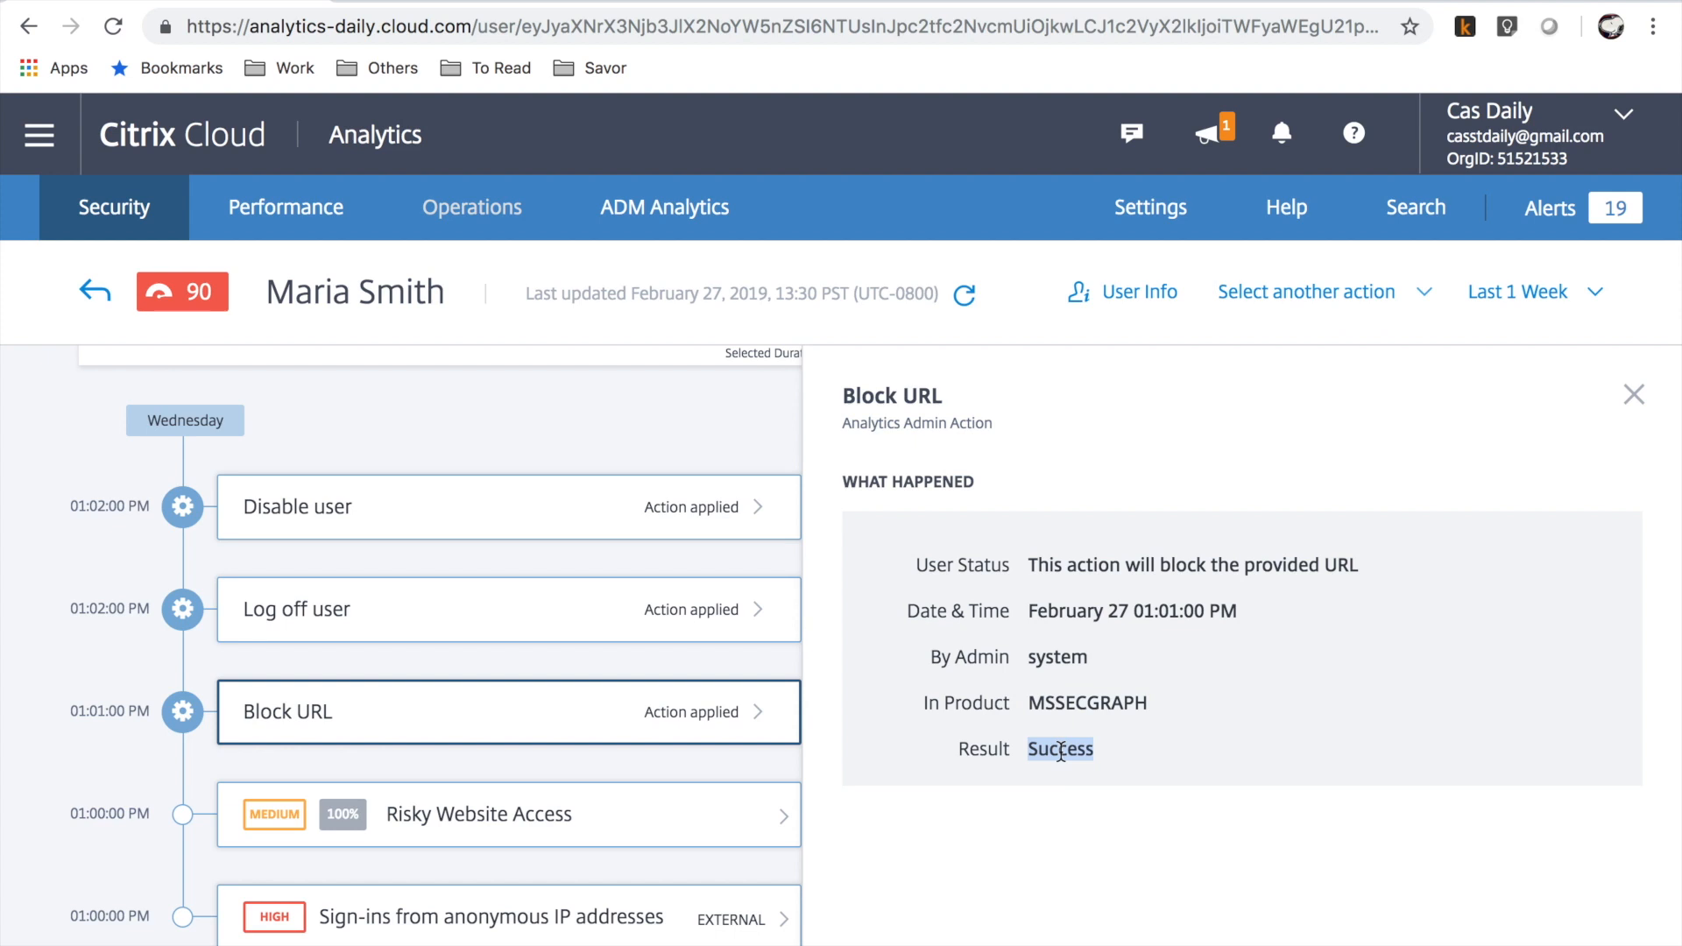
# Go to the Rules page via Settings > Rules
pyautogui.click(1149, 207)
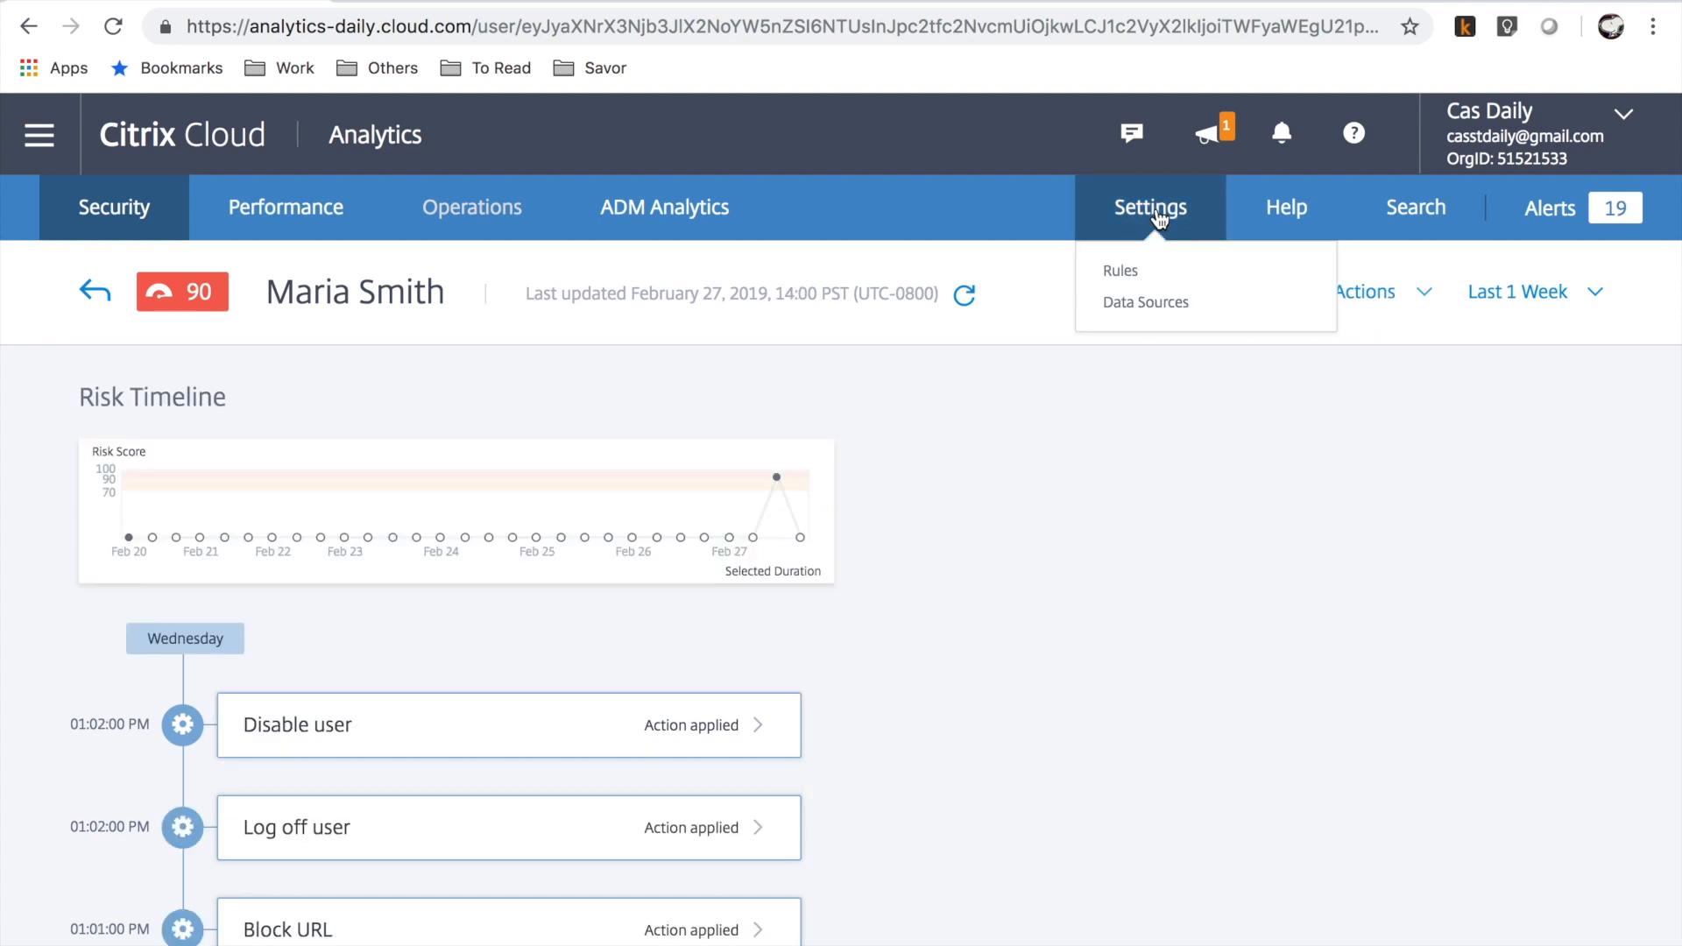
pyautogui.click(1119, 270)
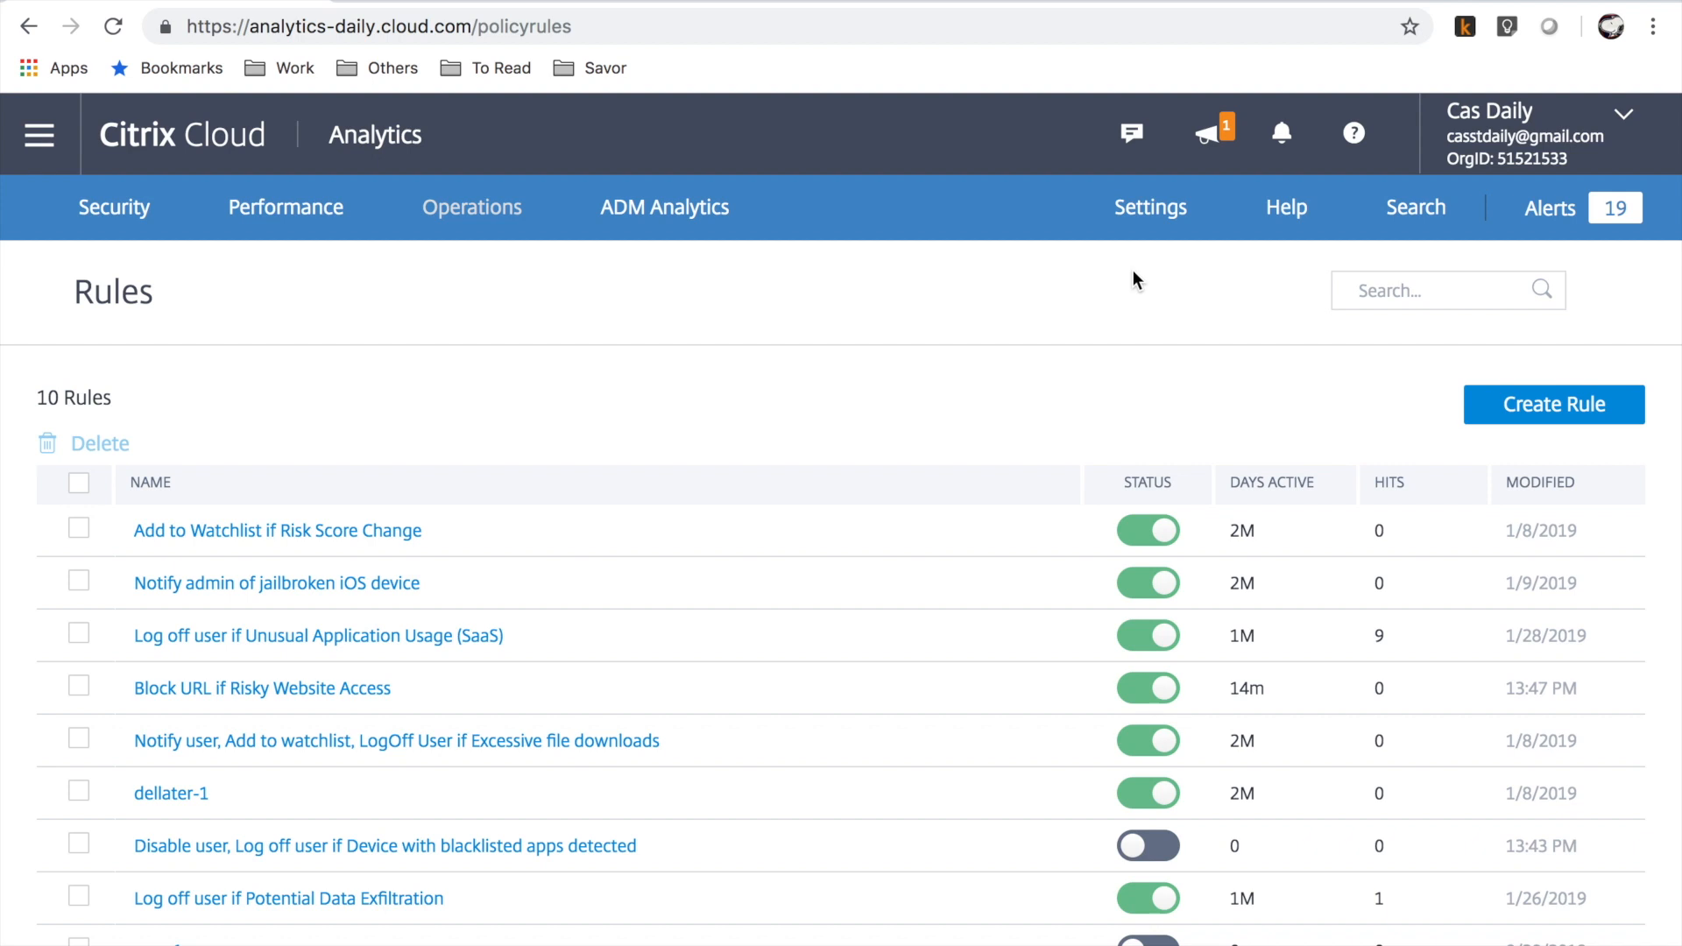
pyautogui.moveTo(1321, 381)
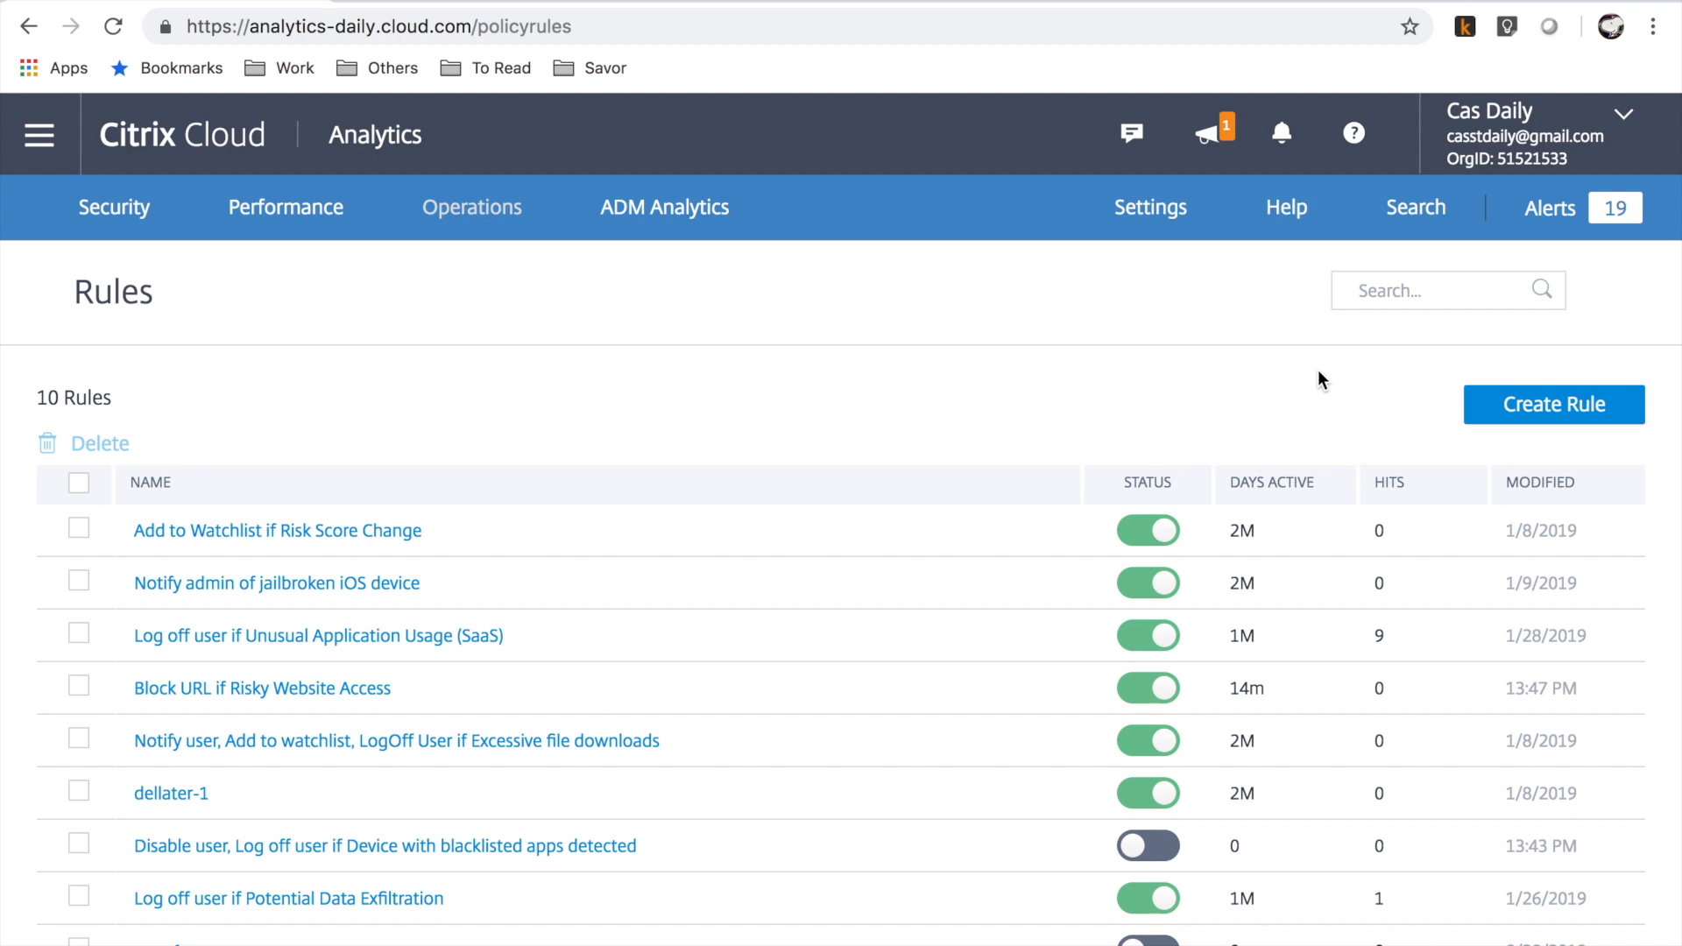
# Start a new rule with the condition Sign-ins from anonymous IP addresses
pyautogui.click(1550, 404)
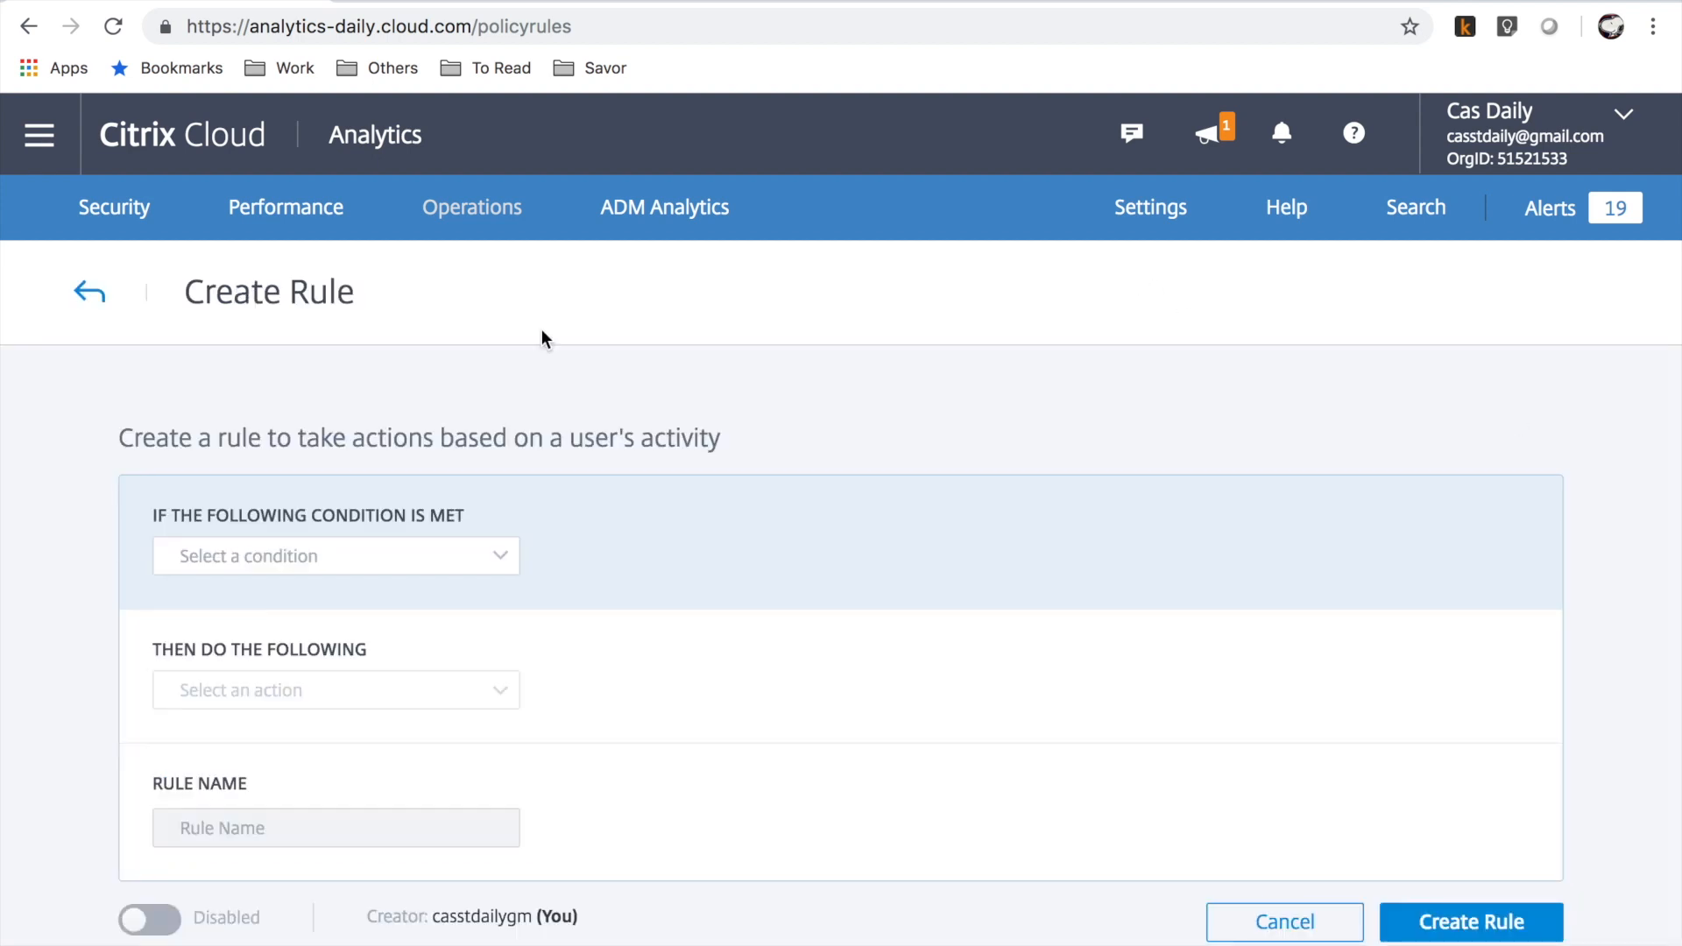
pyautogui.moveTo(417, 487)
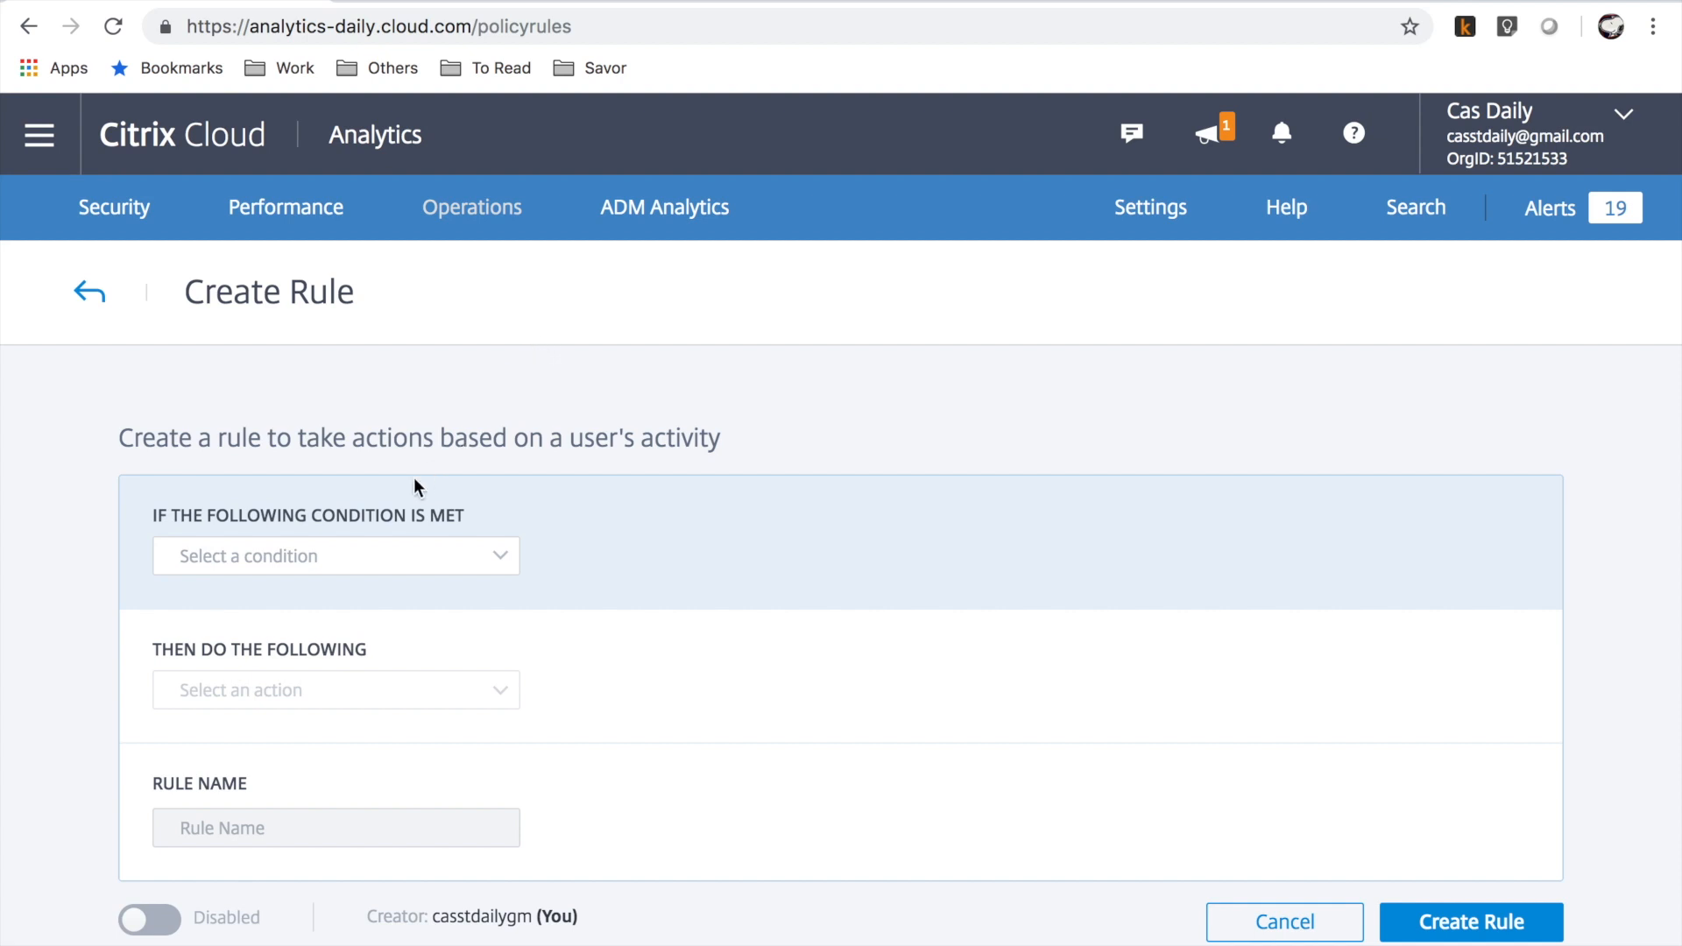
pyautogui.click(334, 556)
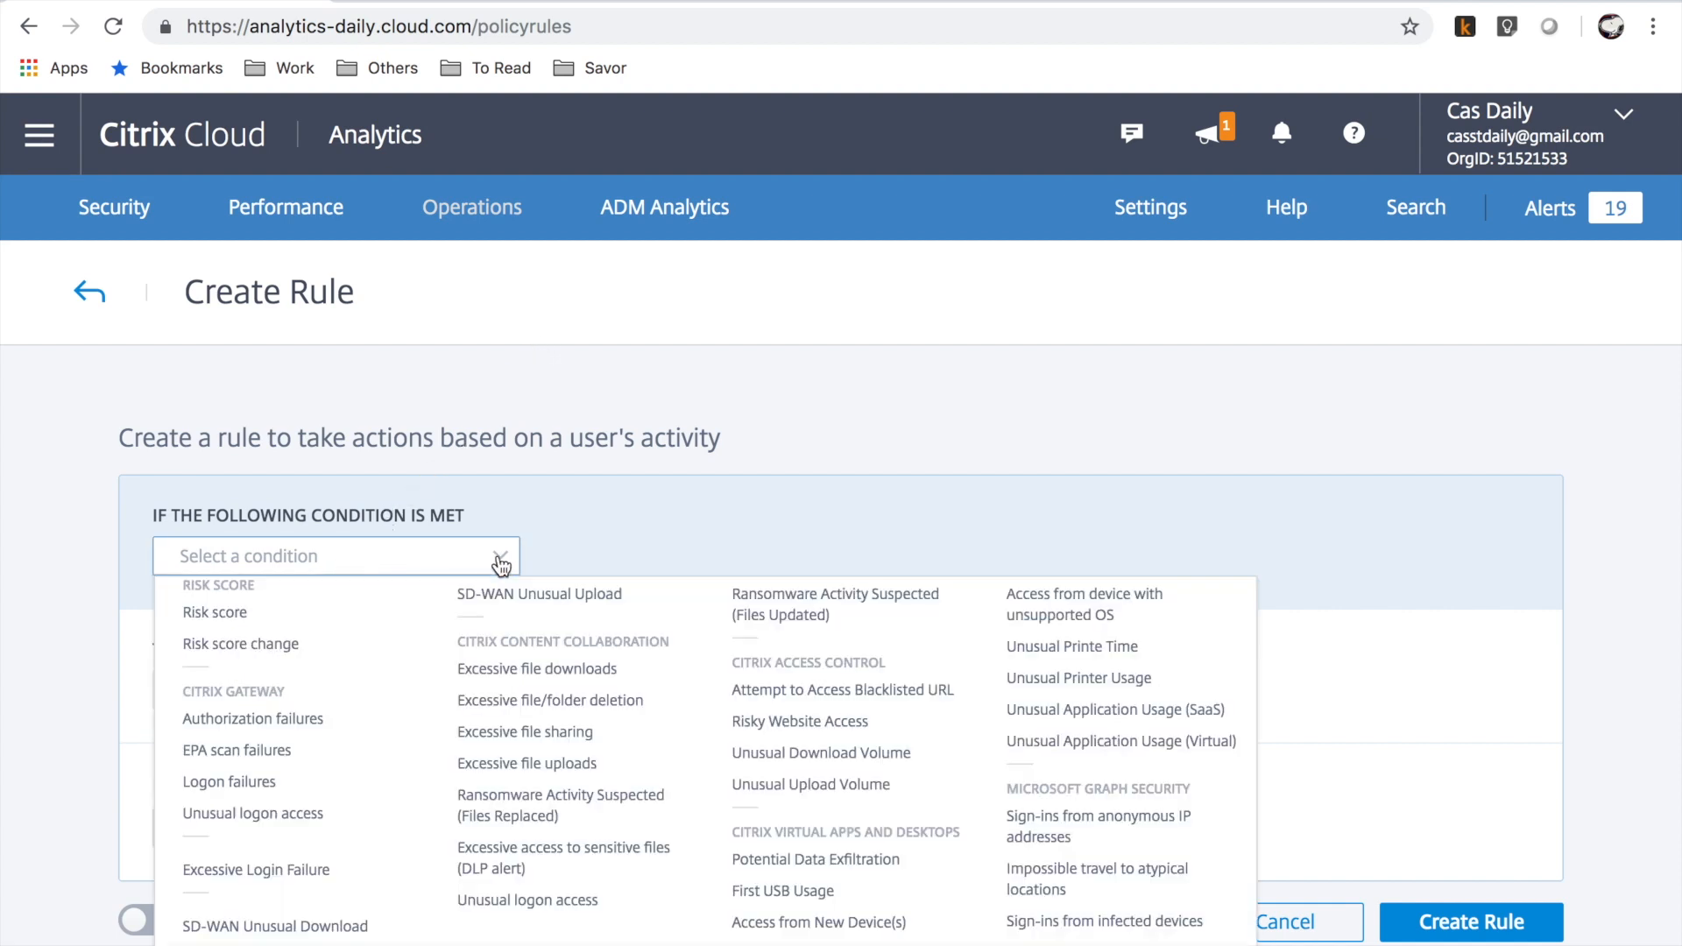
pyautogui.moveTo(1082, 790)
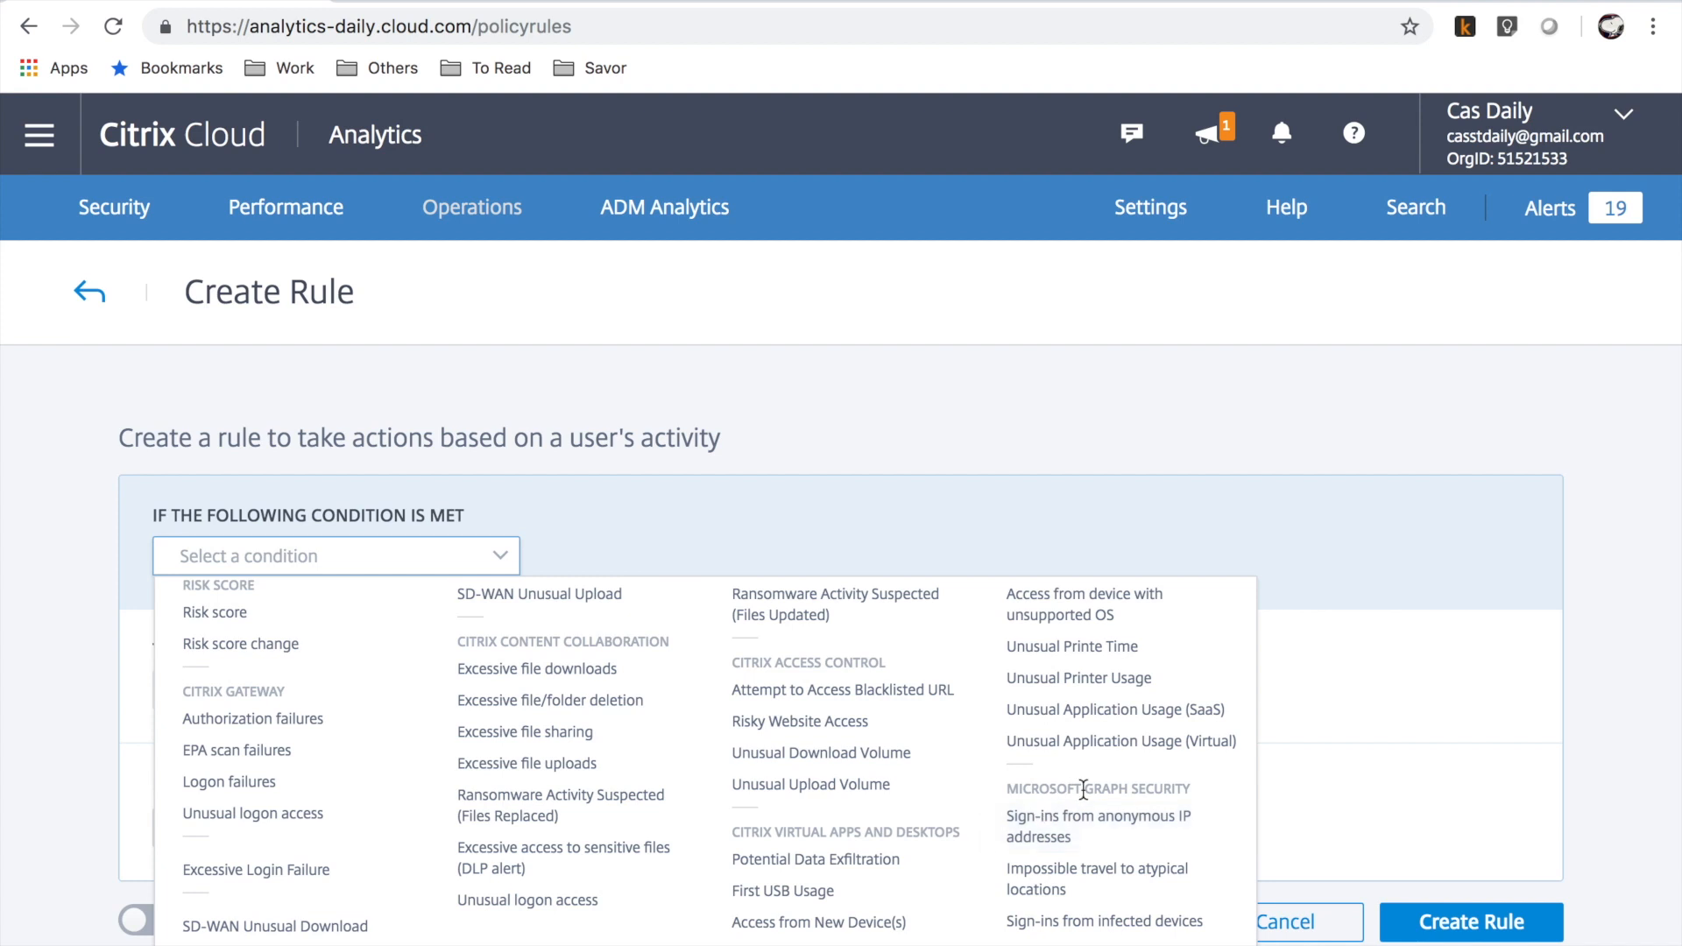
pyautogui.moveTo(1097, 825)
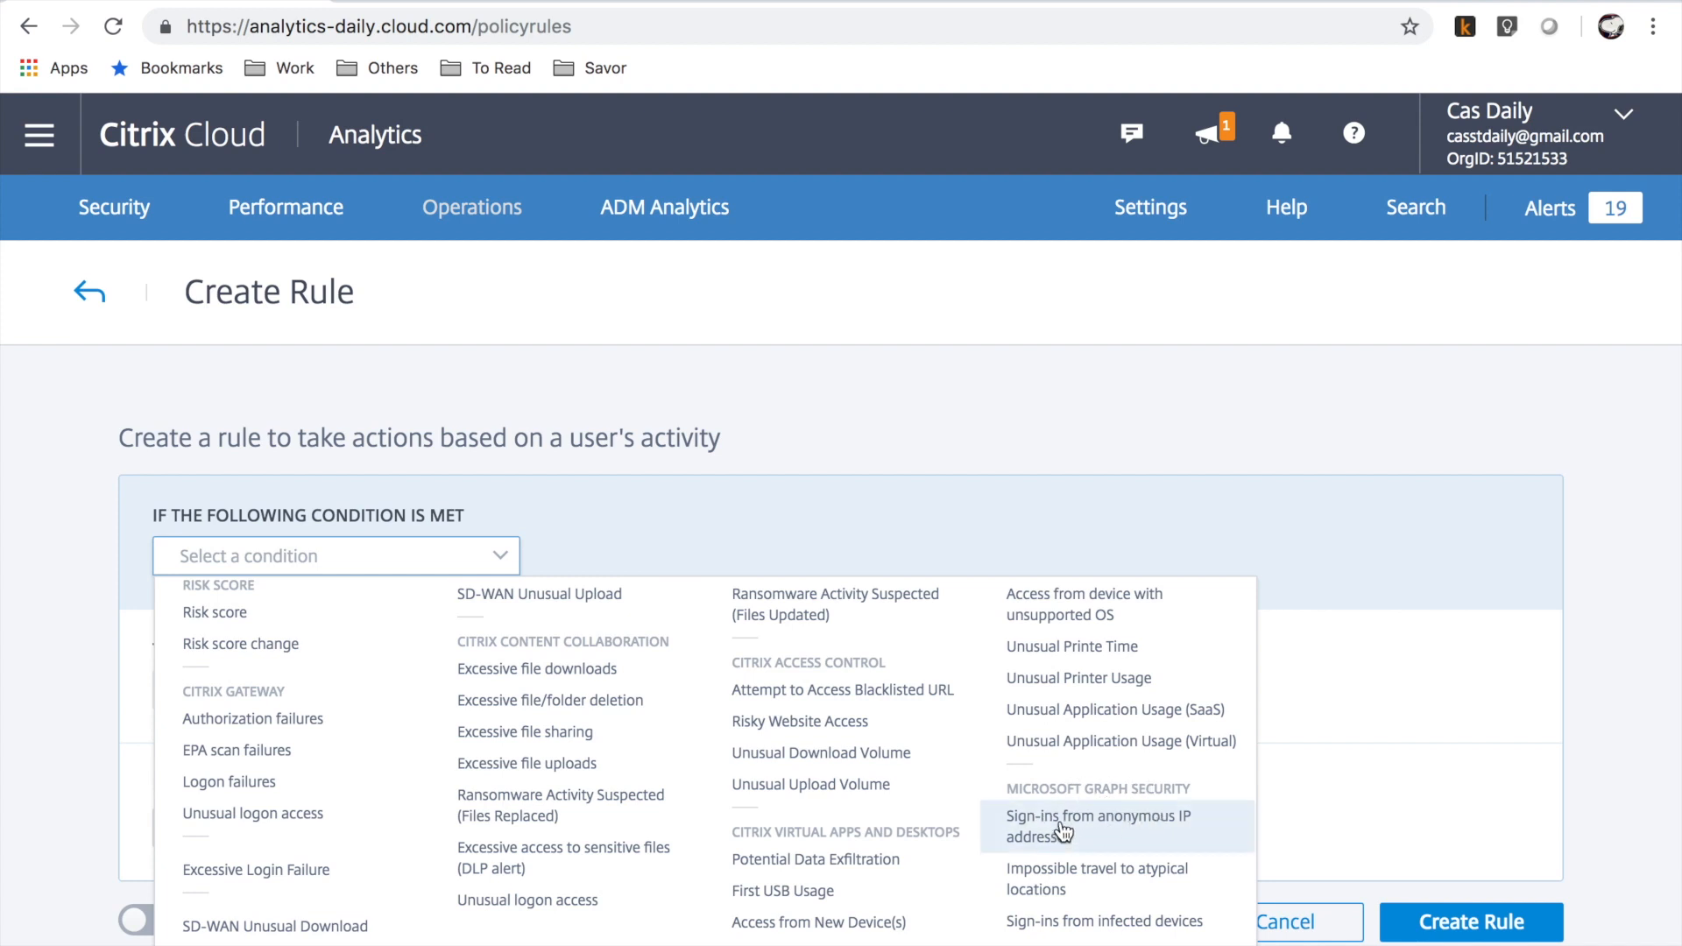
pyautogui.click(1096, 825)
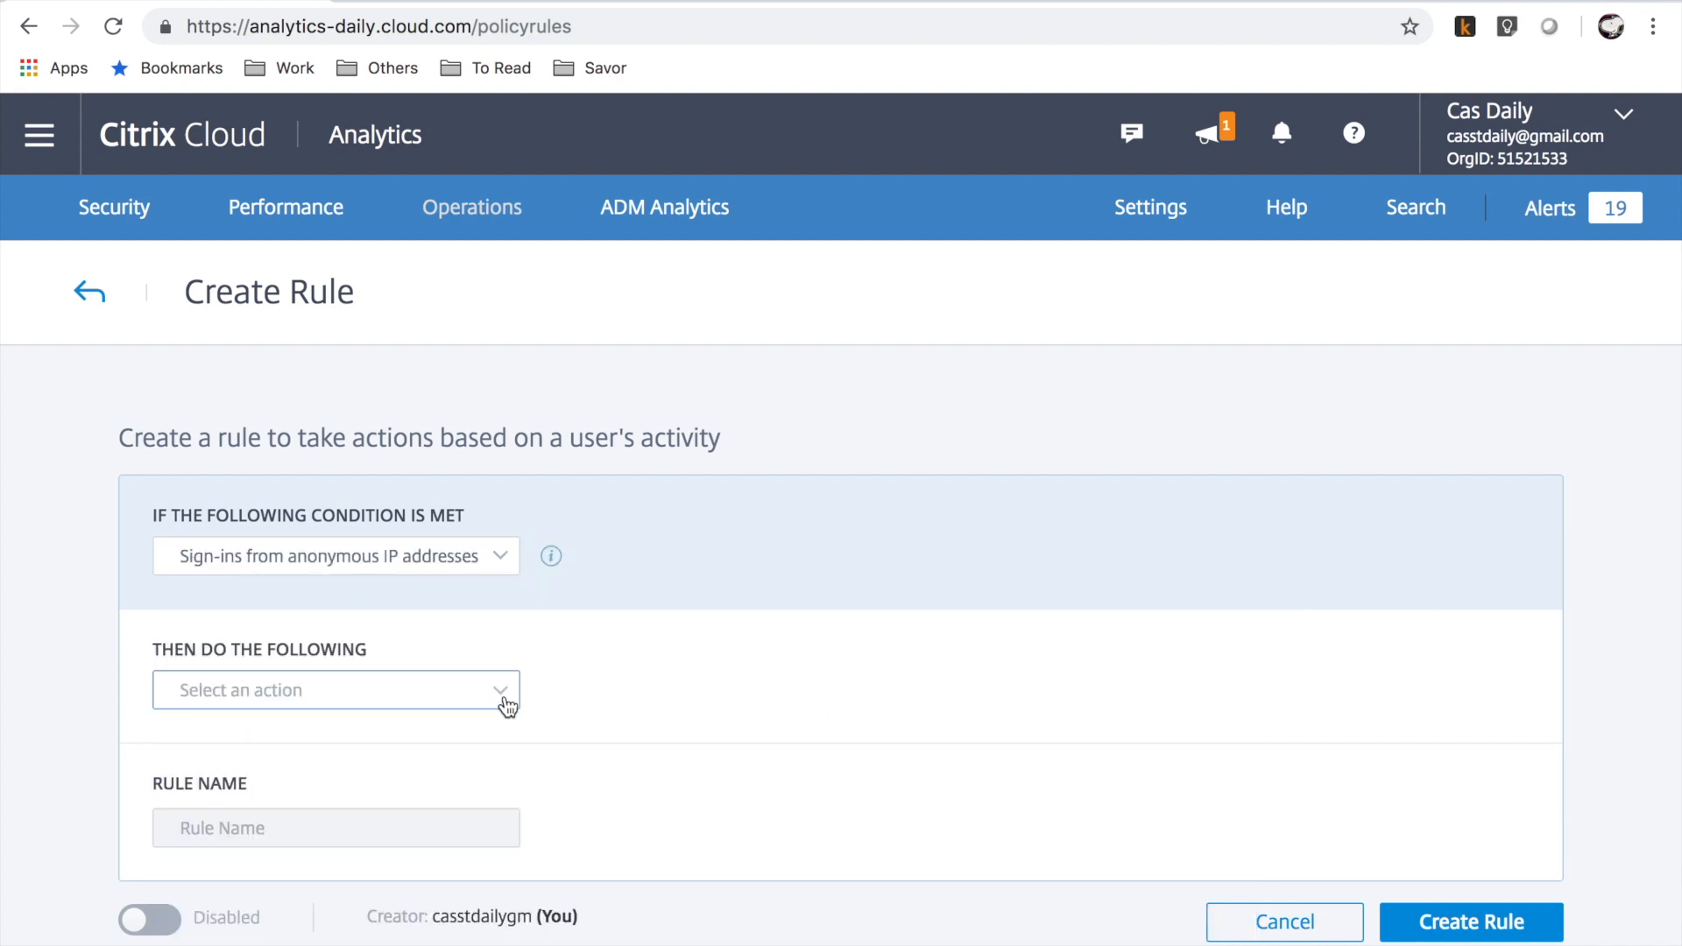
# Set the rule's actions to Disable user and Log off user, then create the rule
pyautogui.click(335, 690)
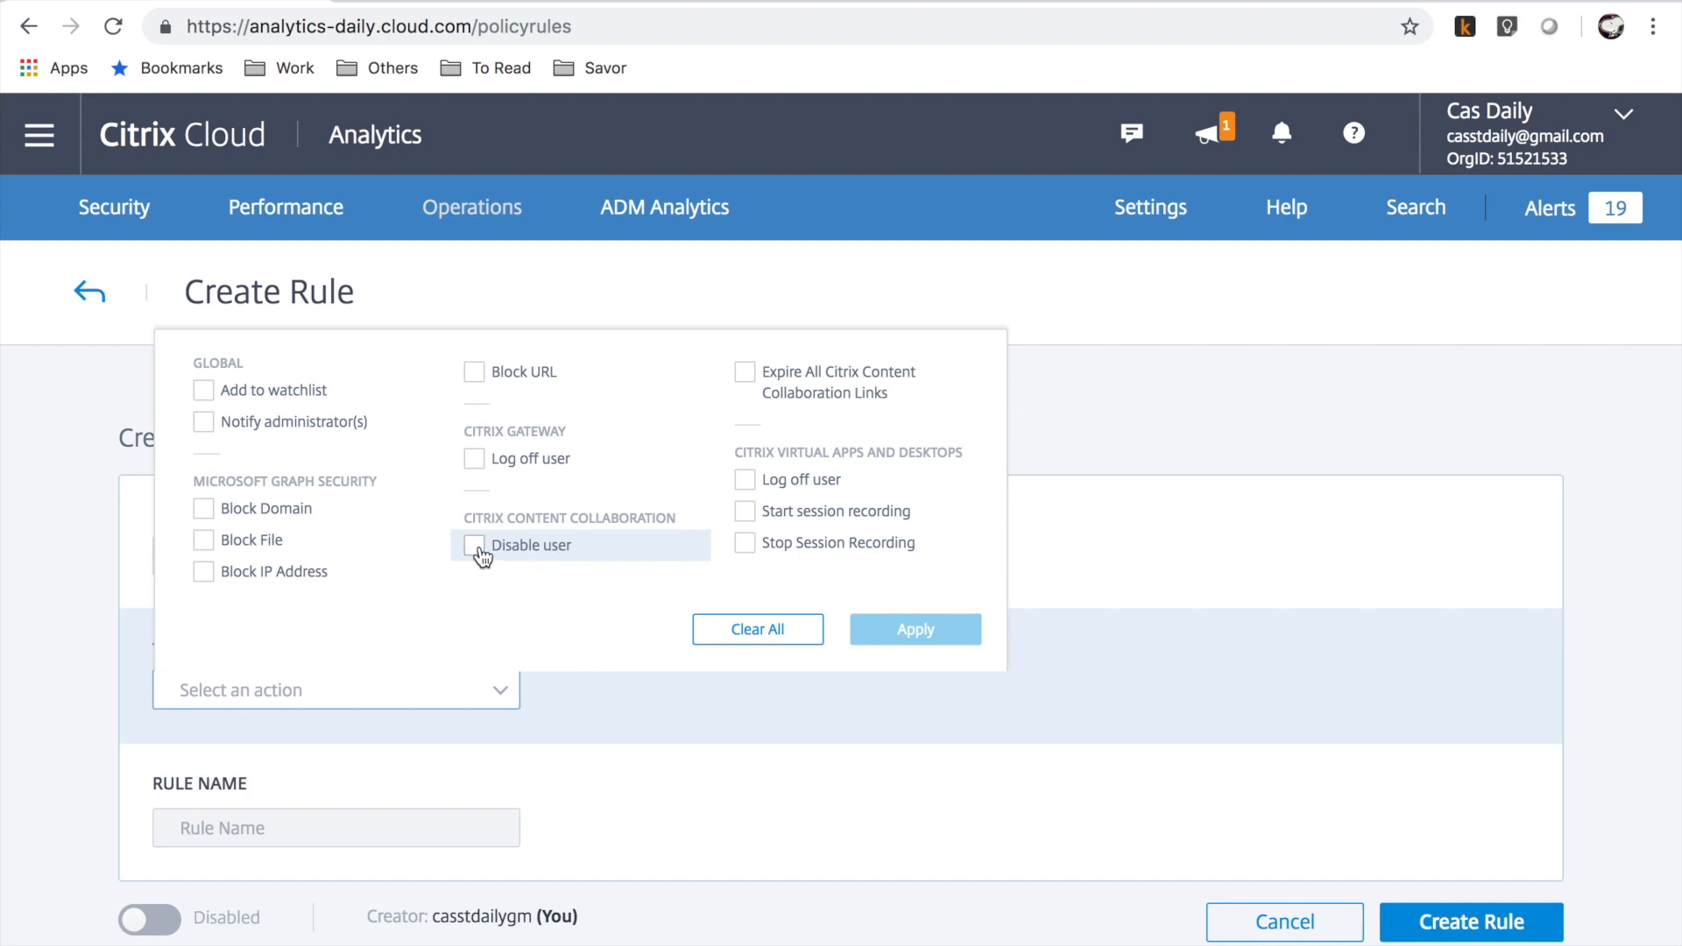
pyautogui.click(473, 545)
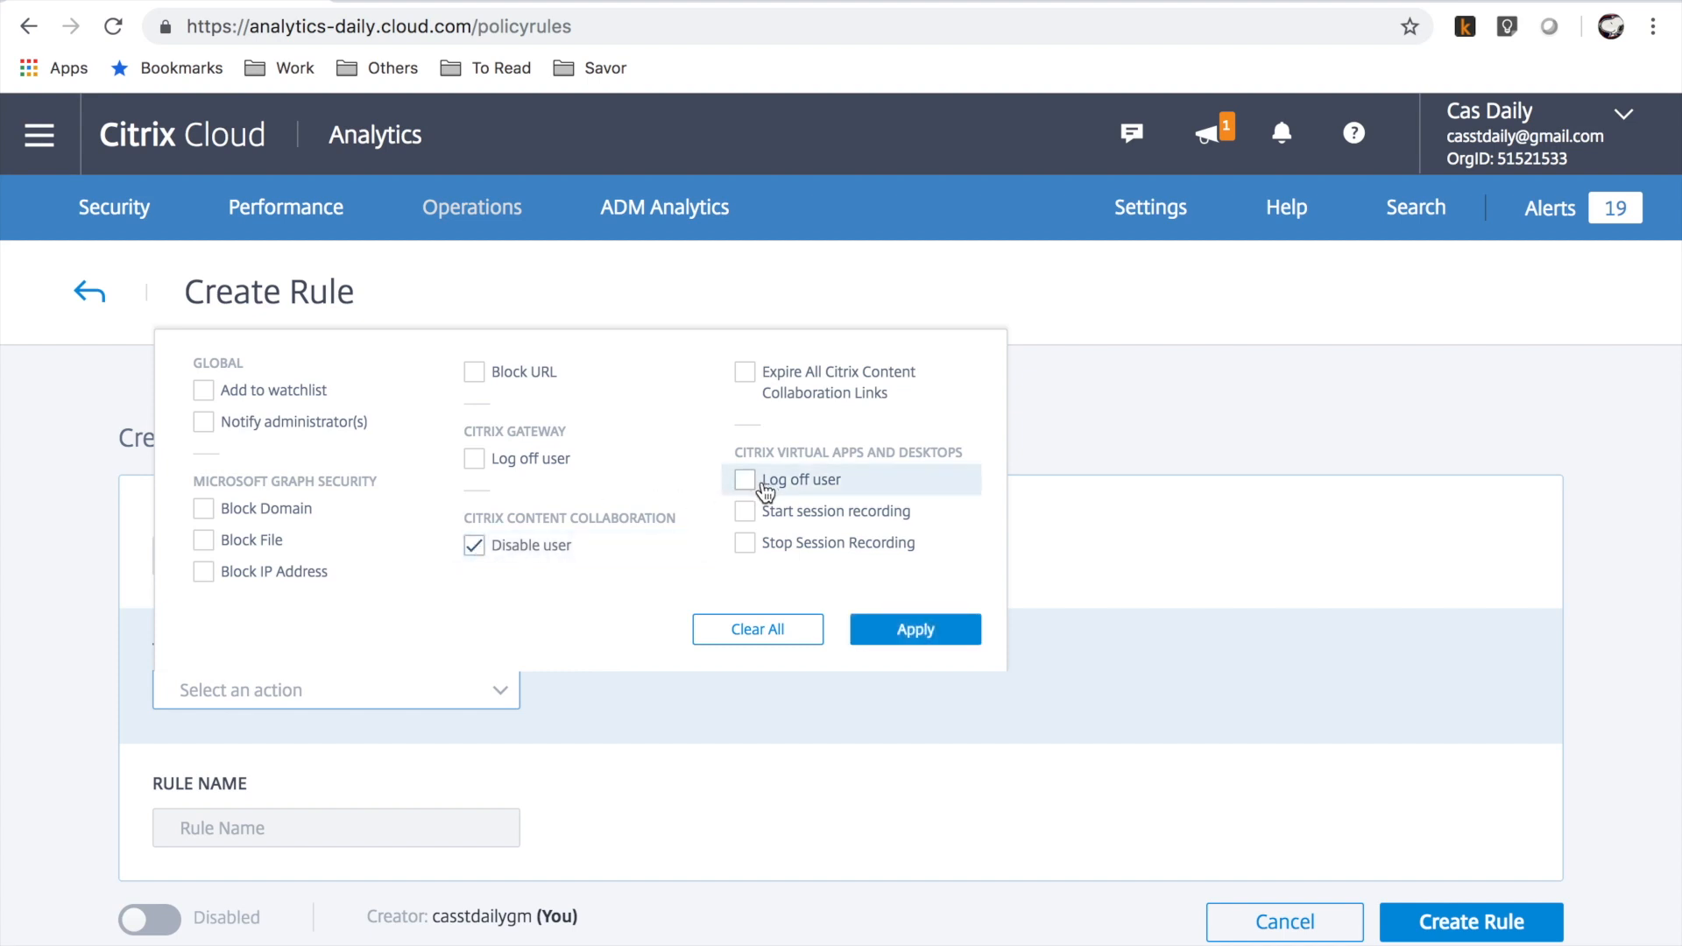
pyautogui.click(745, 480)
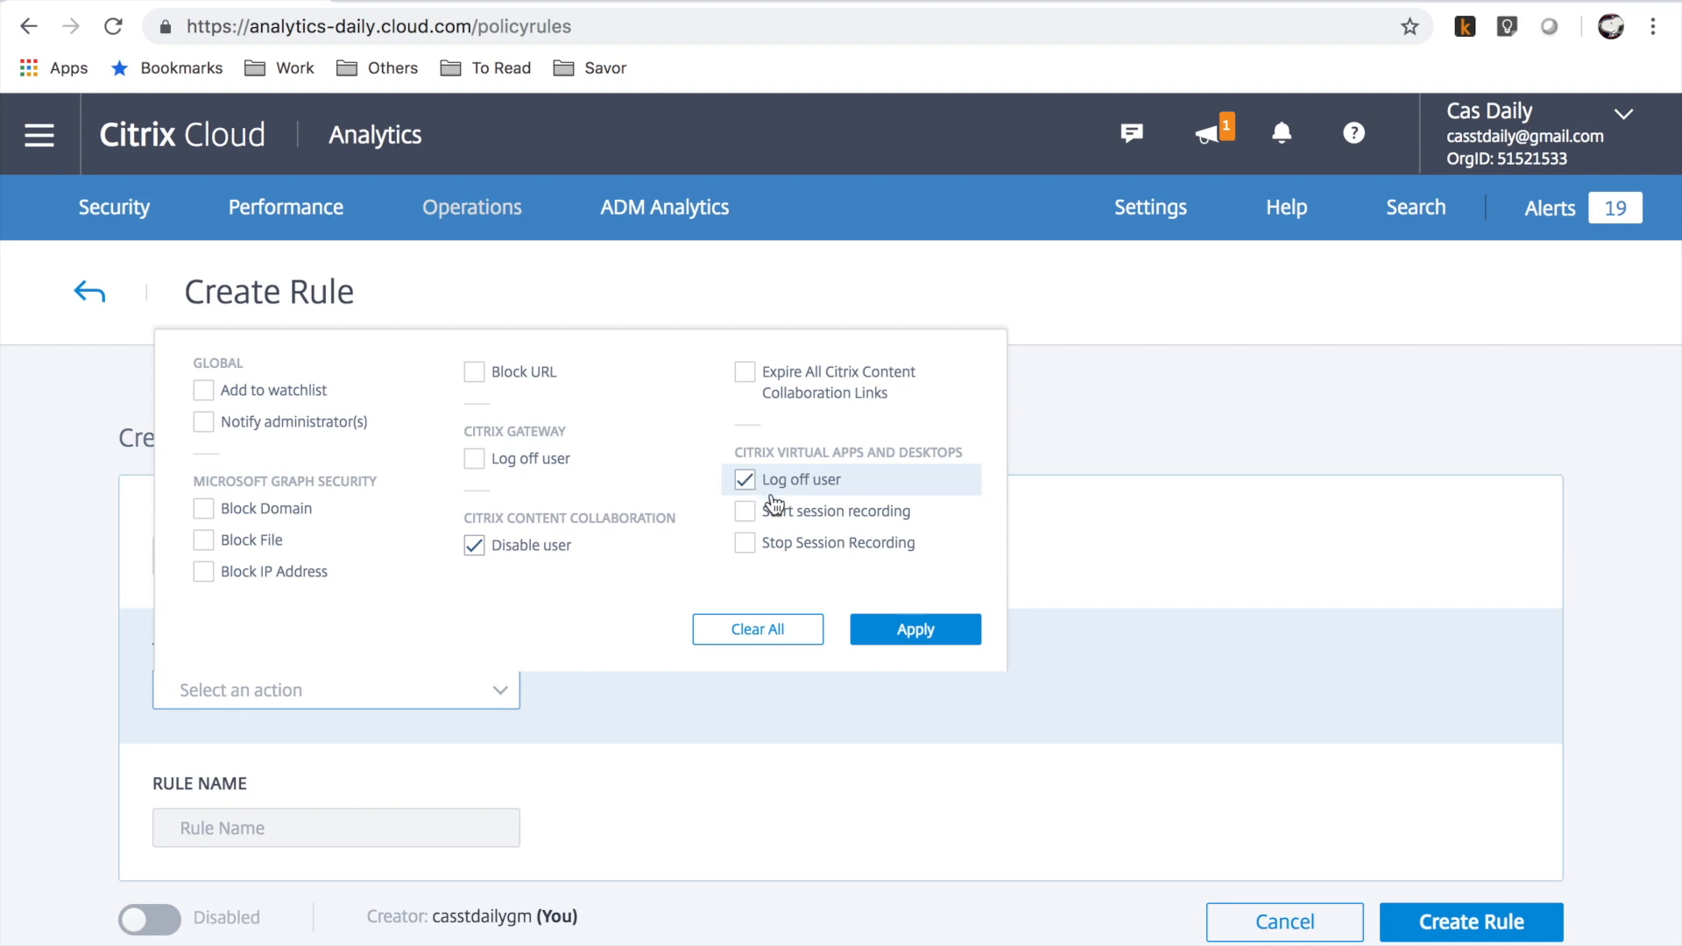
pyautogui.click(914, 629)
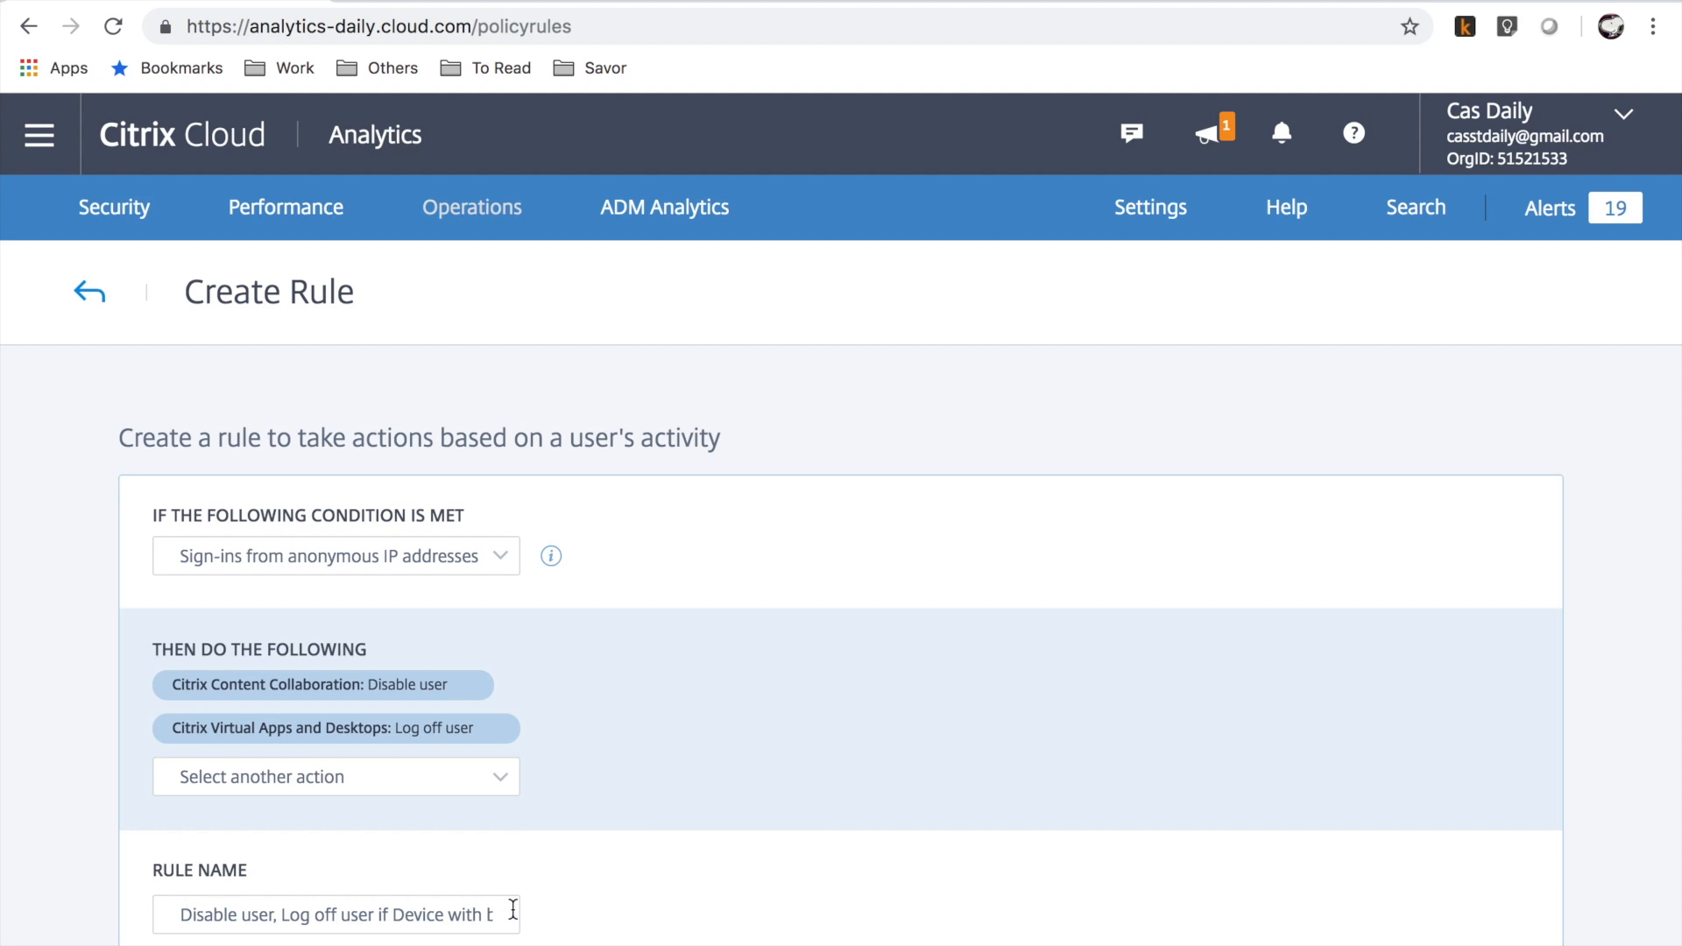
pyautogui.scroll(-3)
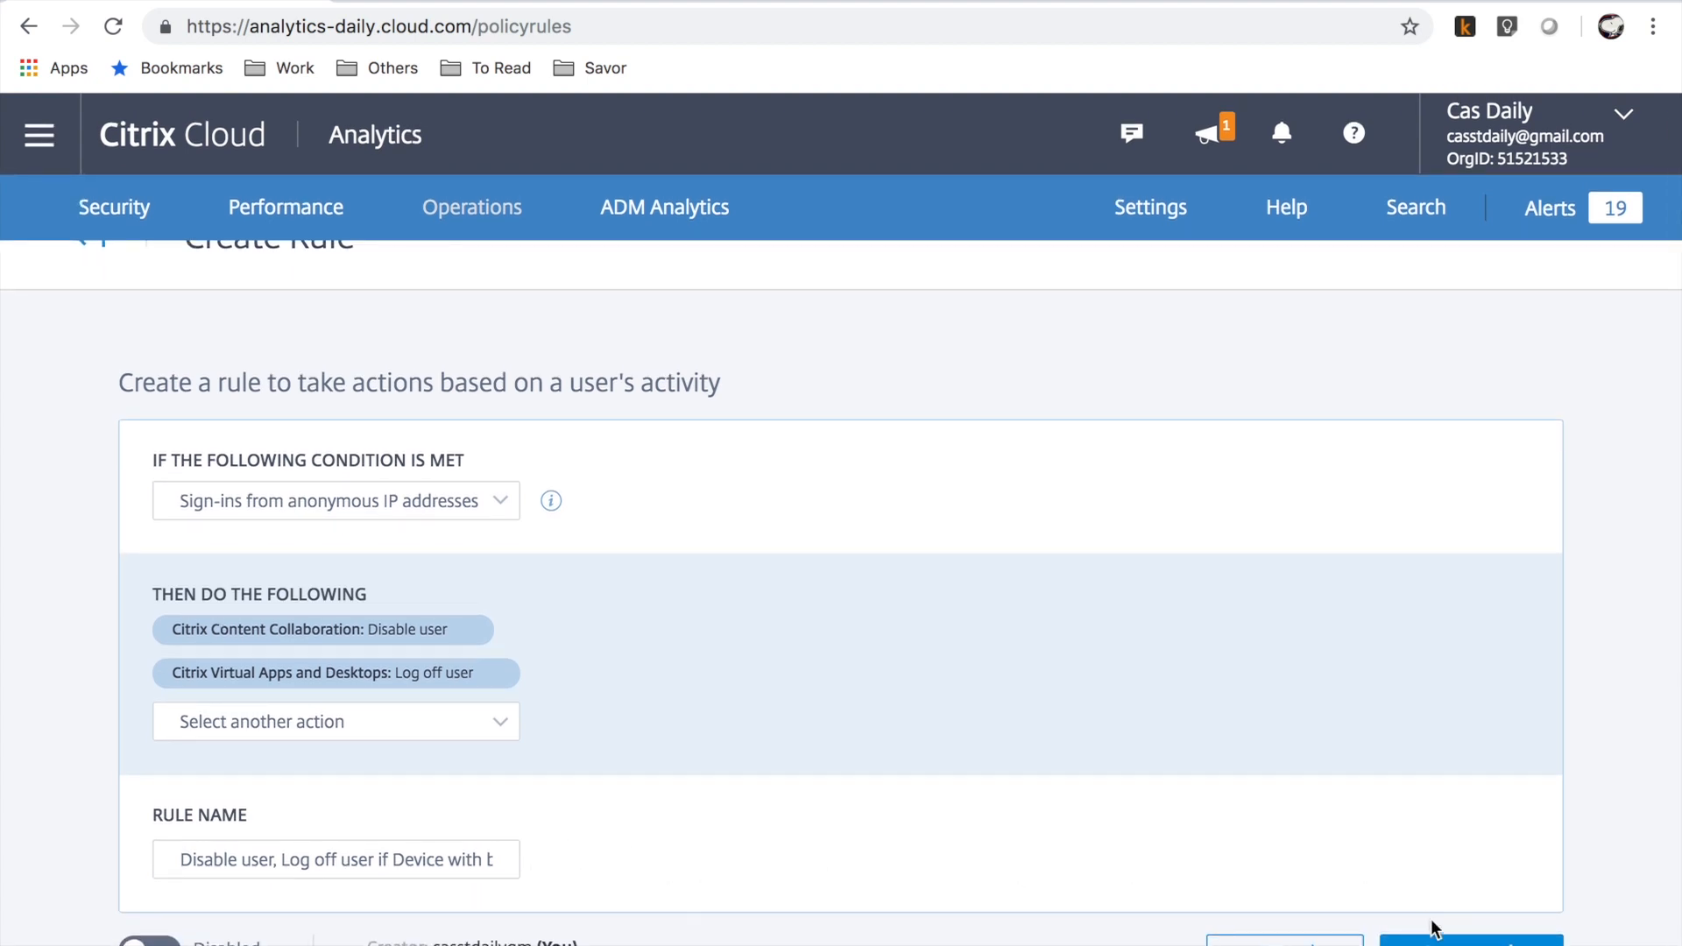
pyautogui.click(1469, 939)
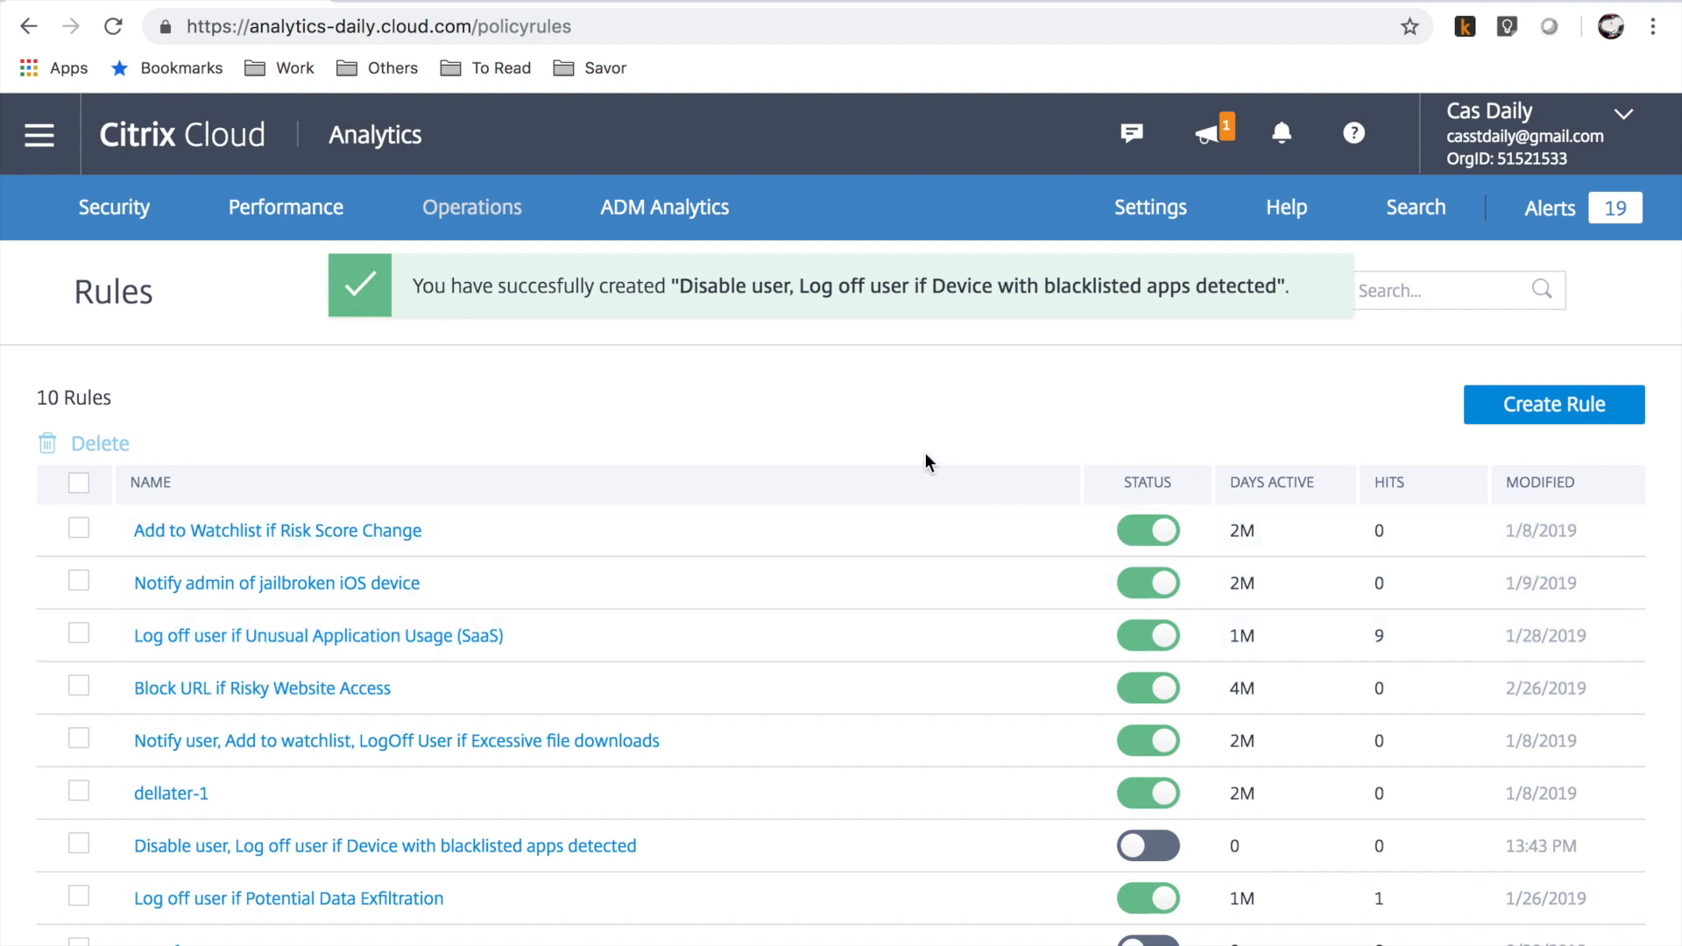
# Start a new rule on Risky Website Access with Block URL ticked as its action
pyautogui.click(1552, 404)
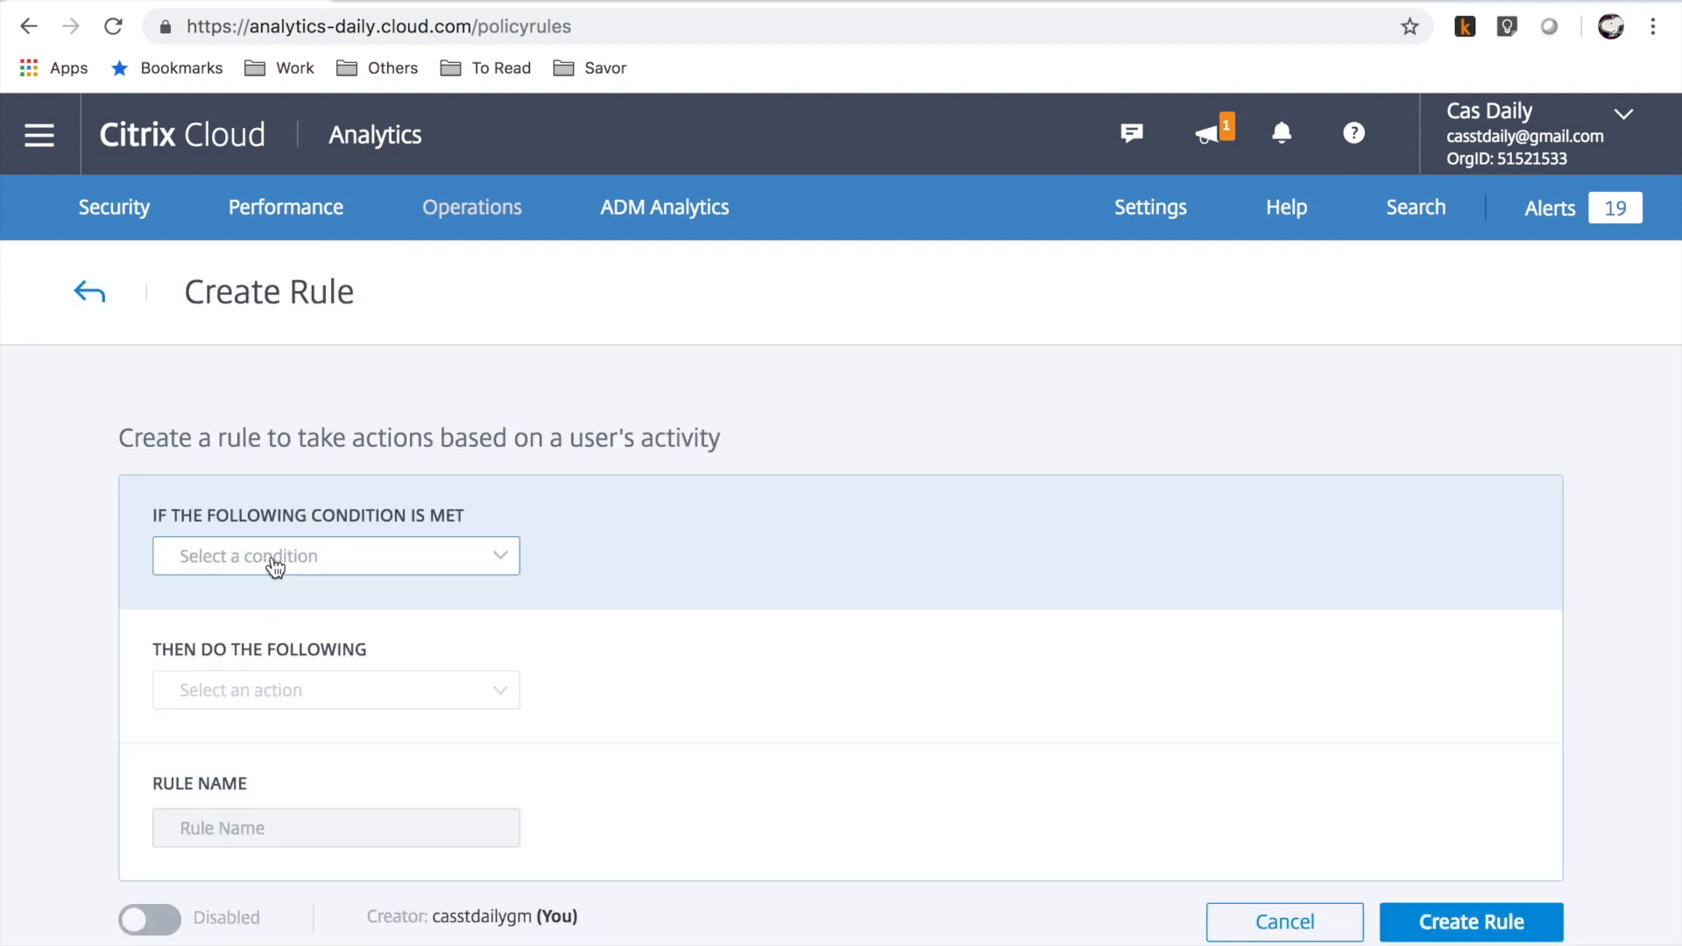
pyautogui.click(334, 555)
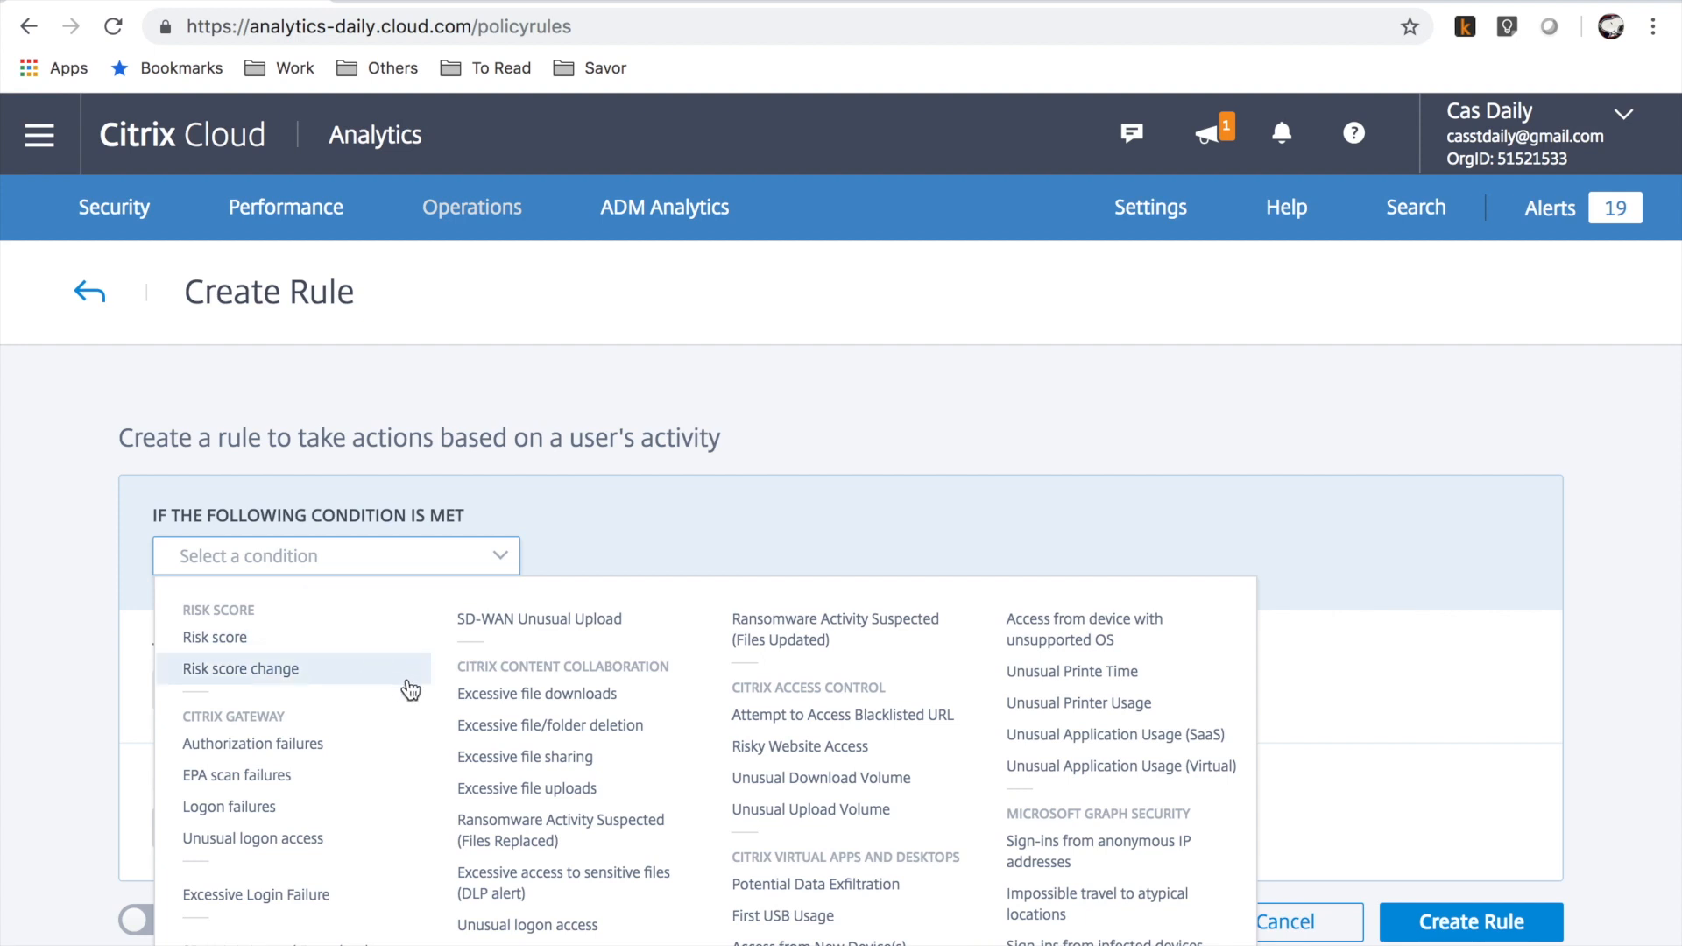
pyautogui.moveTo(760, 755)
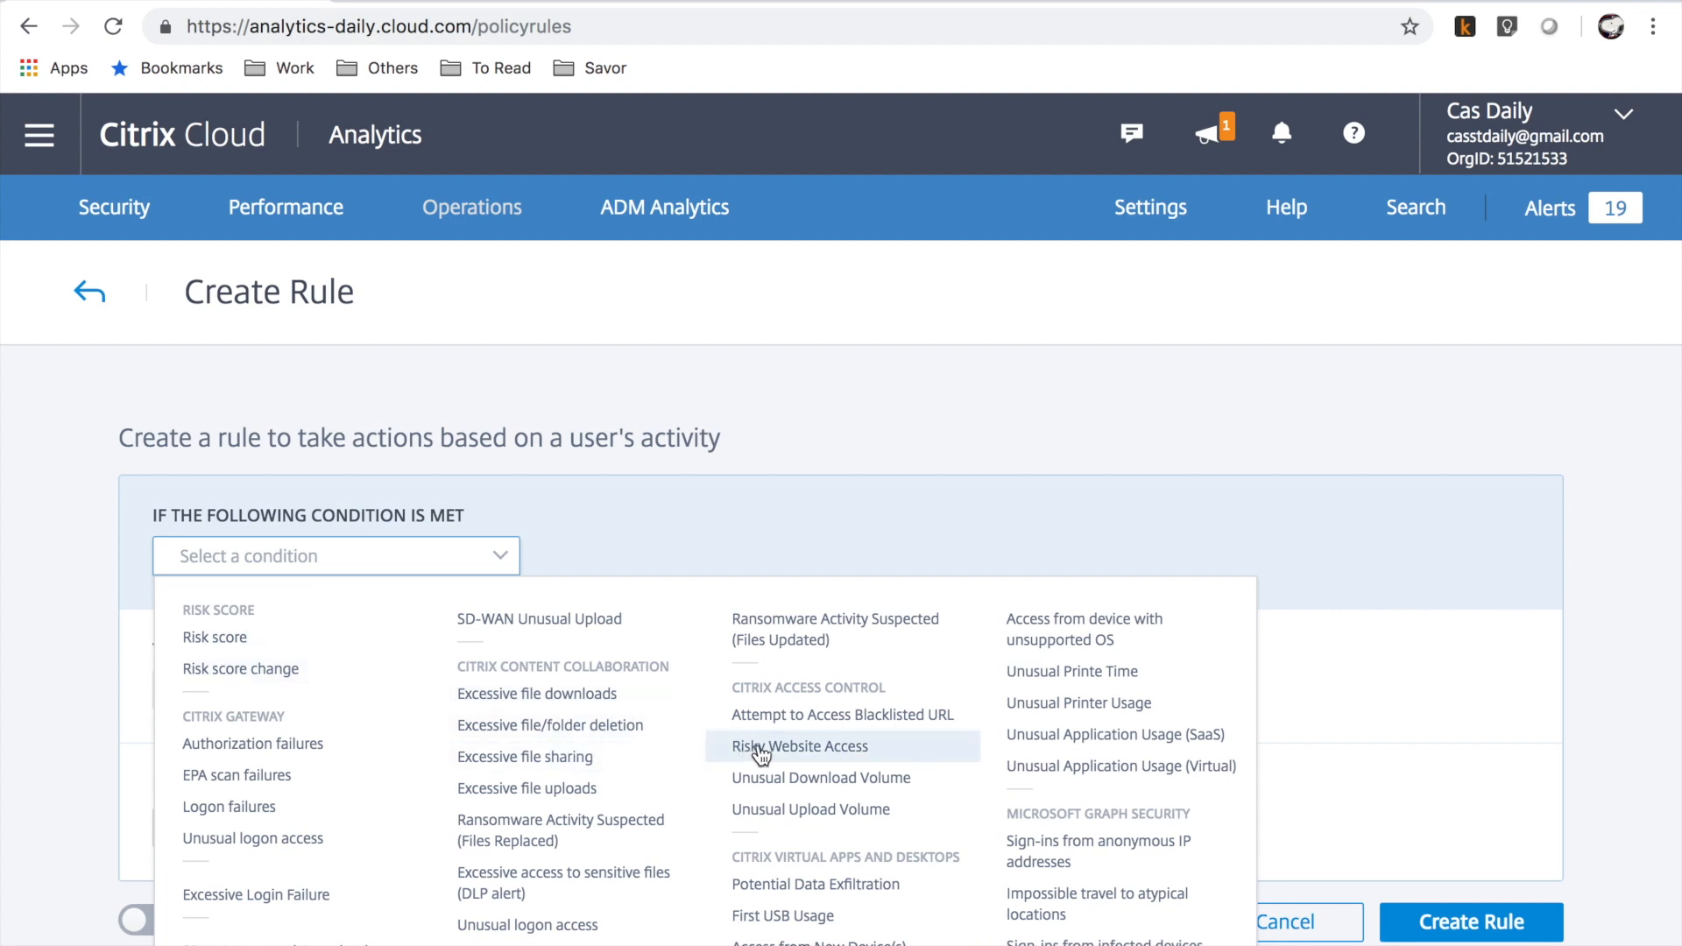
pyautogui.click(798, 746)
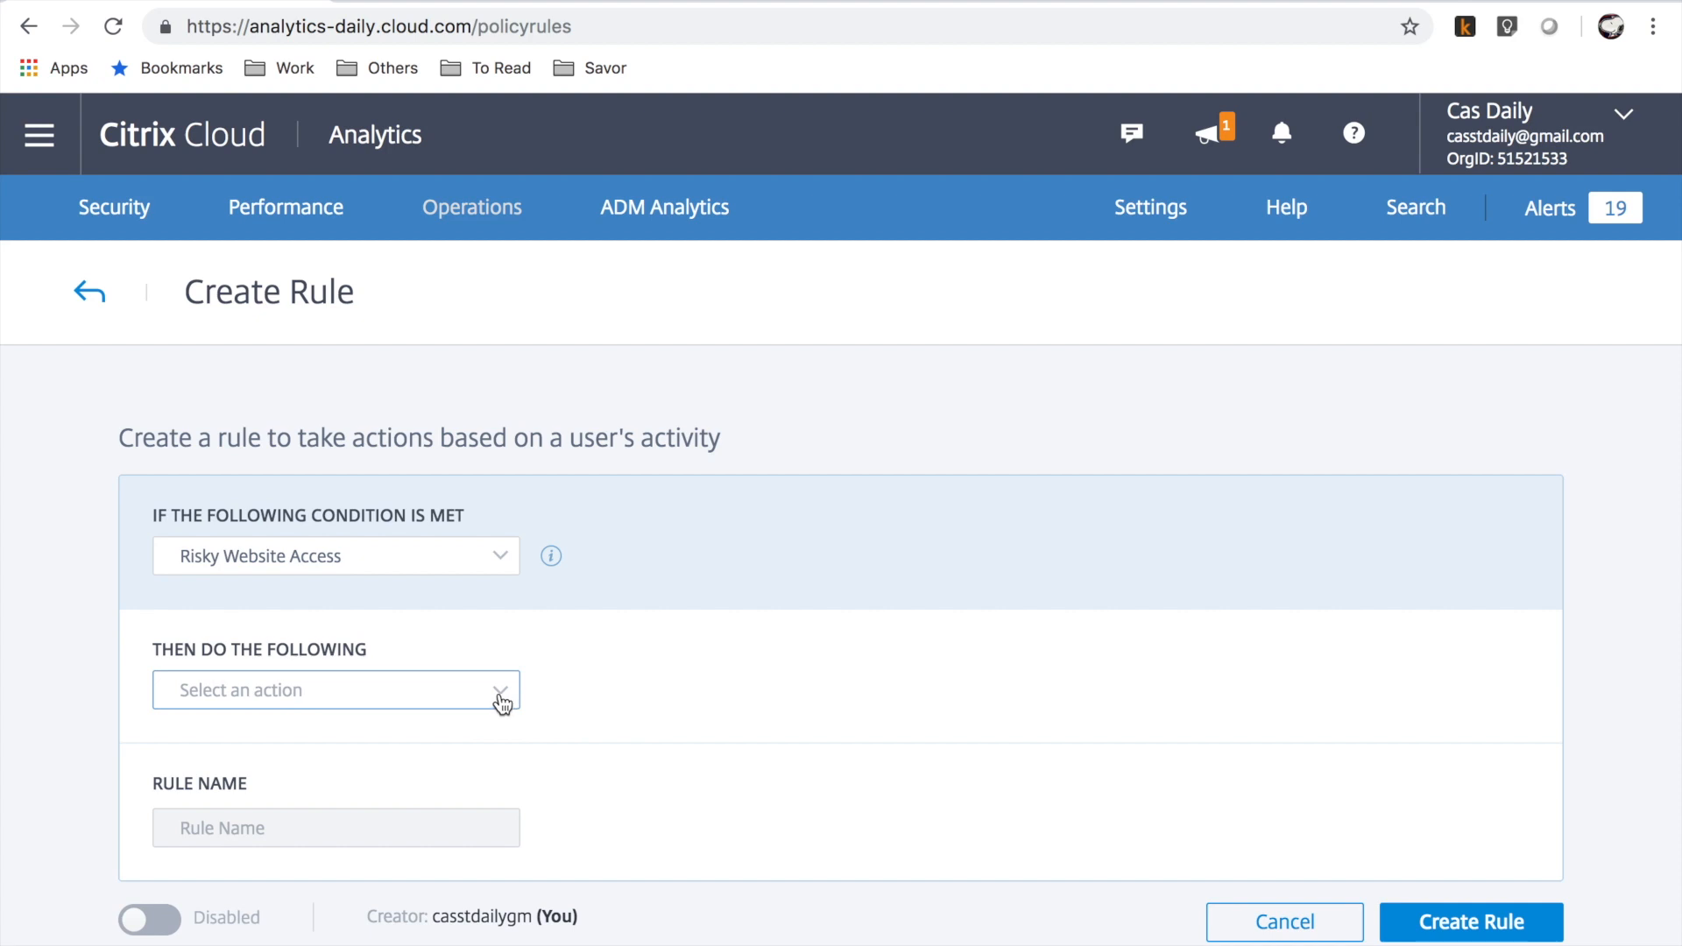
pyautogui.click(336, 690)
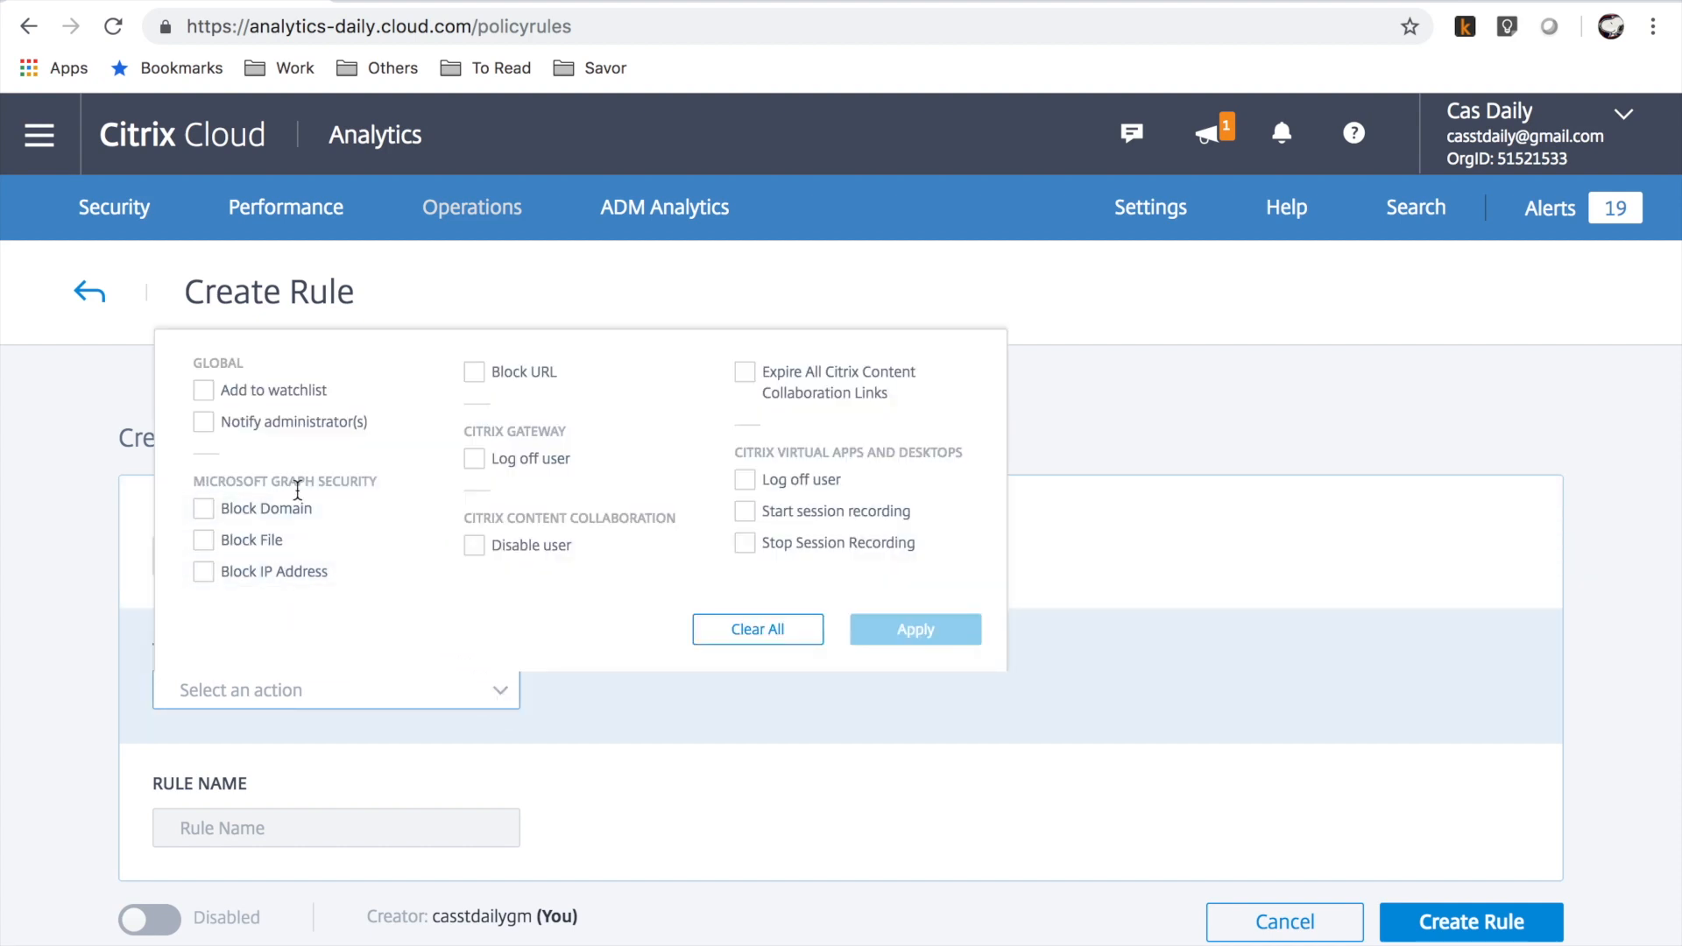
pyautogui.click(473, 371)
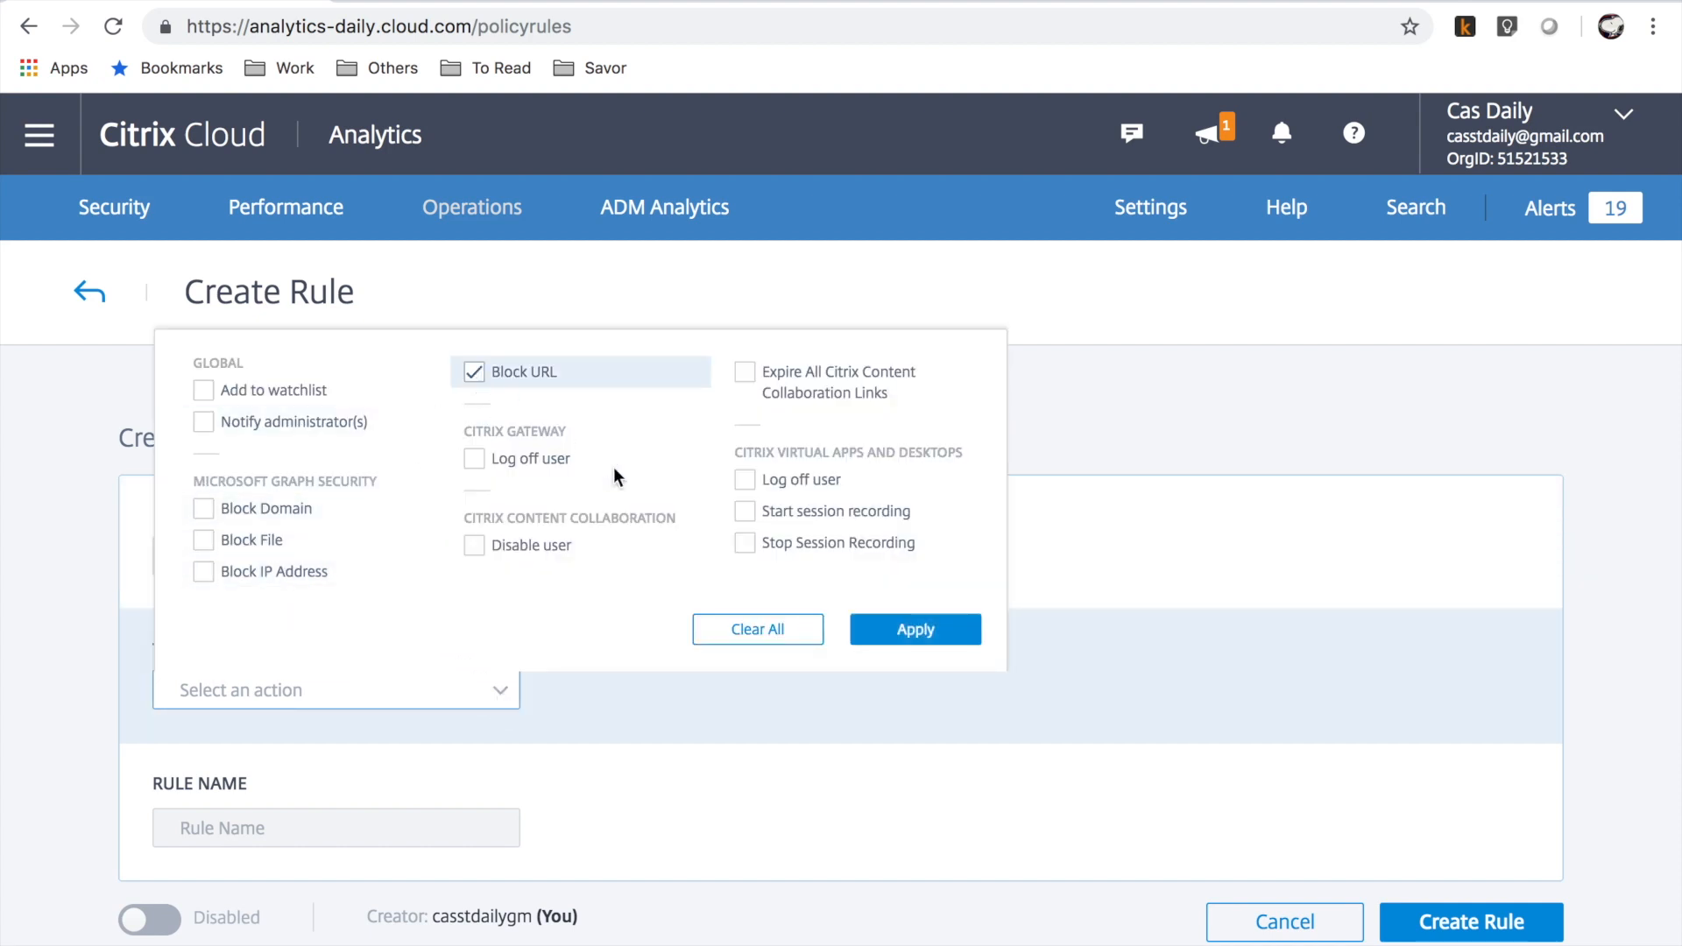